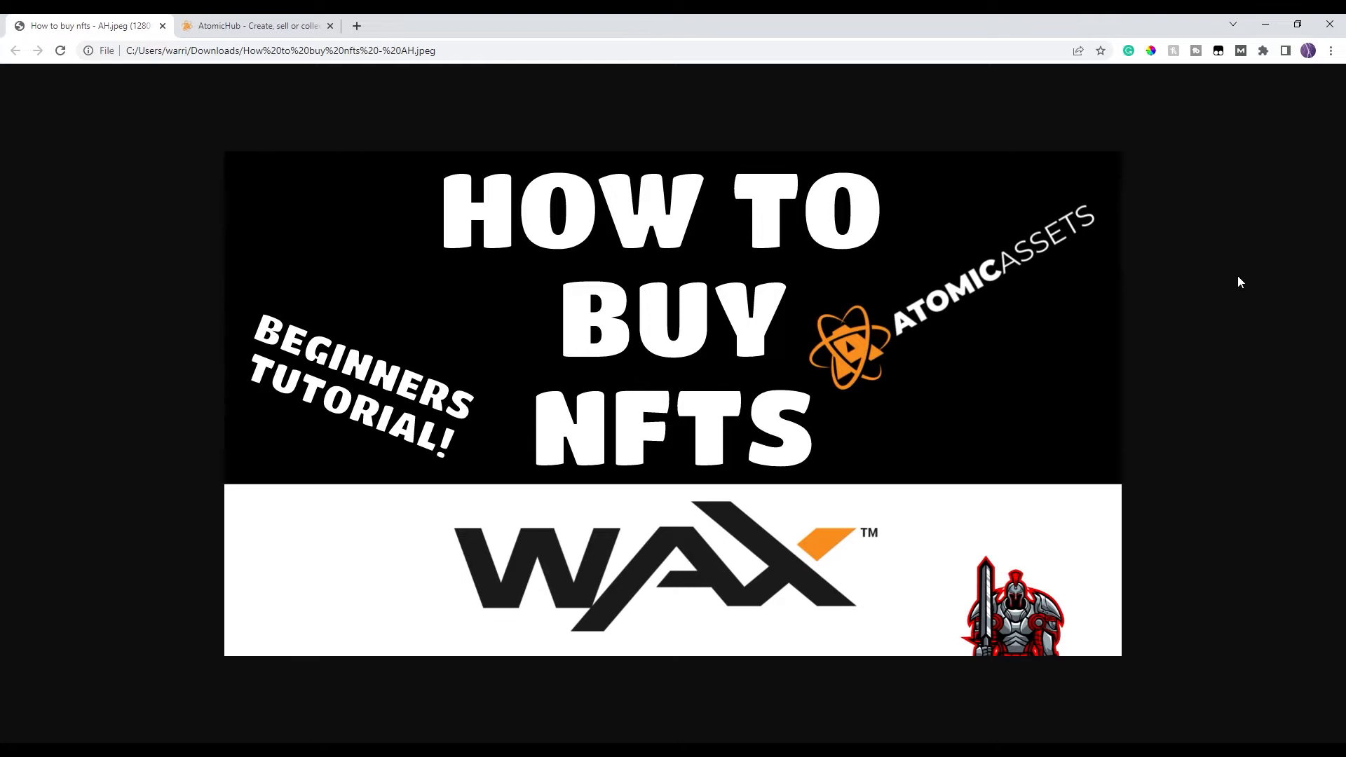
mouse_move(1226, 269)
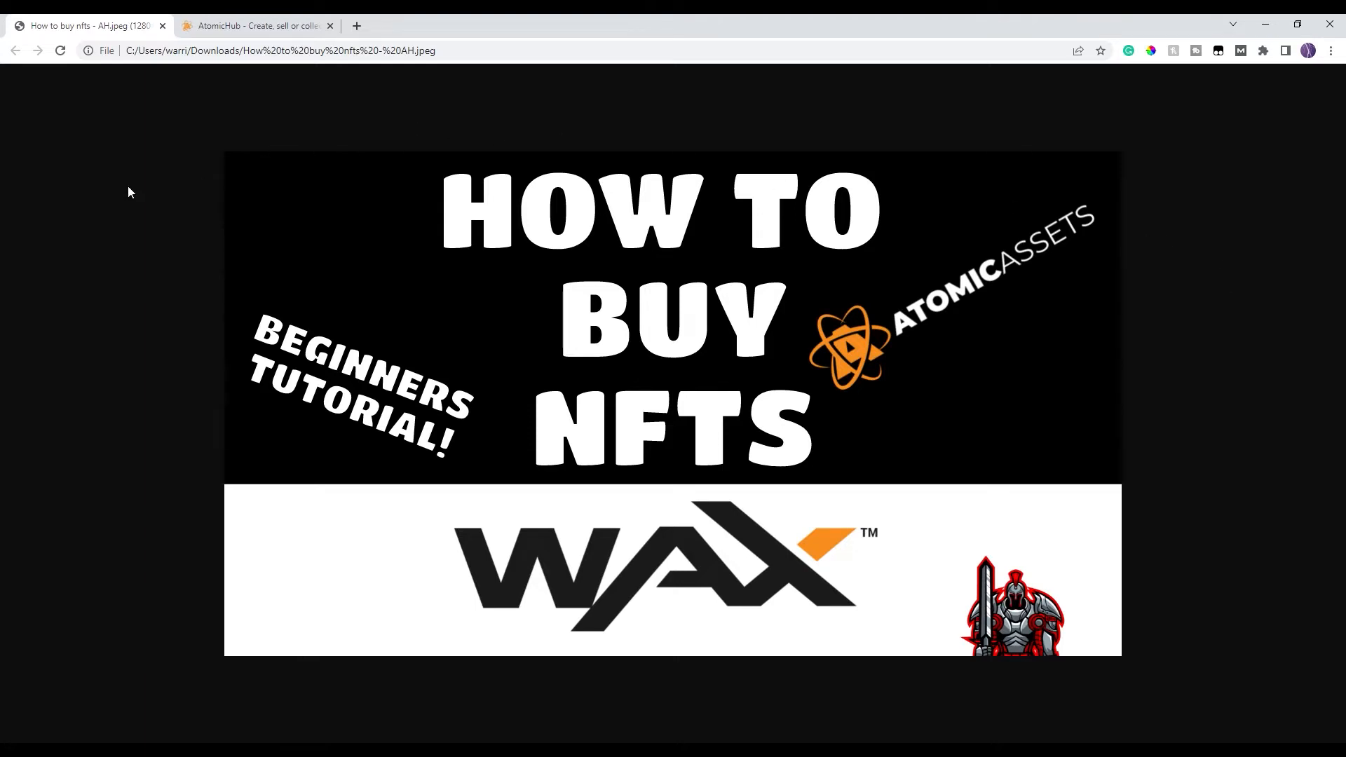
- Browse the AtomicHub home page's trending collections and reveal the Market categories
left_click(253, 25)
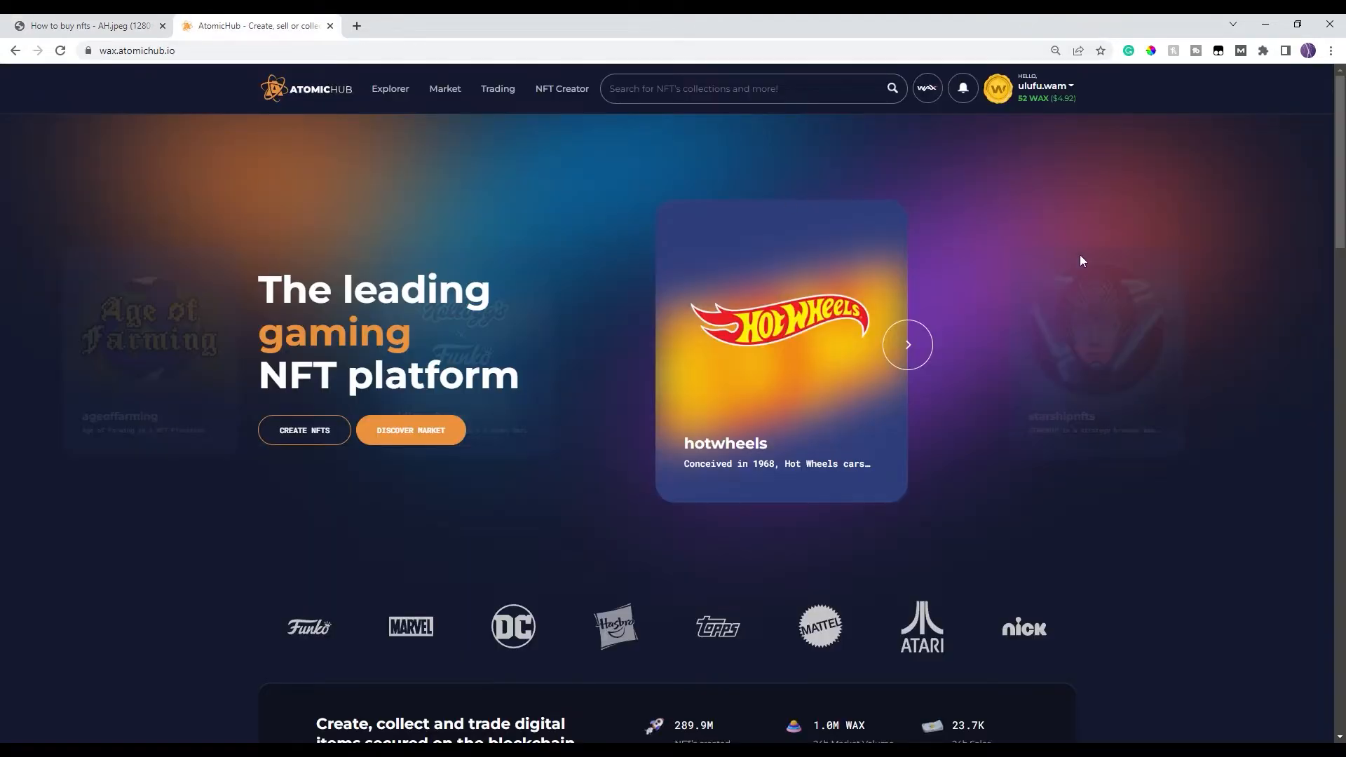
mouse_move(1117, 259)
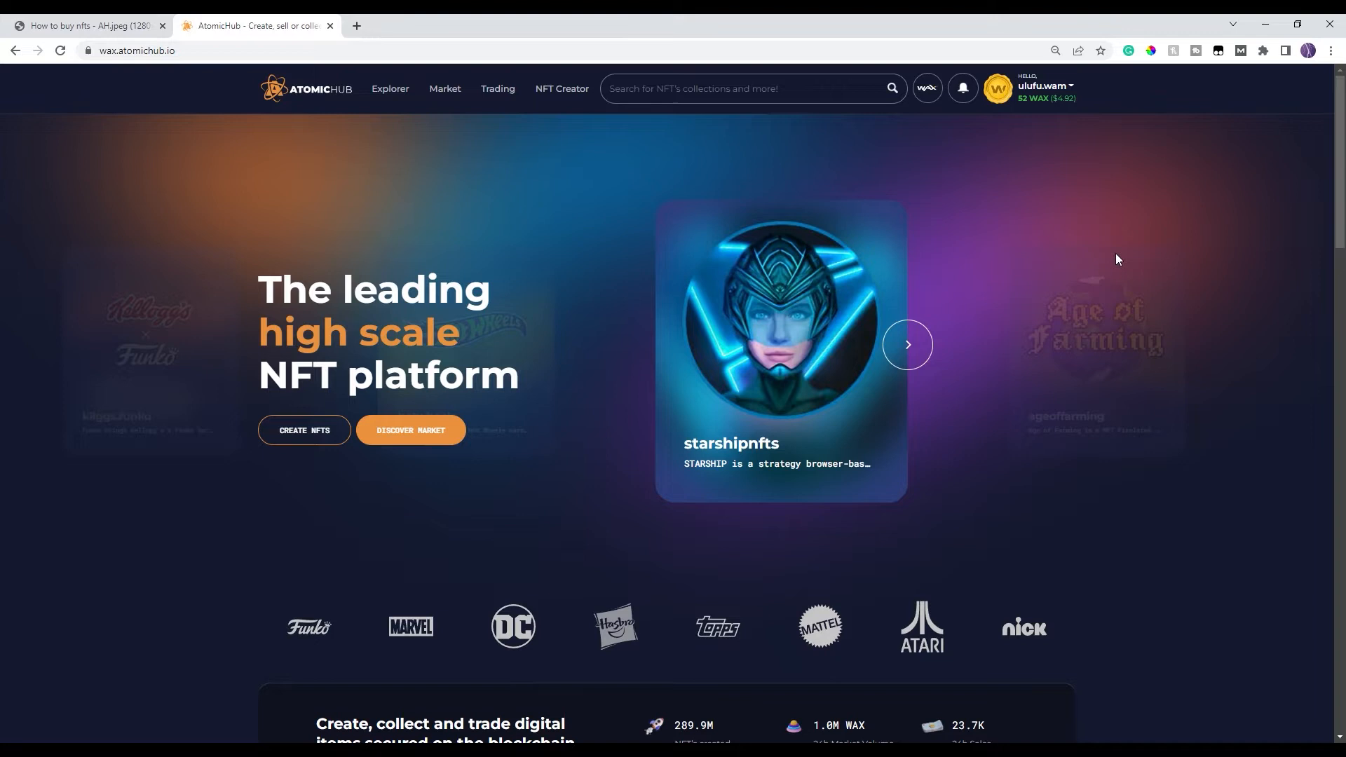
mouse_move(1223, 259)
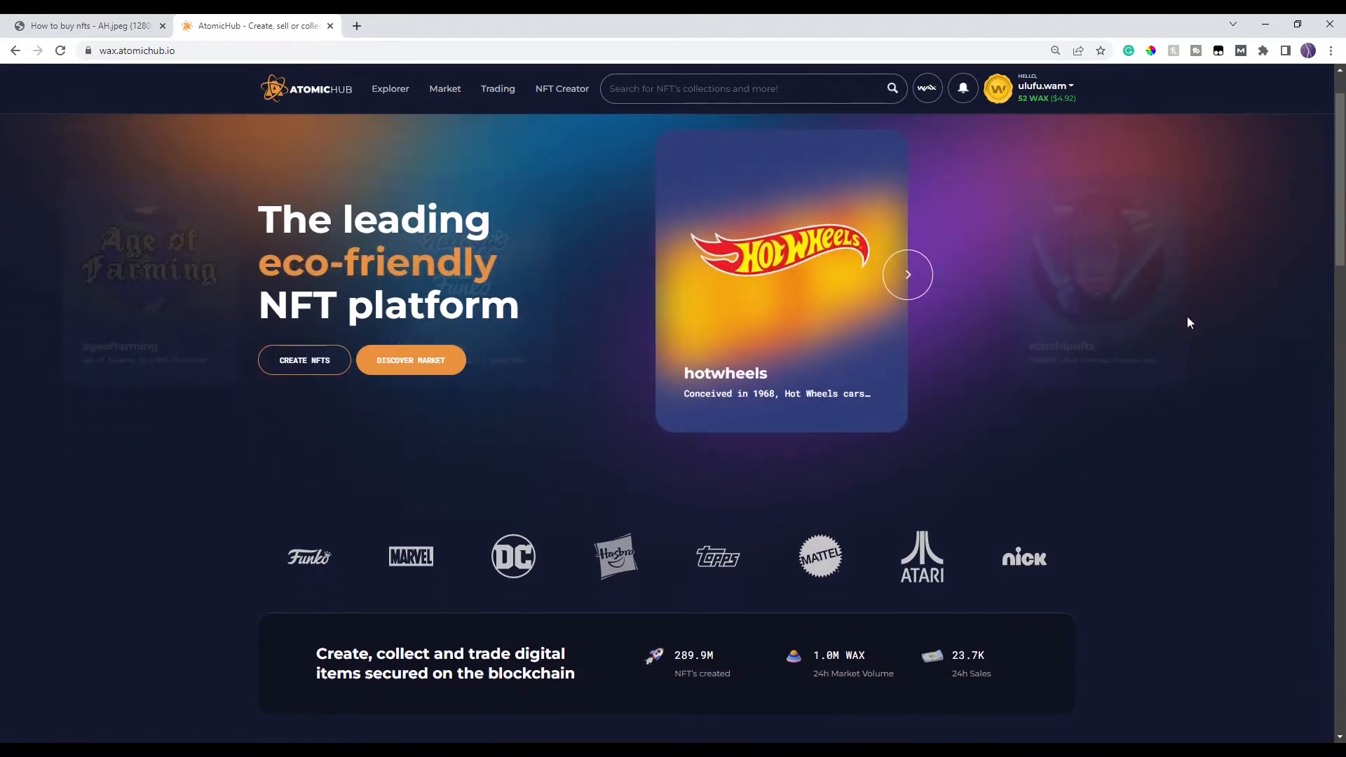
scroll("down", 3)
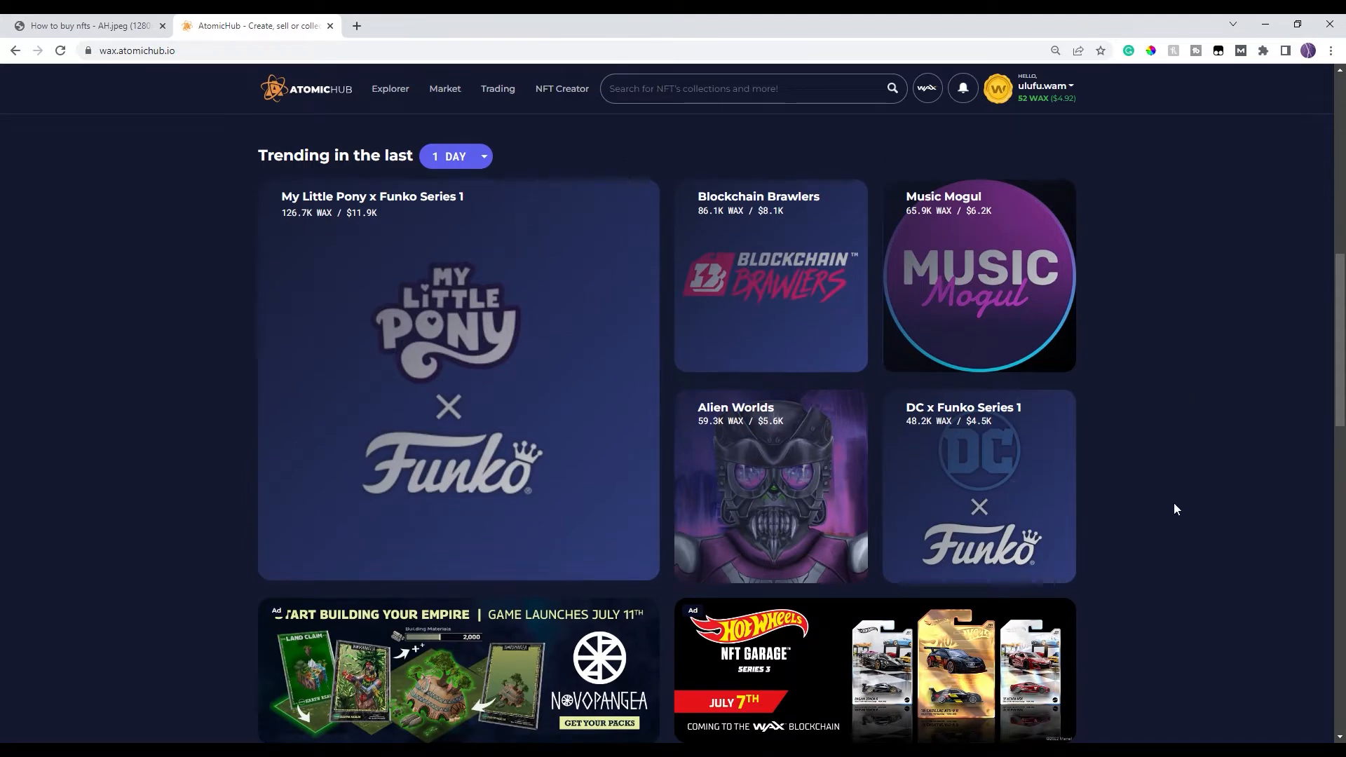
mouse_move(1057, 341)
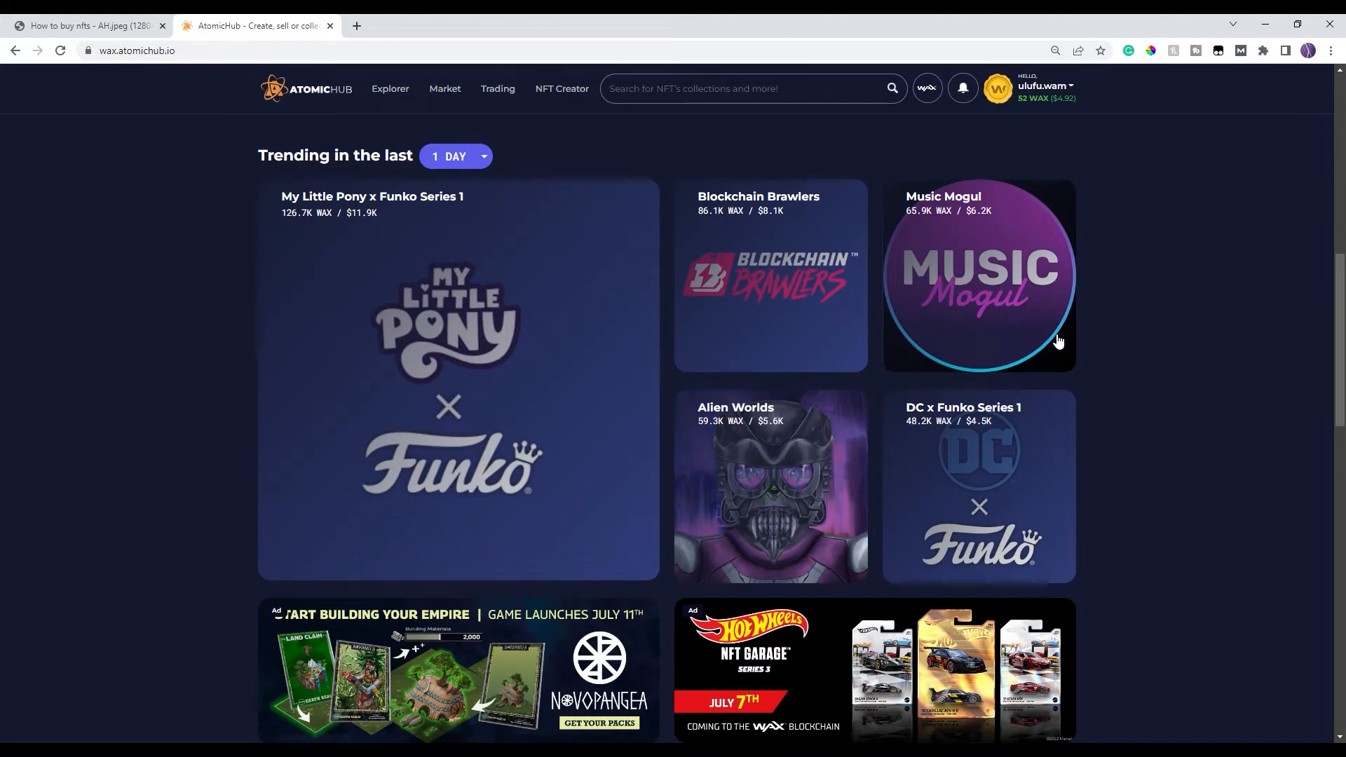
mouse_move(1160, 340)
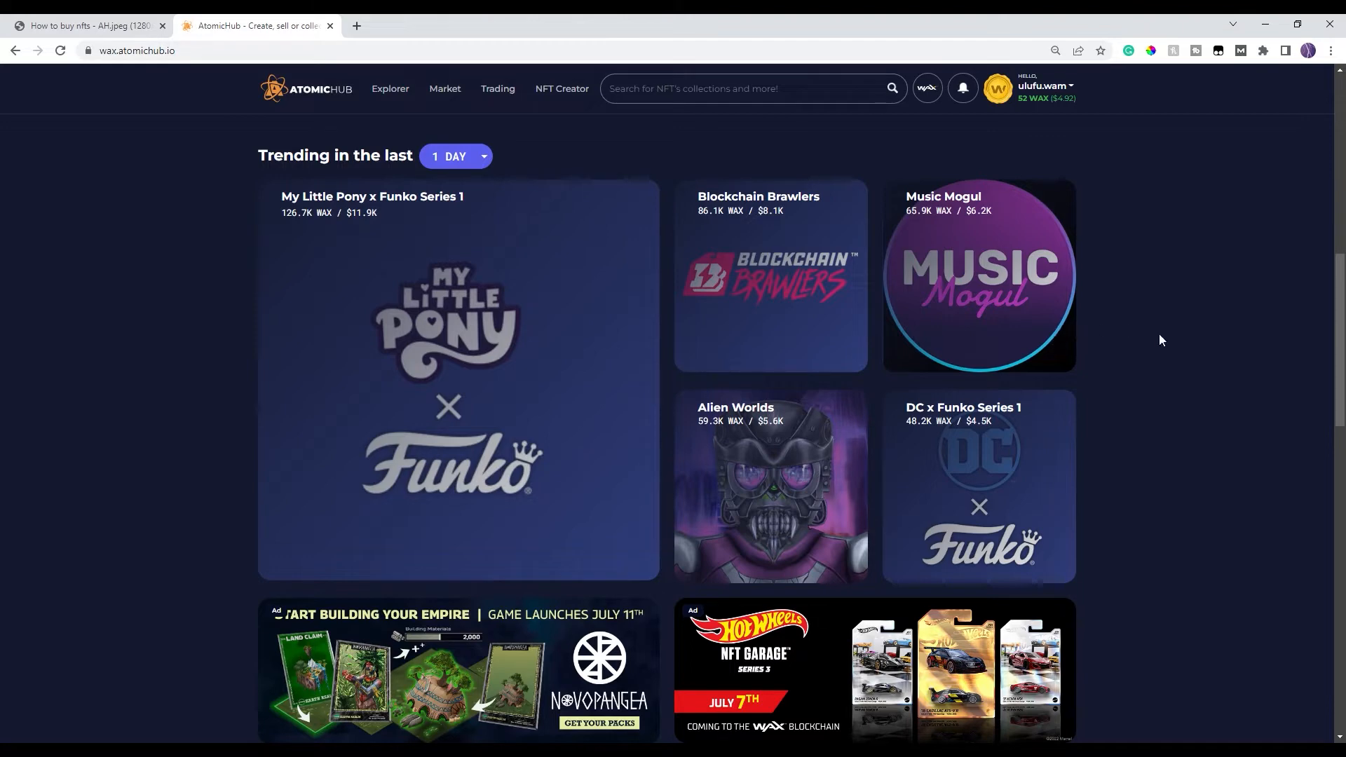
mouse_move(684, 299)
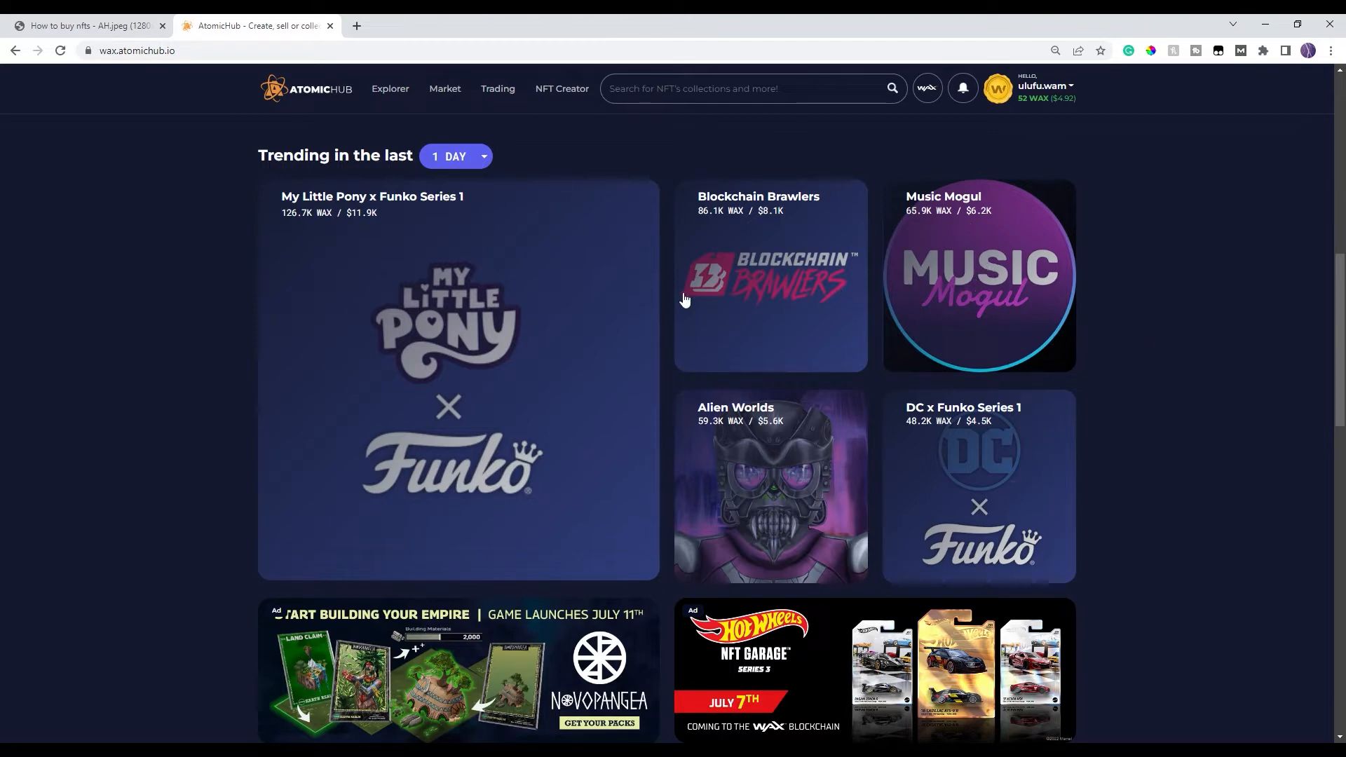
scroll("up", 3)
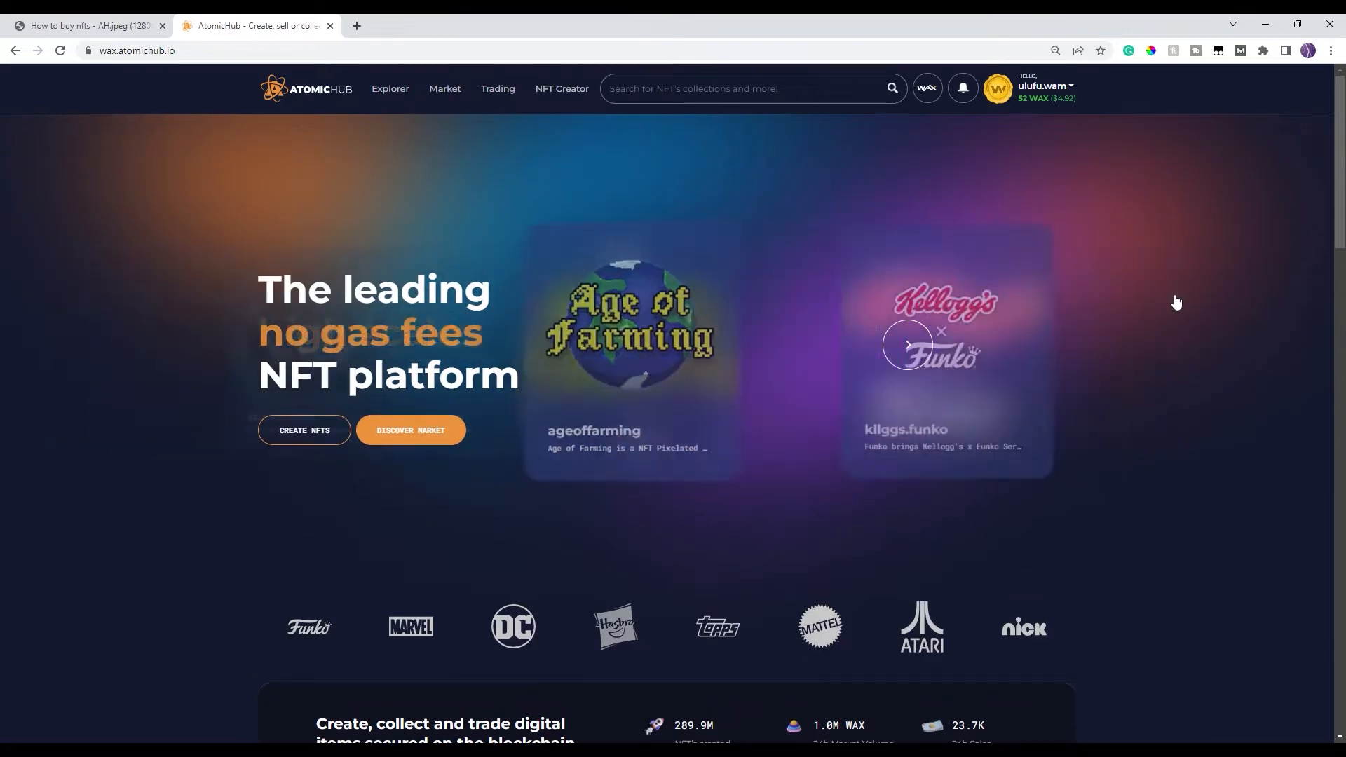
left_click(906, 344)
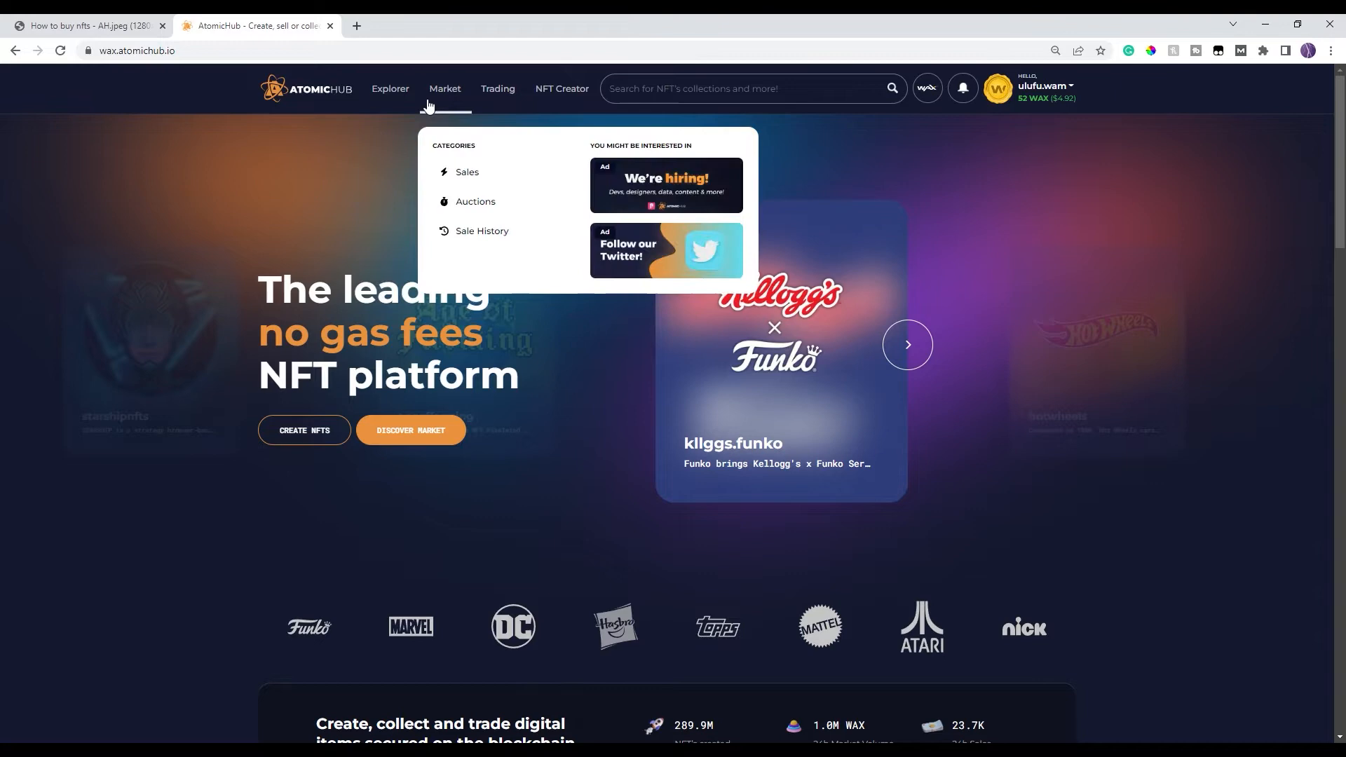
- Open the Sales listings page and scroll through the collection filters
left_click(445, 89)
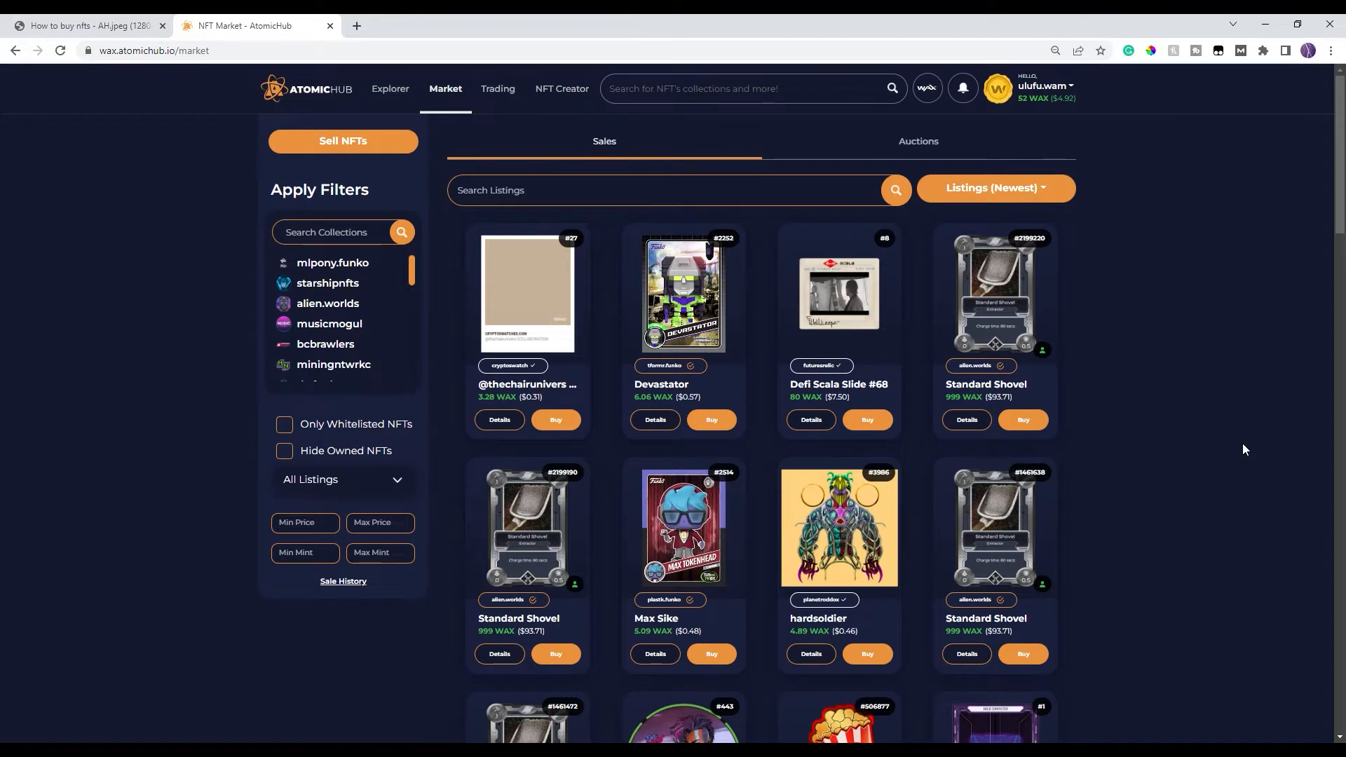
mouse_move(1061, 132)
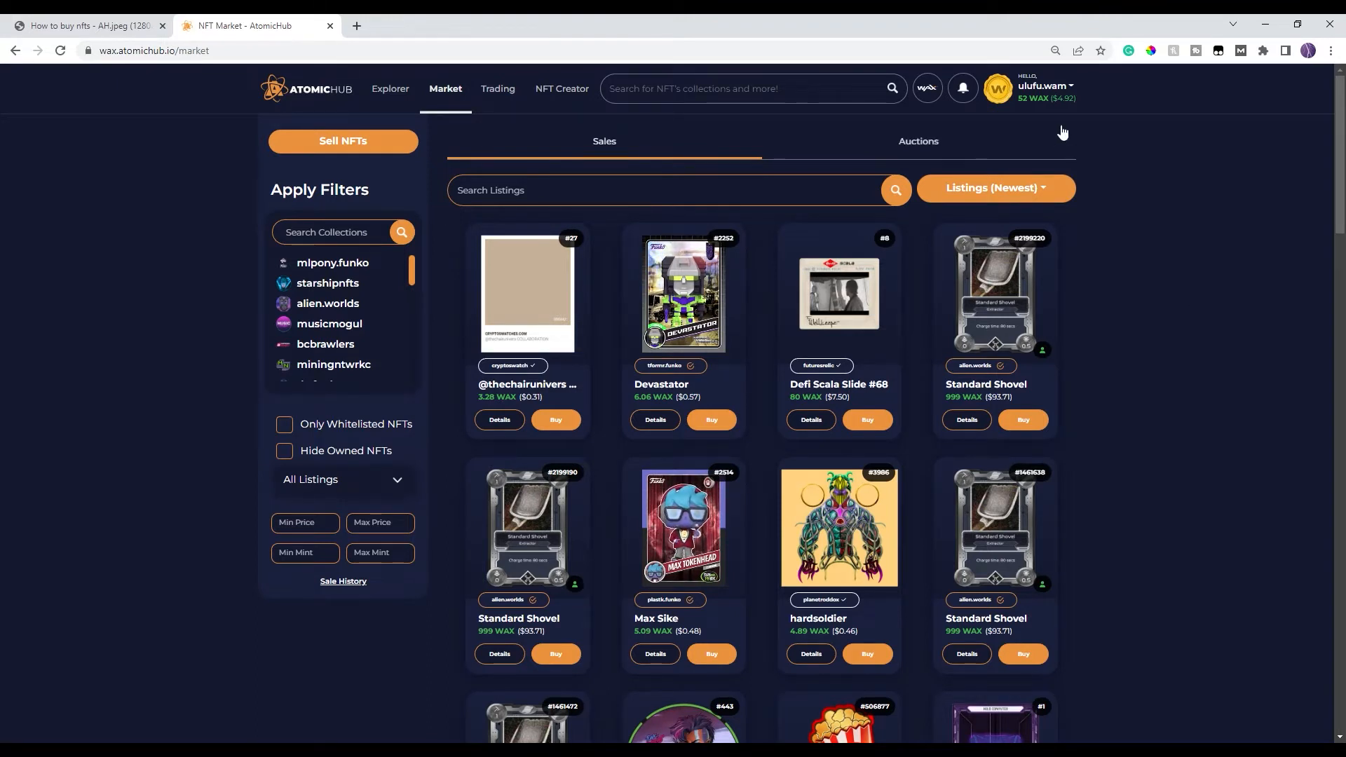
mouse_move(1273, 330)
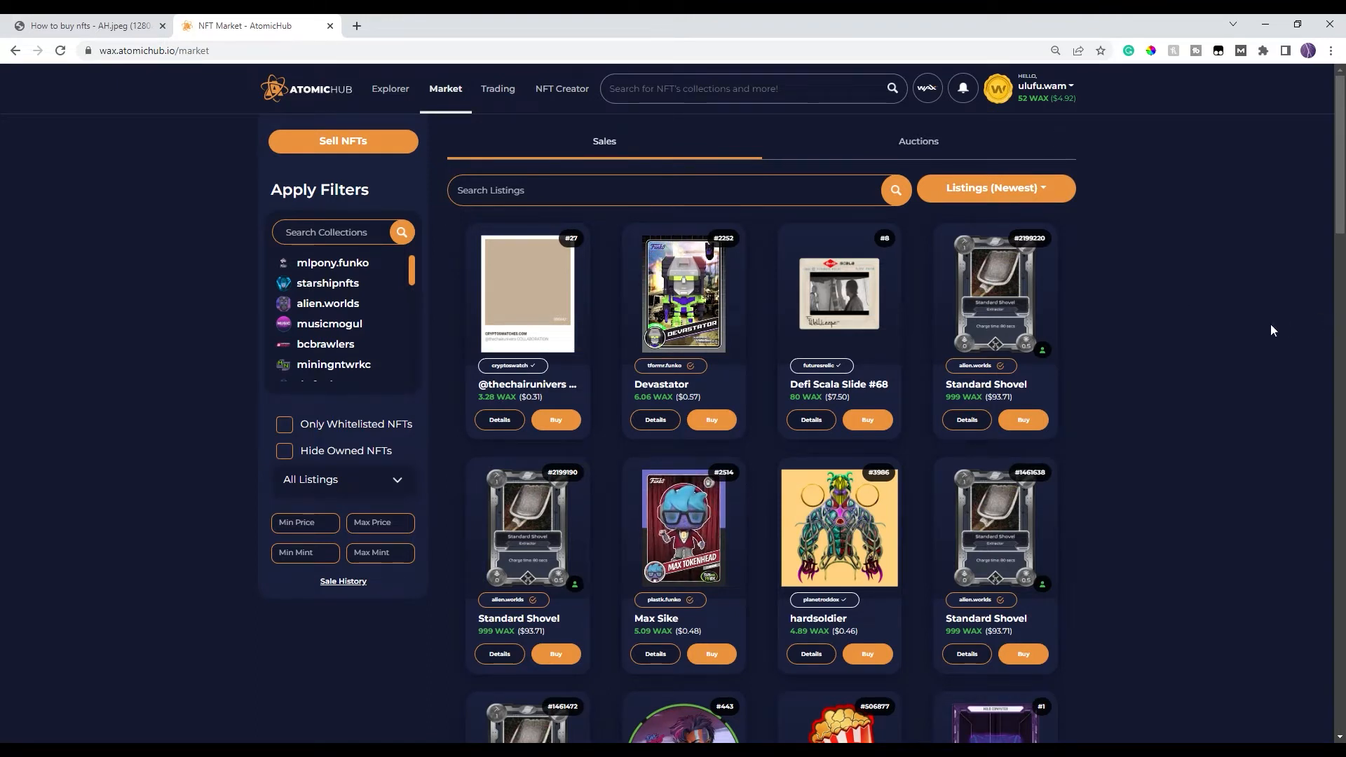
mouse_move(1201, 329)
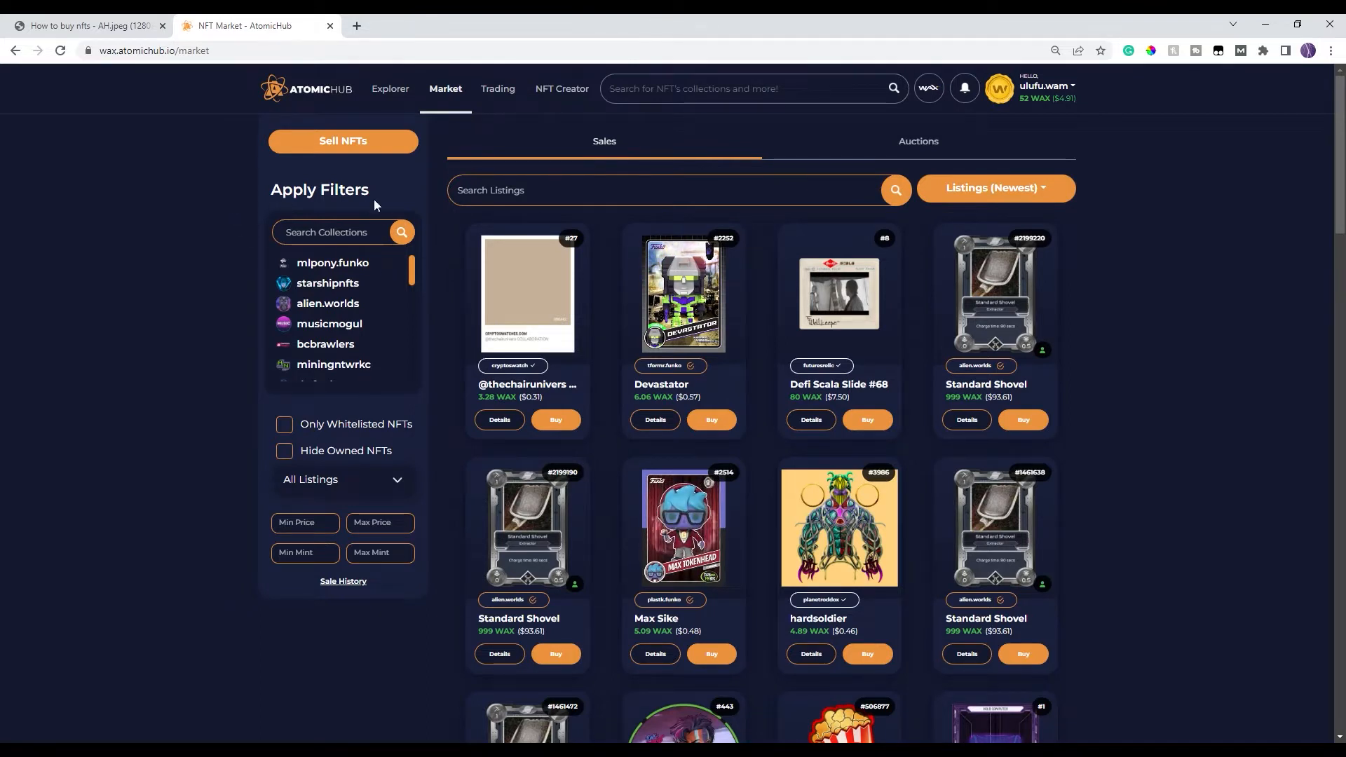
mouse_move(433, 255)
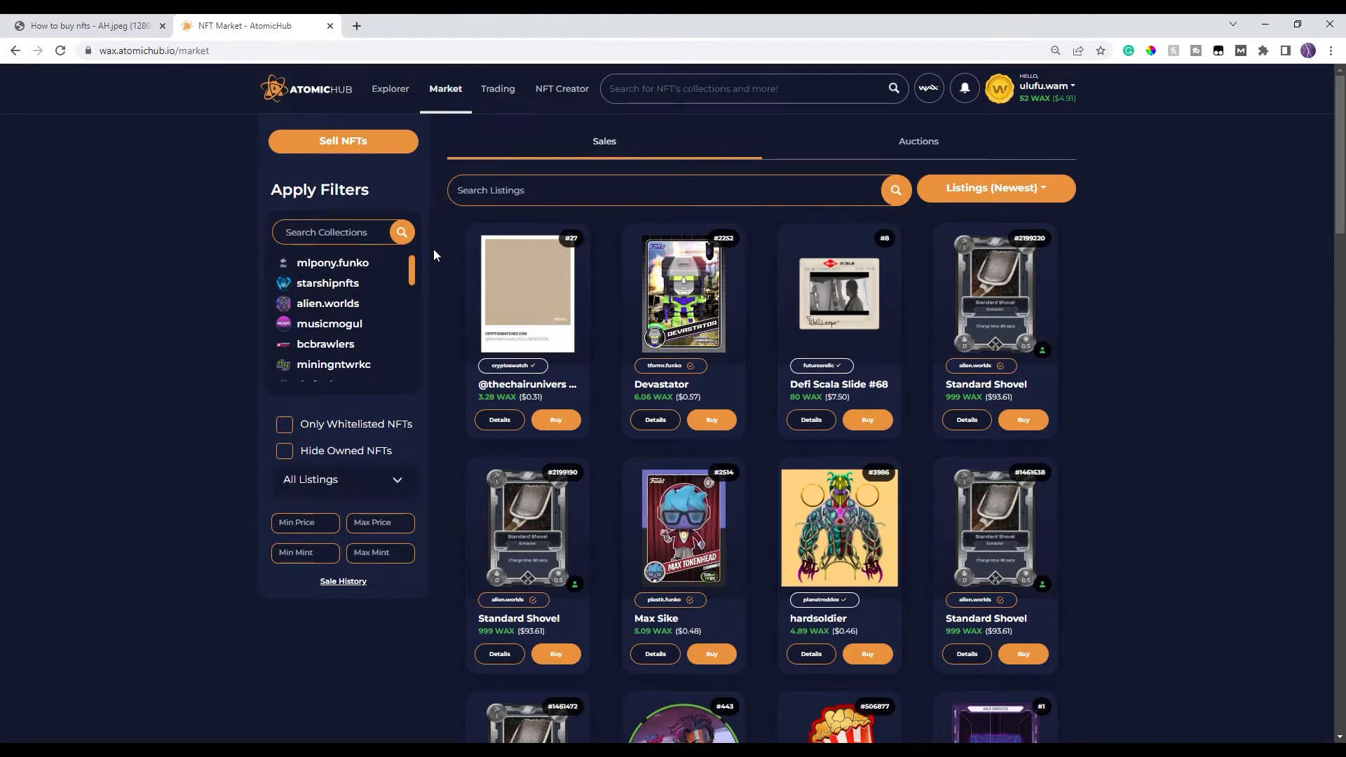
mouse_move(609, 182)
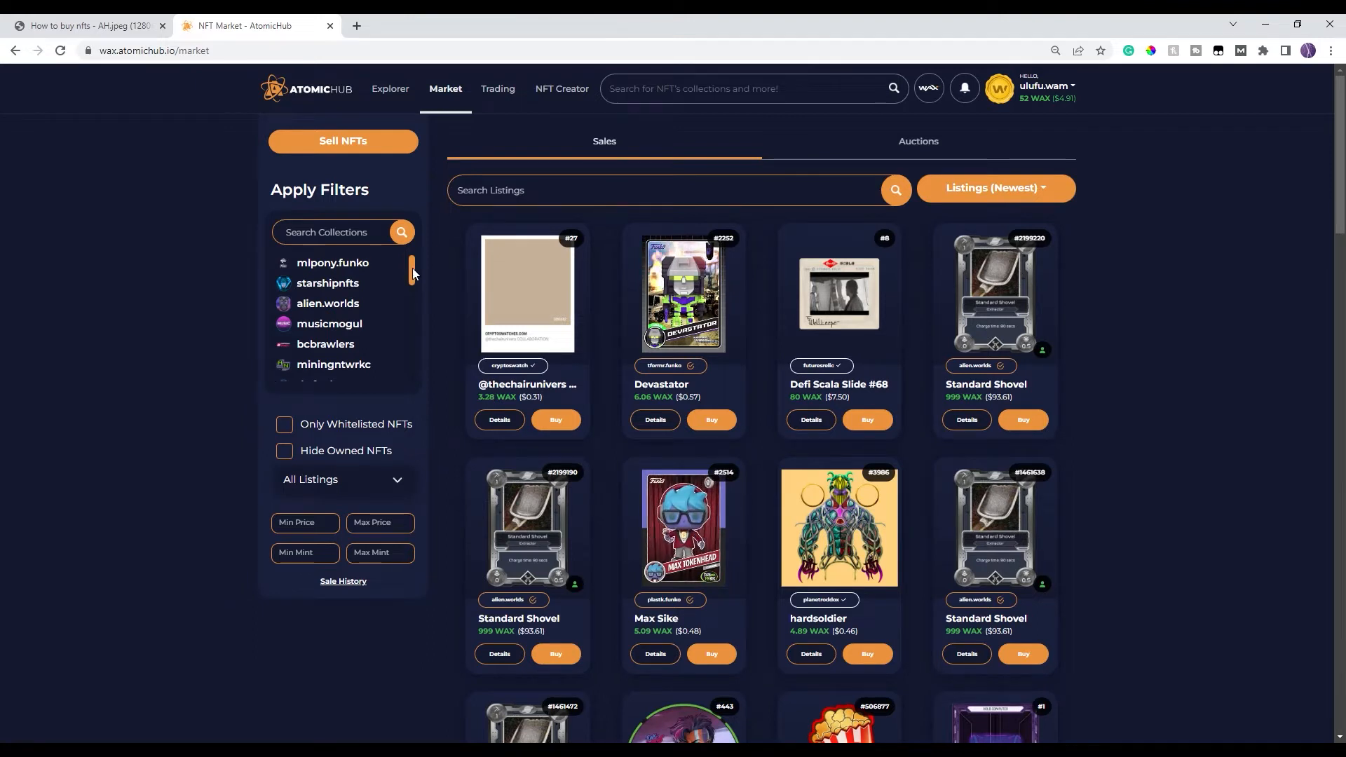
scroll("down", 3)
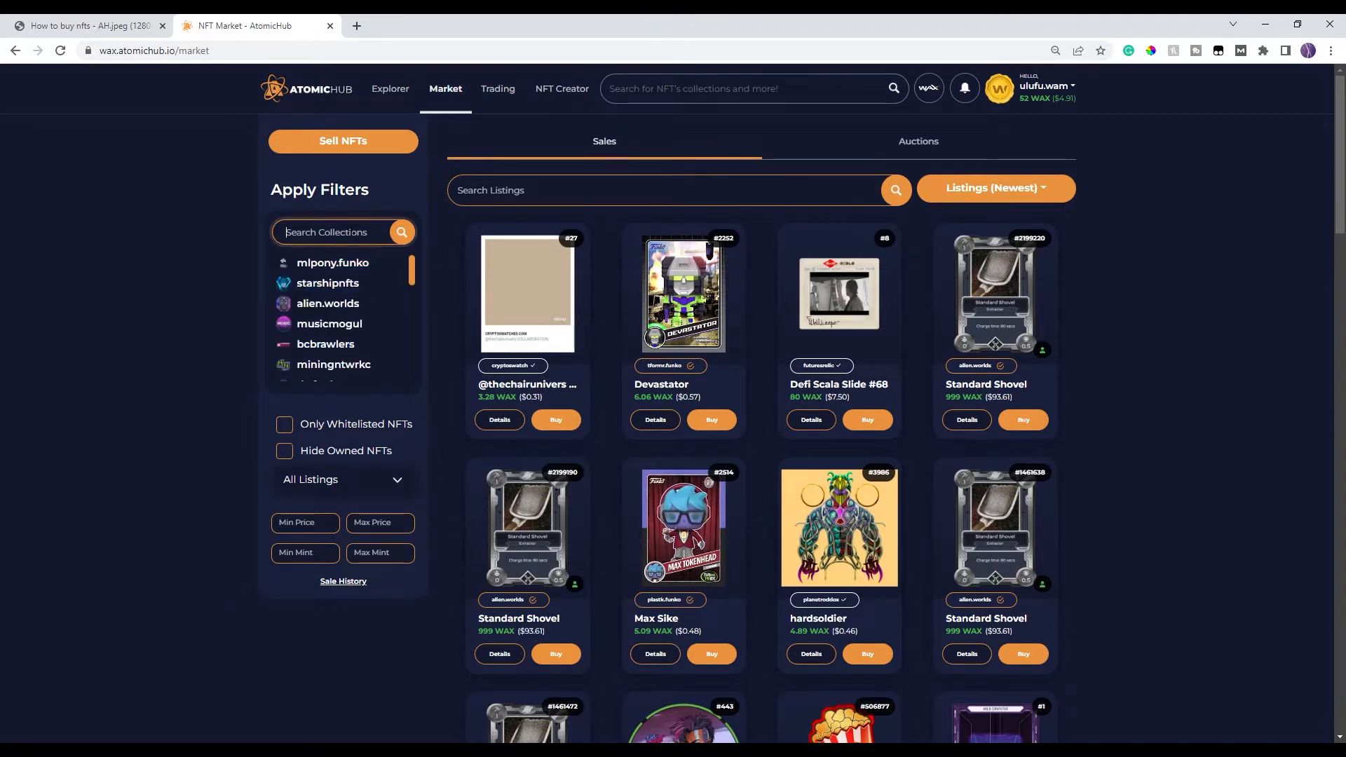
- Search collections for 'fu' and apply the dc.funko collection filter
type("funko")
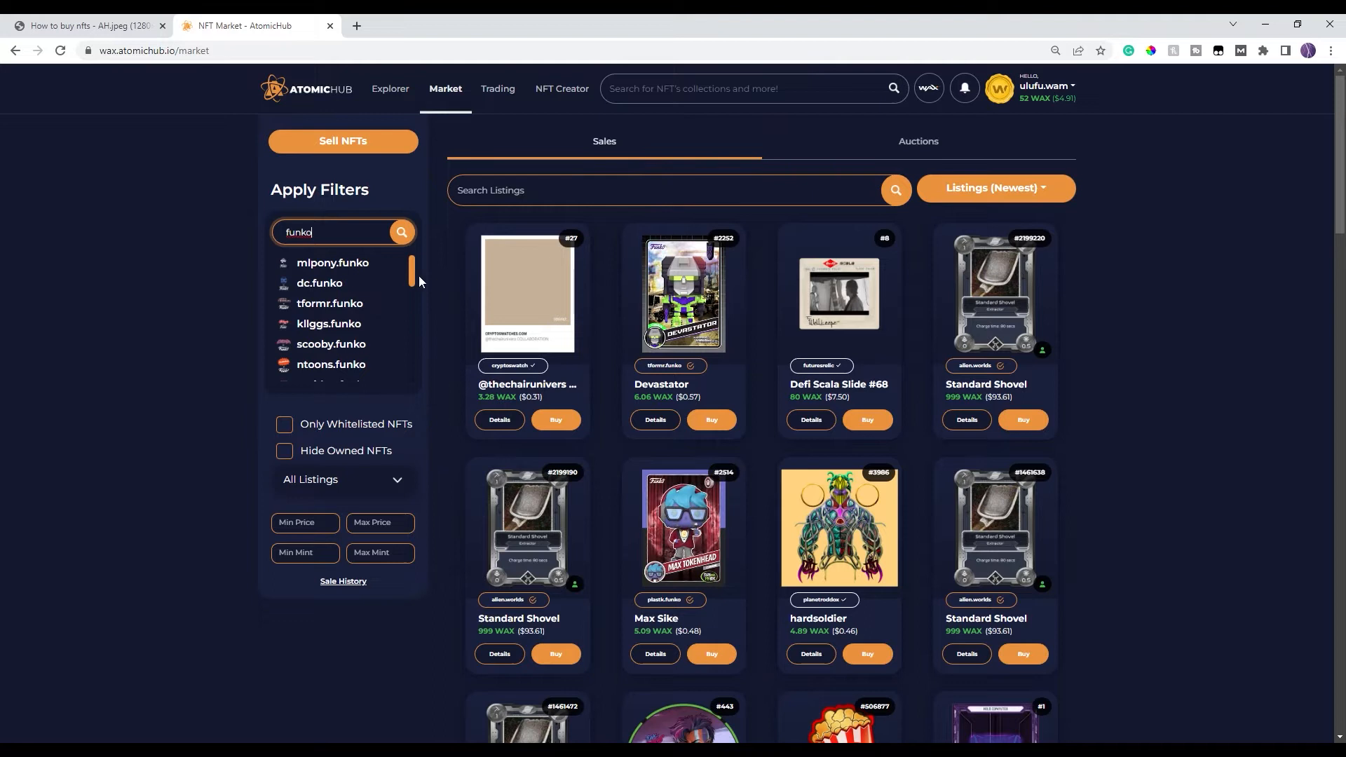
scroll("down", 3)
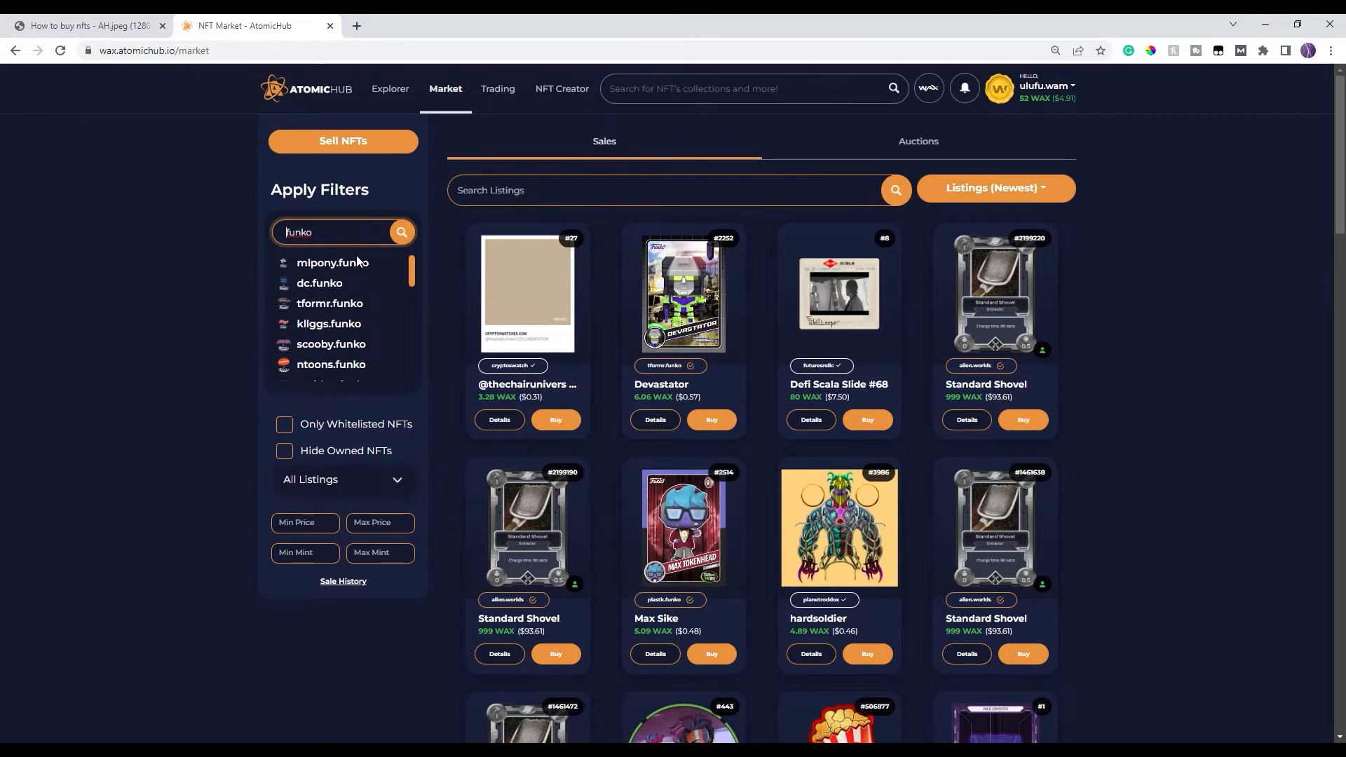
left_click(319, 283)
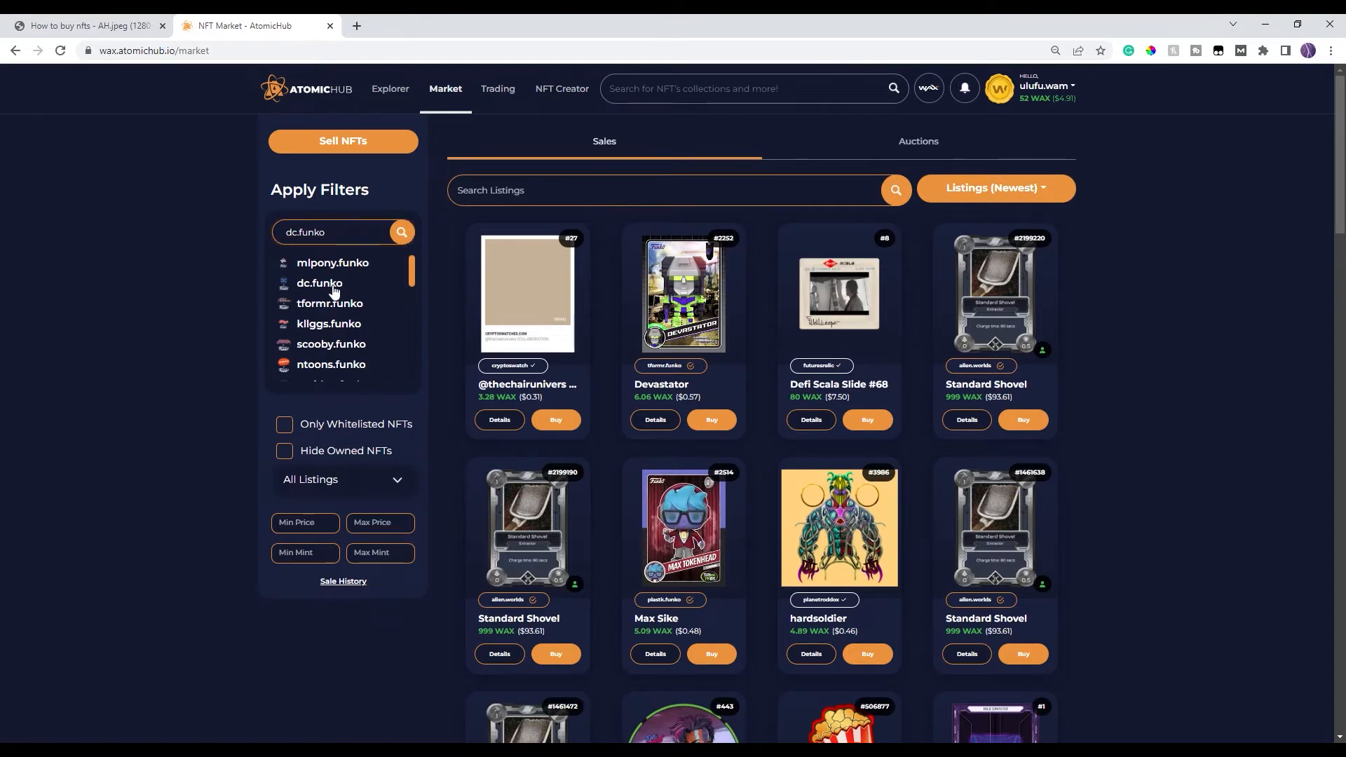
left_click(318, 283)
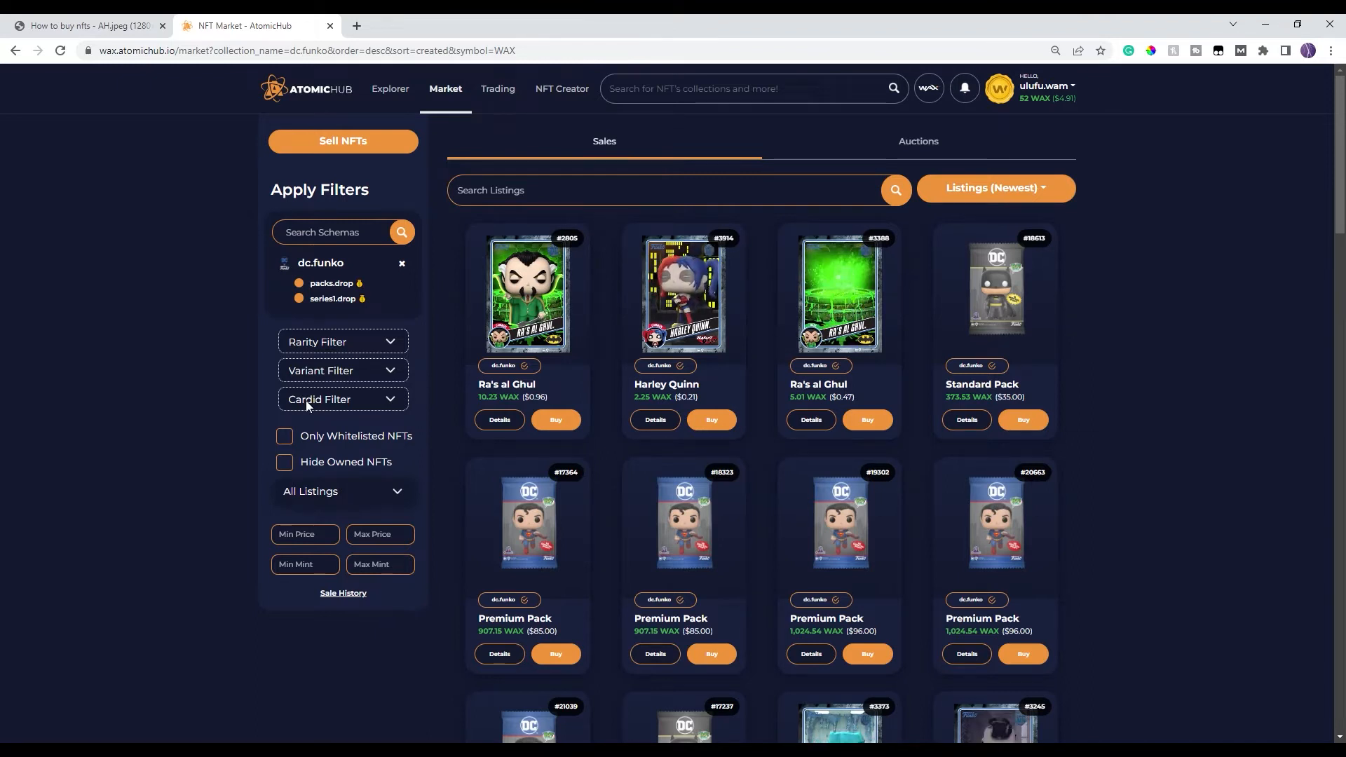
- Tick Only Whitelisted NFTs in the filter panel
left_click(284, 436)
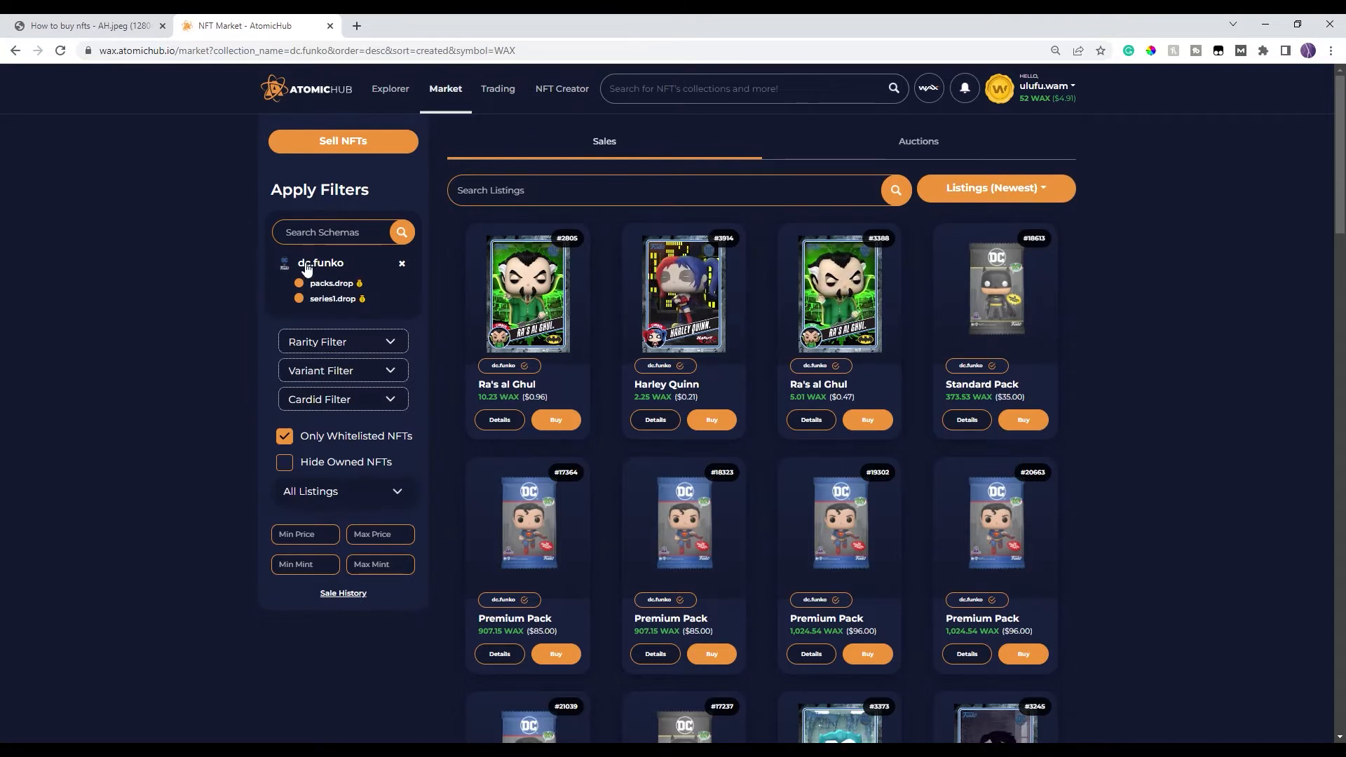
mouse_move(350, 267)
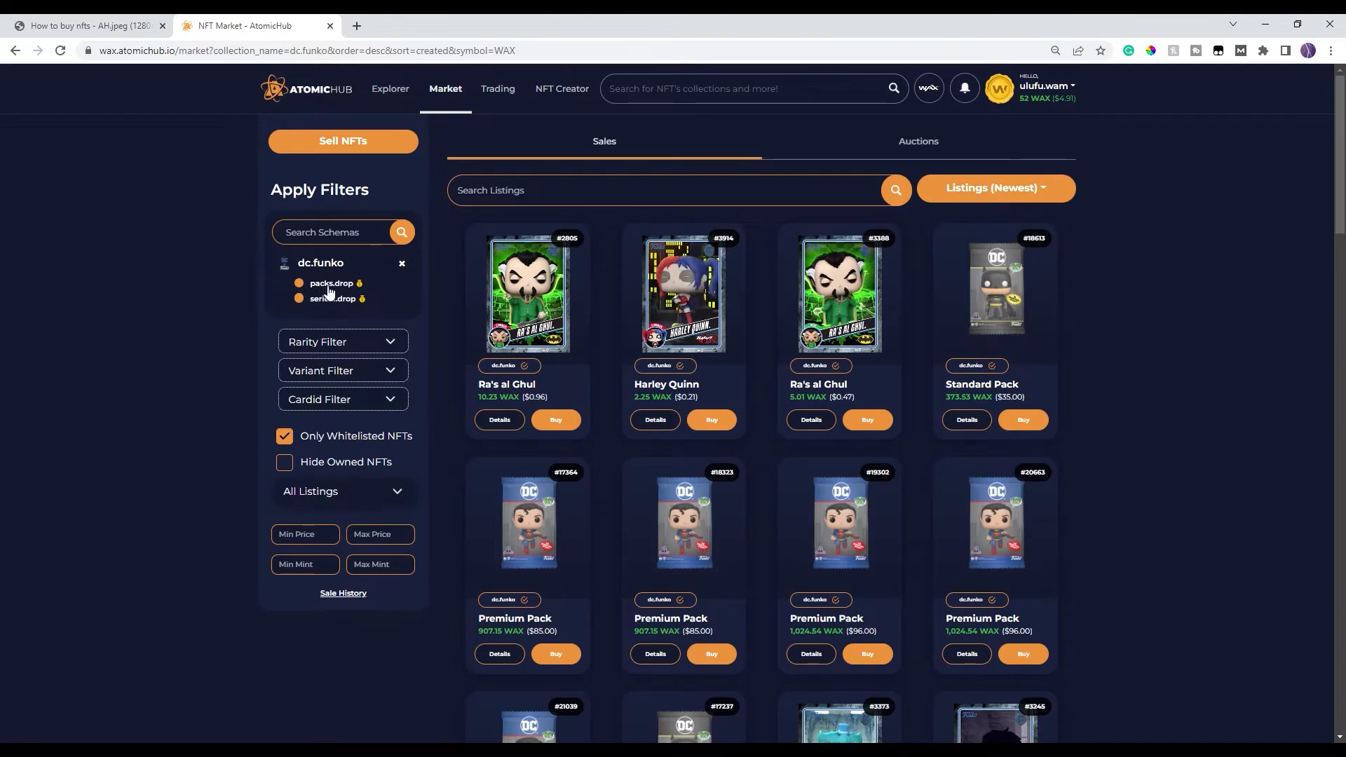
mouse_move(320, 307)
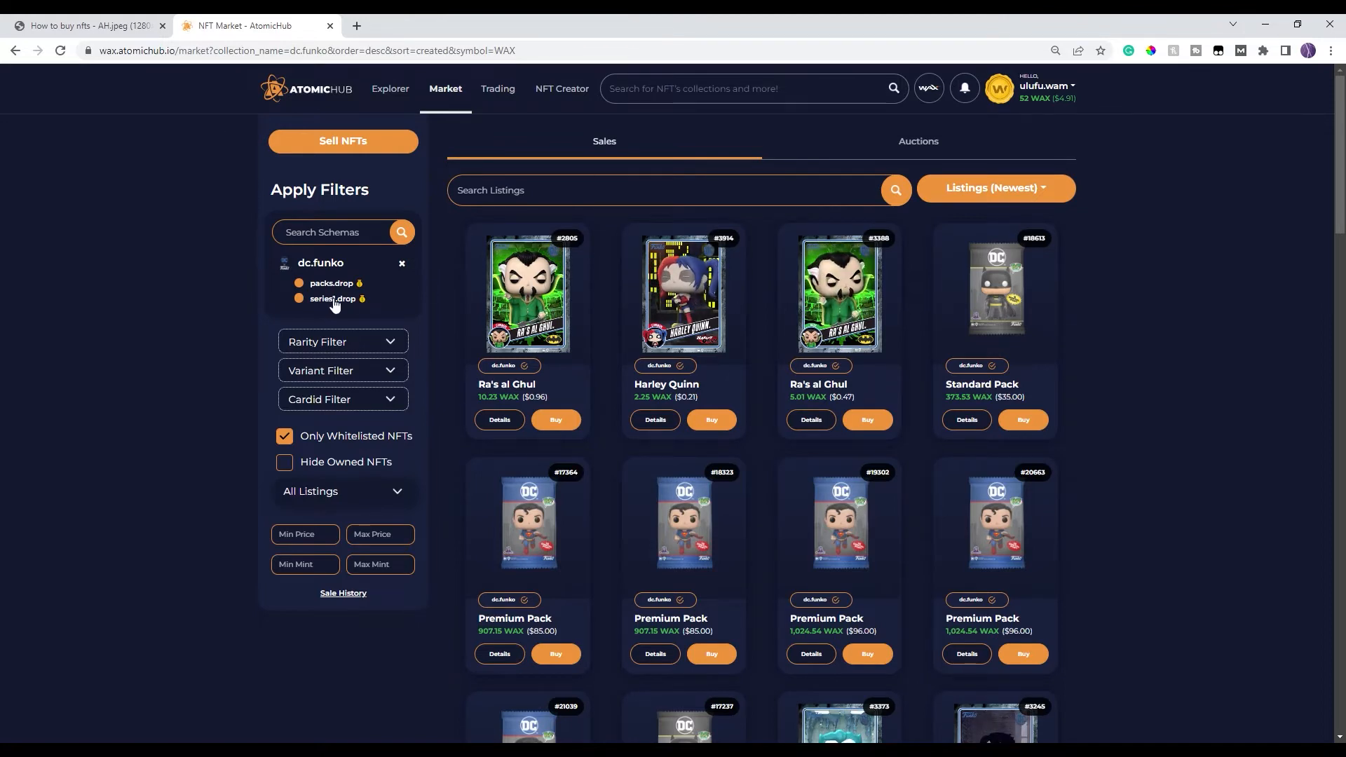
- Filter the dc.funko listings to the series1.drop schema and Common rarity
left_click(335, 298)
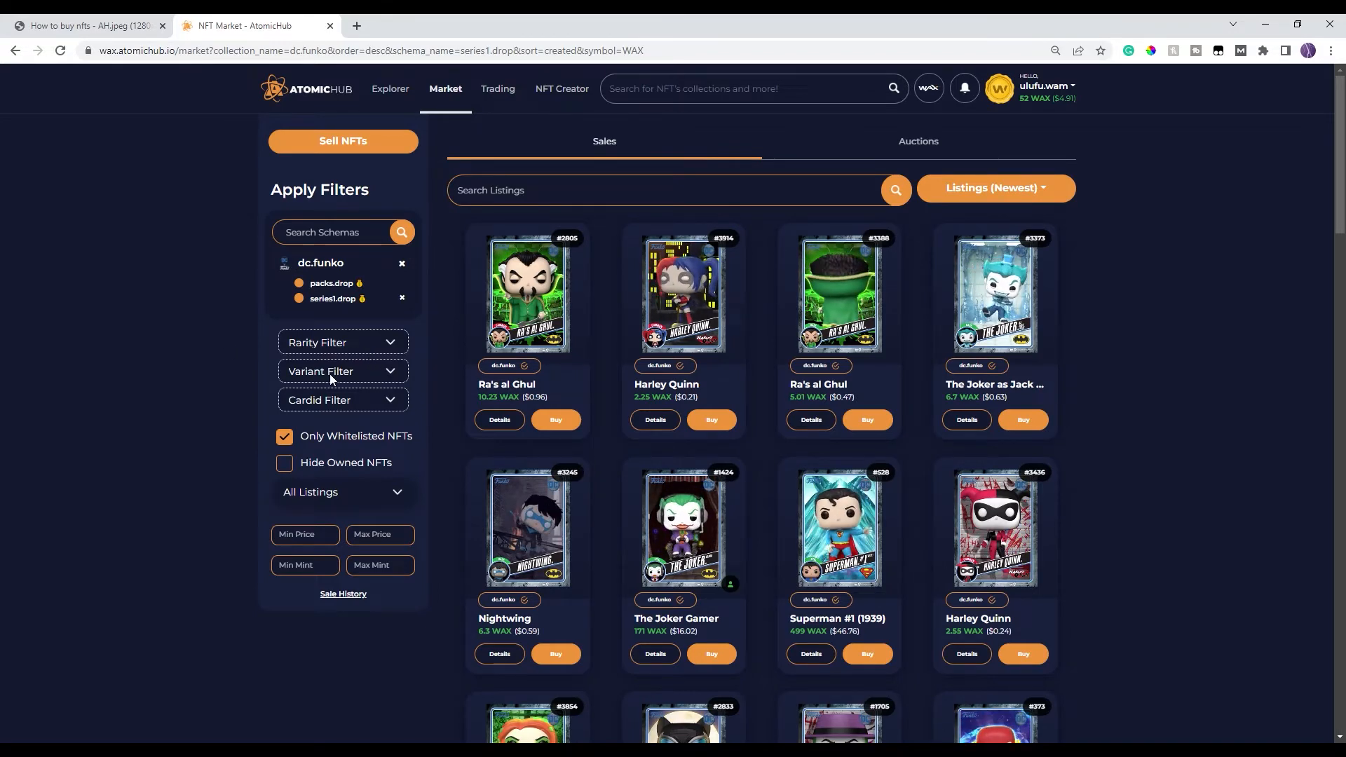
left_click(342, 341)
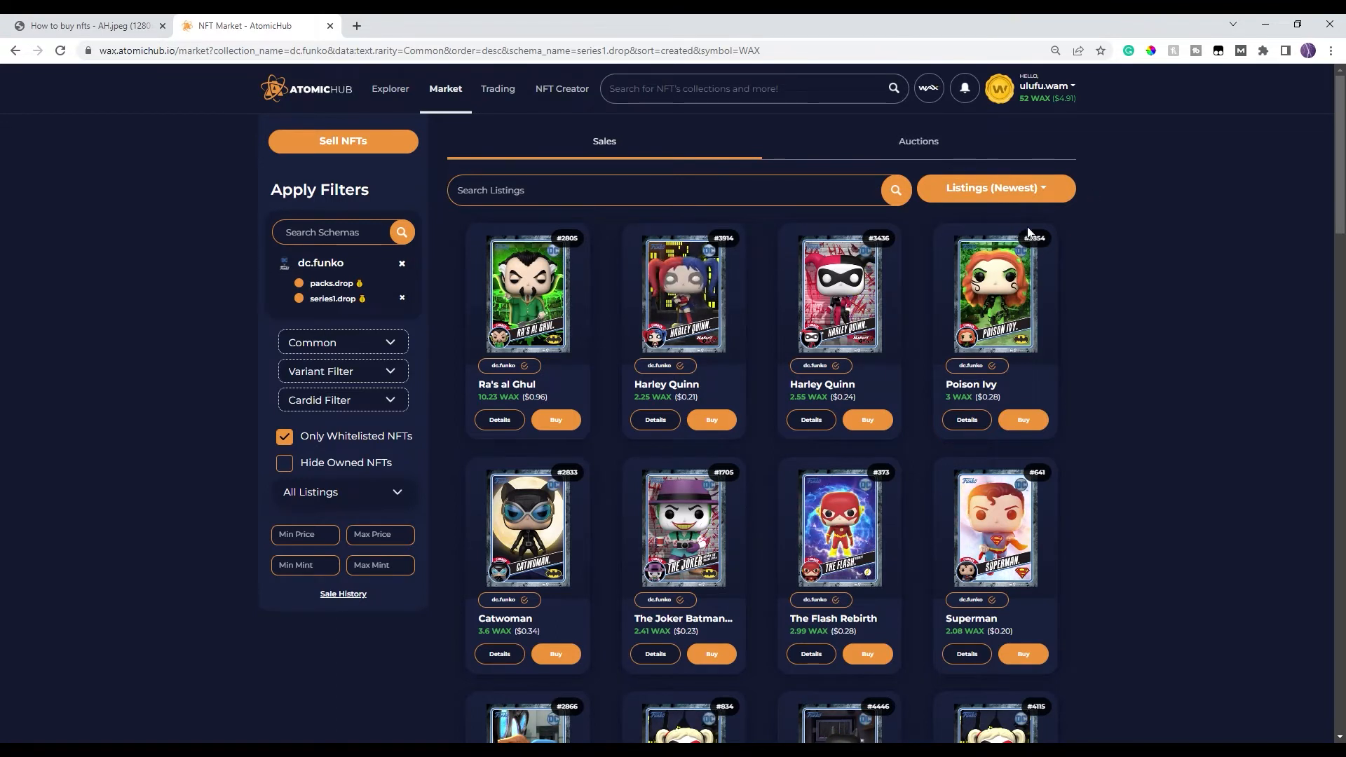
- Sort listings by Price (Lowest) and scroll down to the 2 WAX figures
left_click(993, 190)
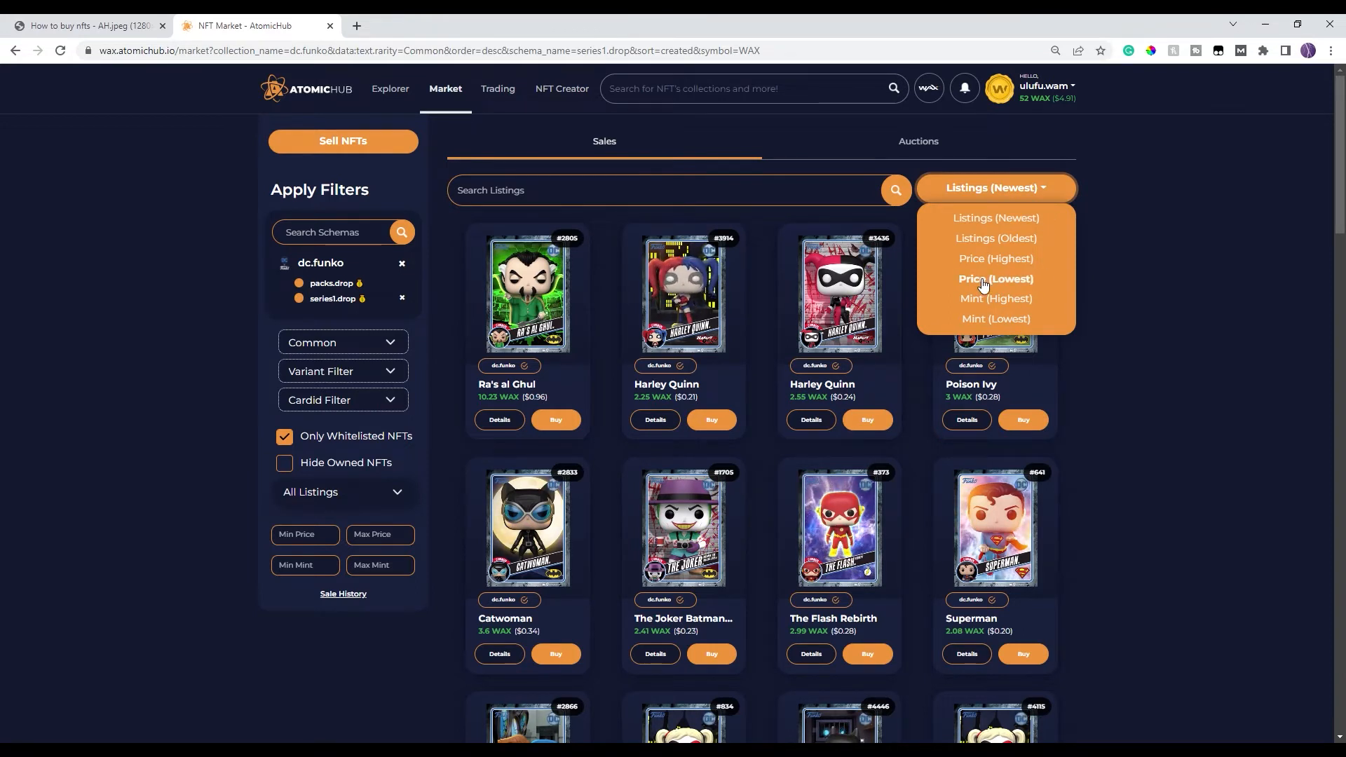
left_click(995, 278)
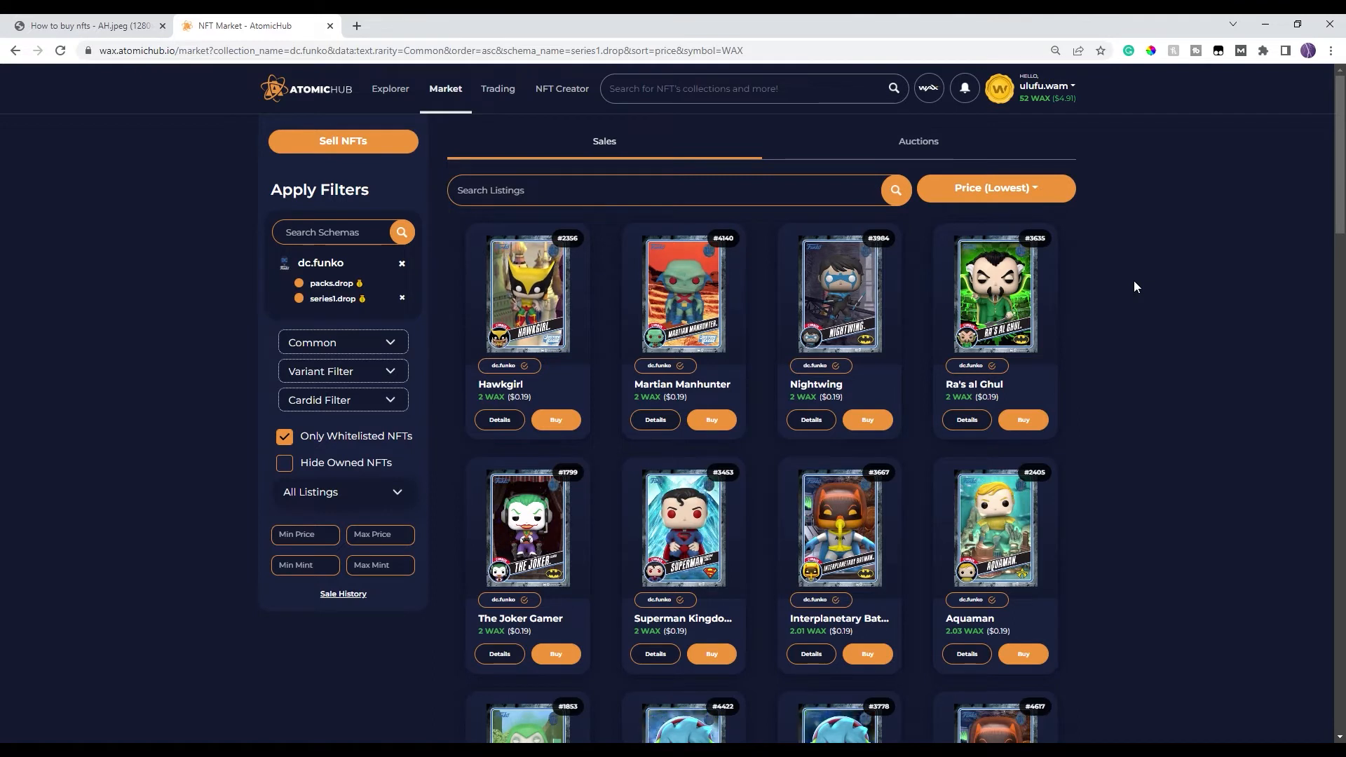
left_click(995, 188)
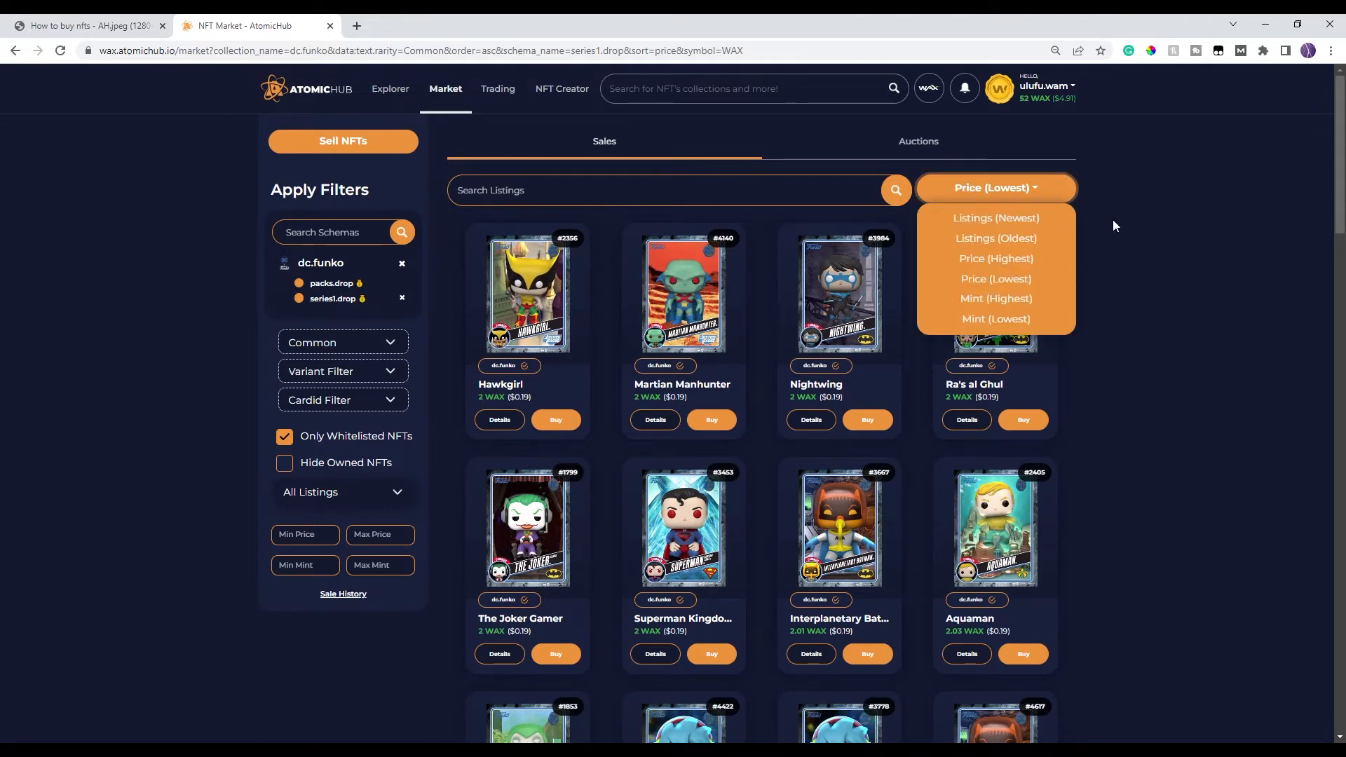
mouse_move(1150, 215)
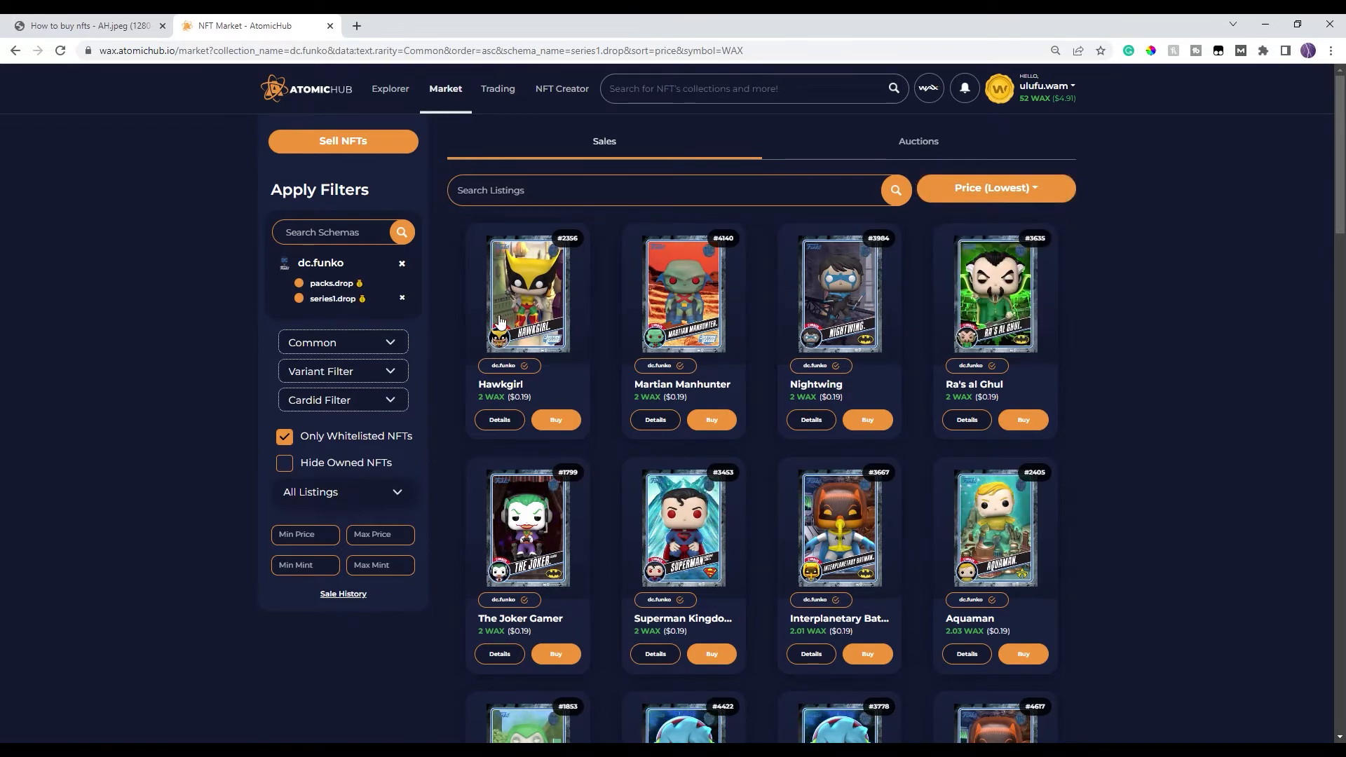
scroll("down", 3)
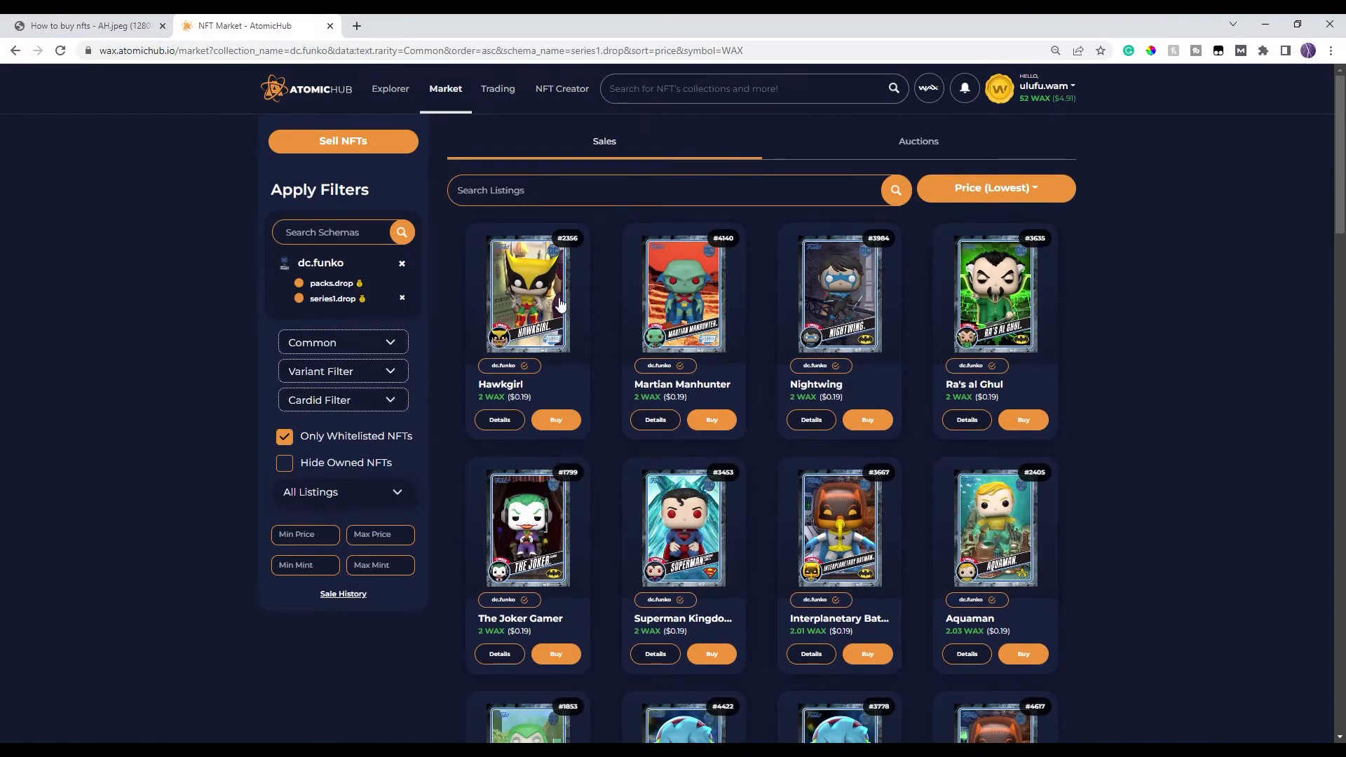
mouse_move(526, 296)
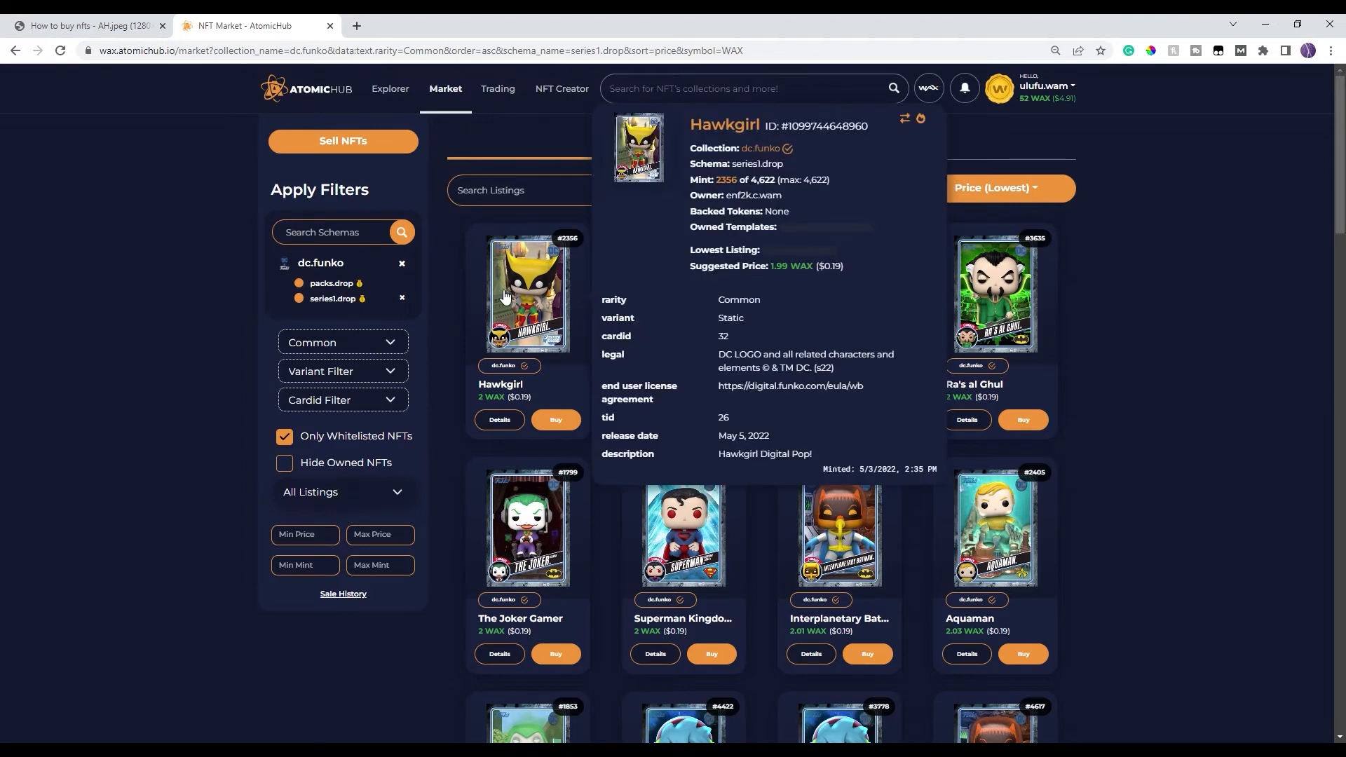
mouse_move(459, 303)
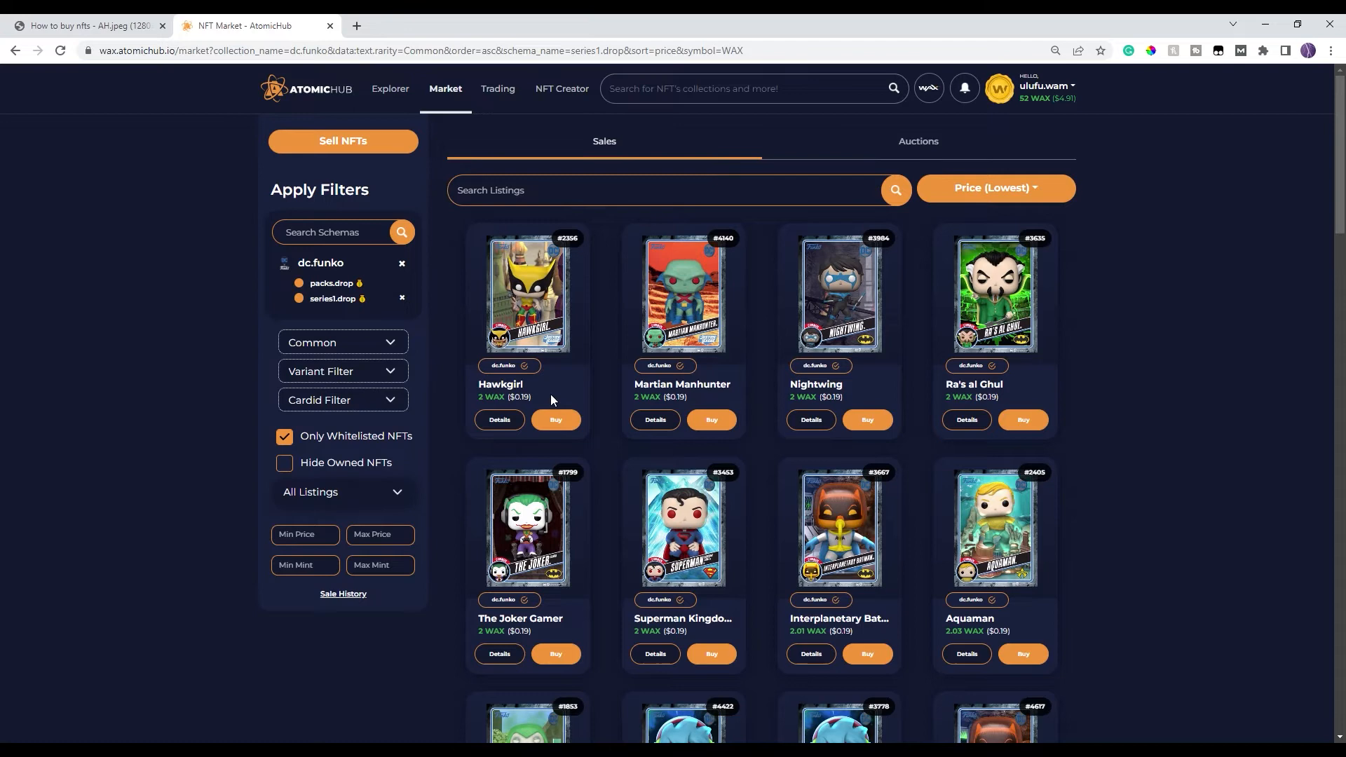
- Open the Buy Listing summary for the 2 WAX Hawkgirl card
left_click(554, 420)
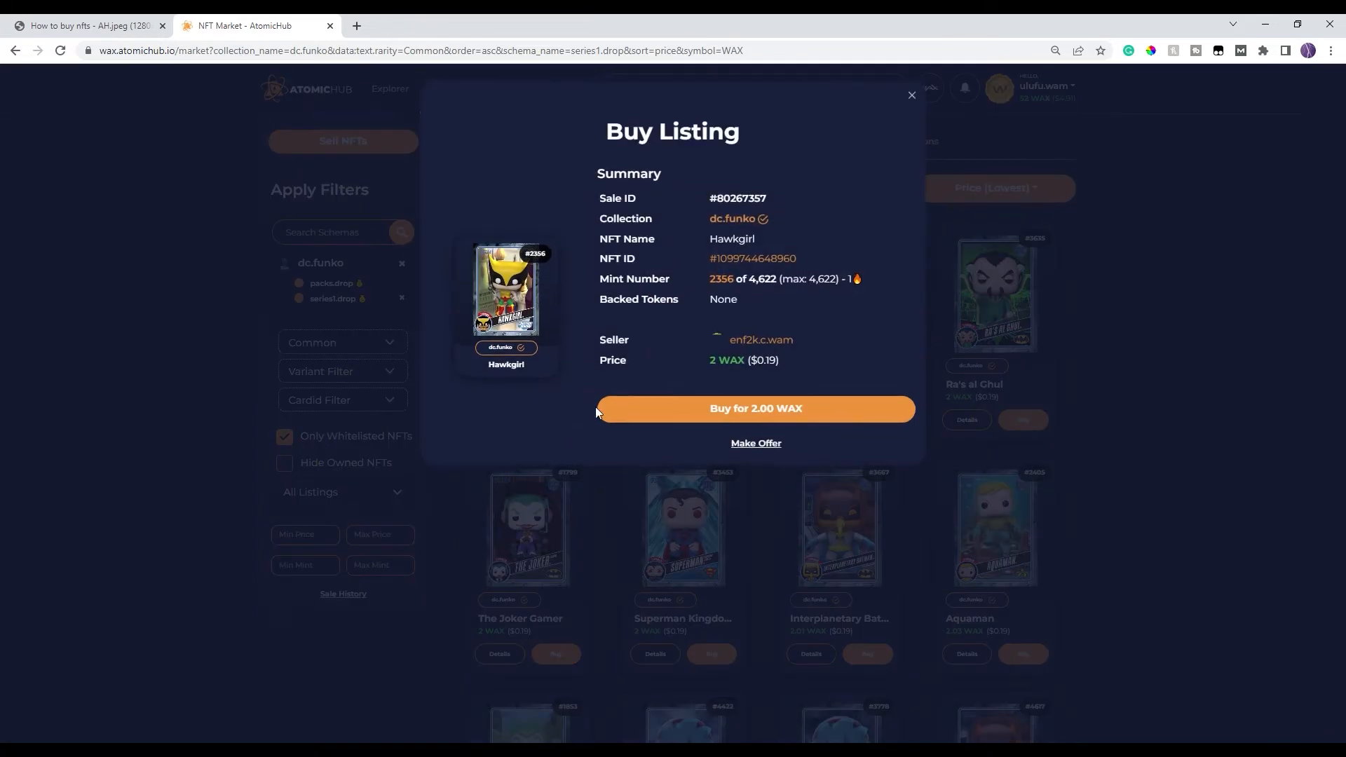
mouse_move(700, 252)
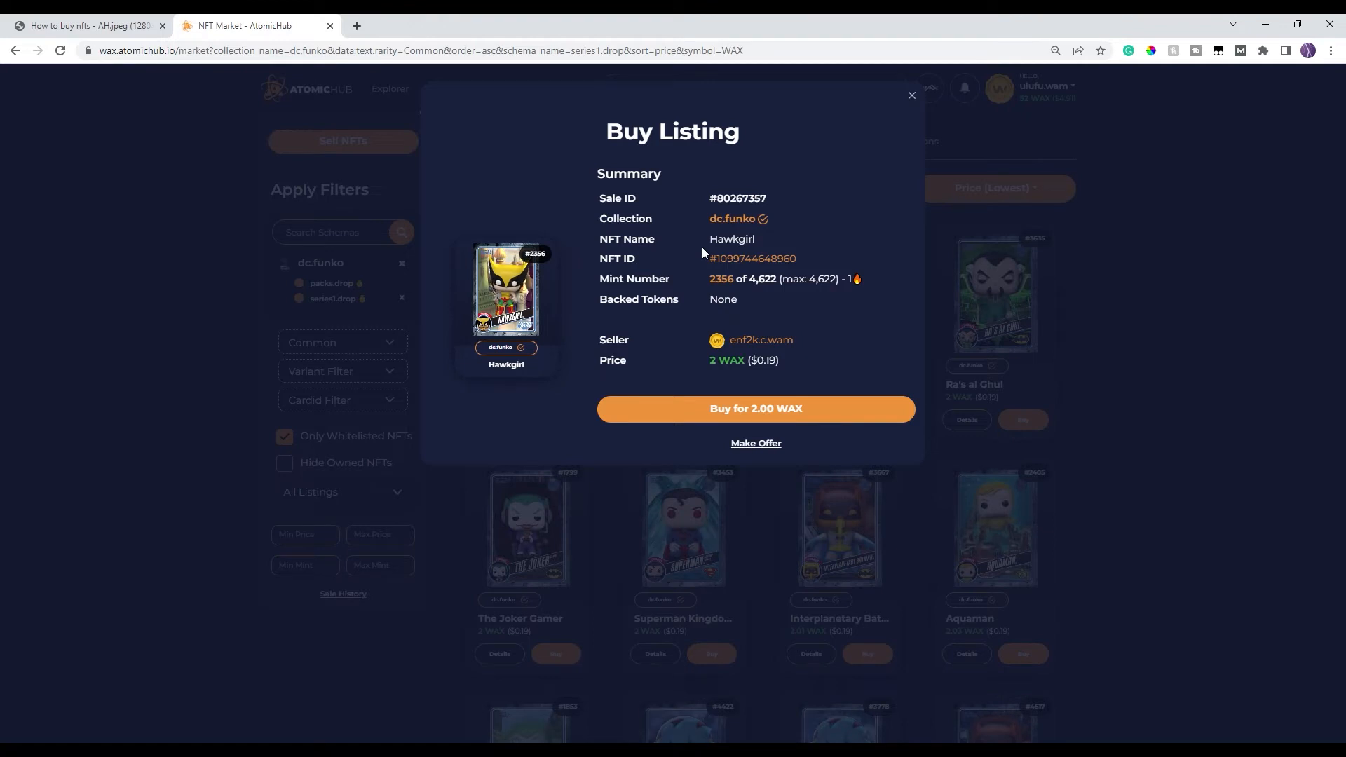
mouse_move(876, 247)
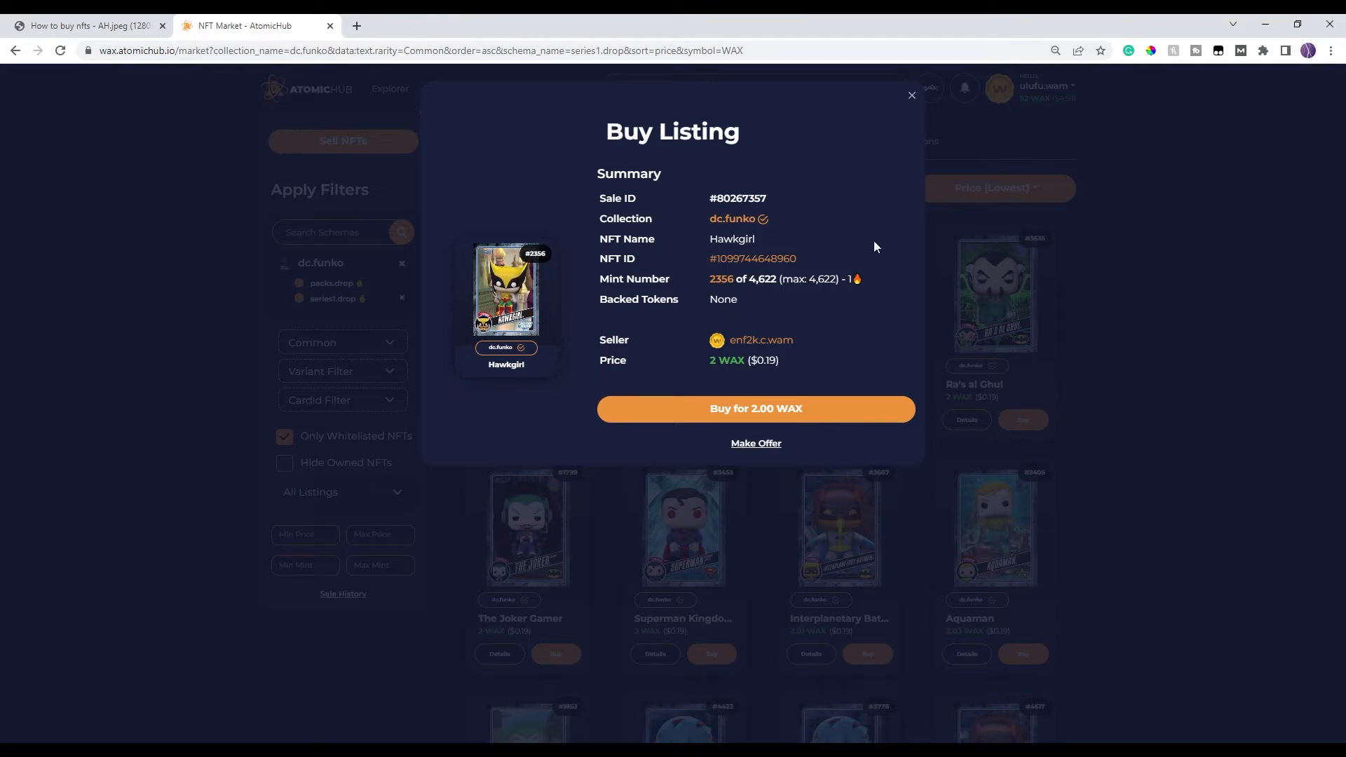
mouse_move(731, 218)
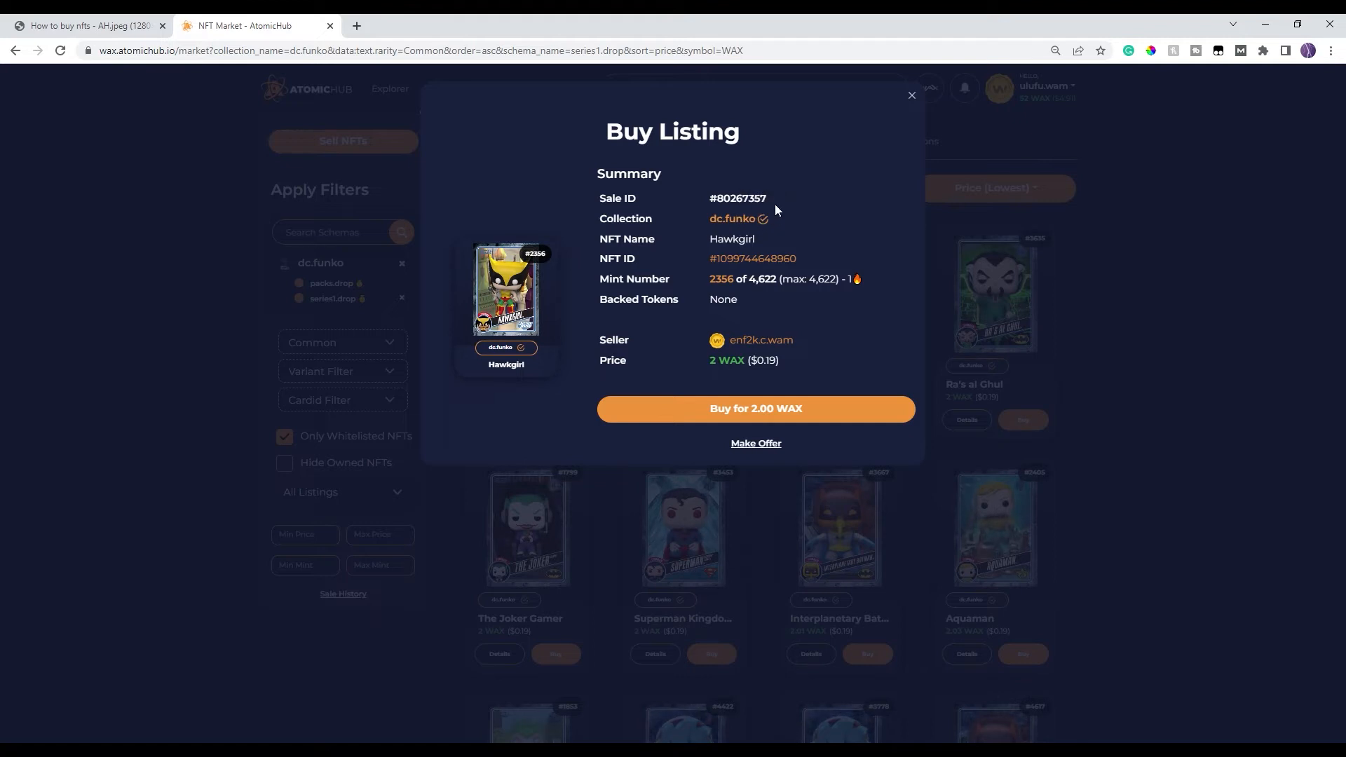
mouse_move(821, 222)
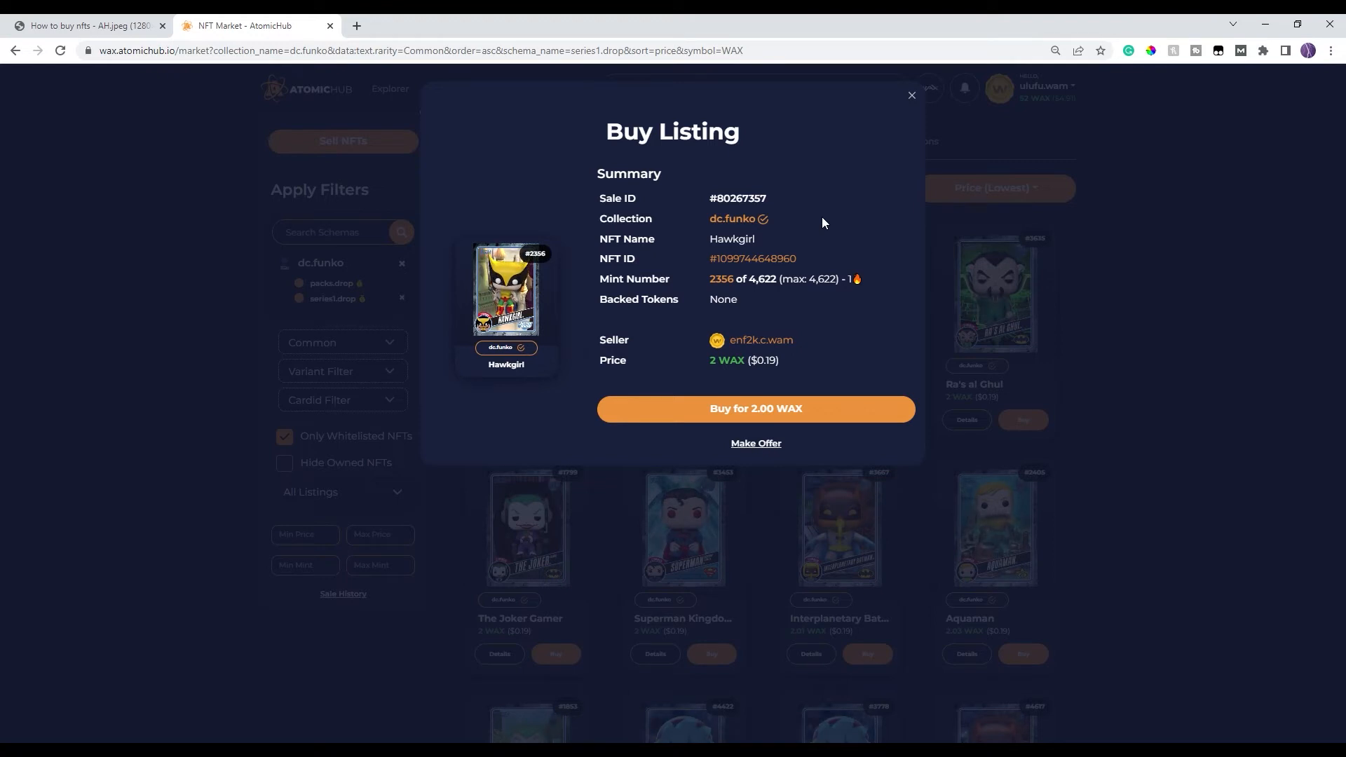
mouse_move(762, 219)
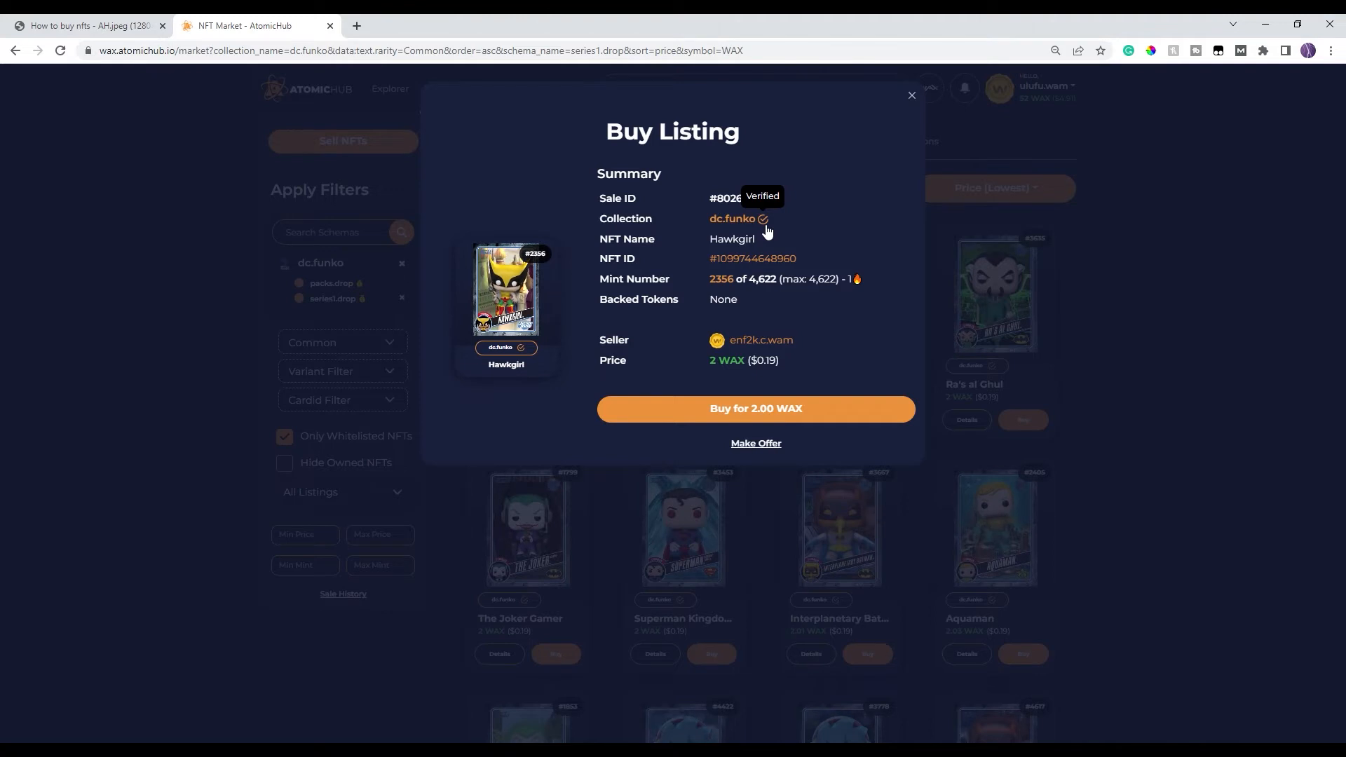
mouse_move(799, 232)
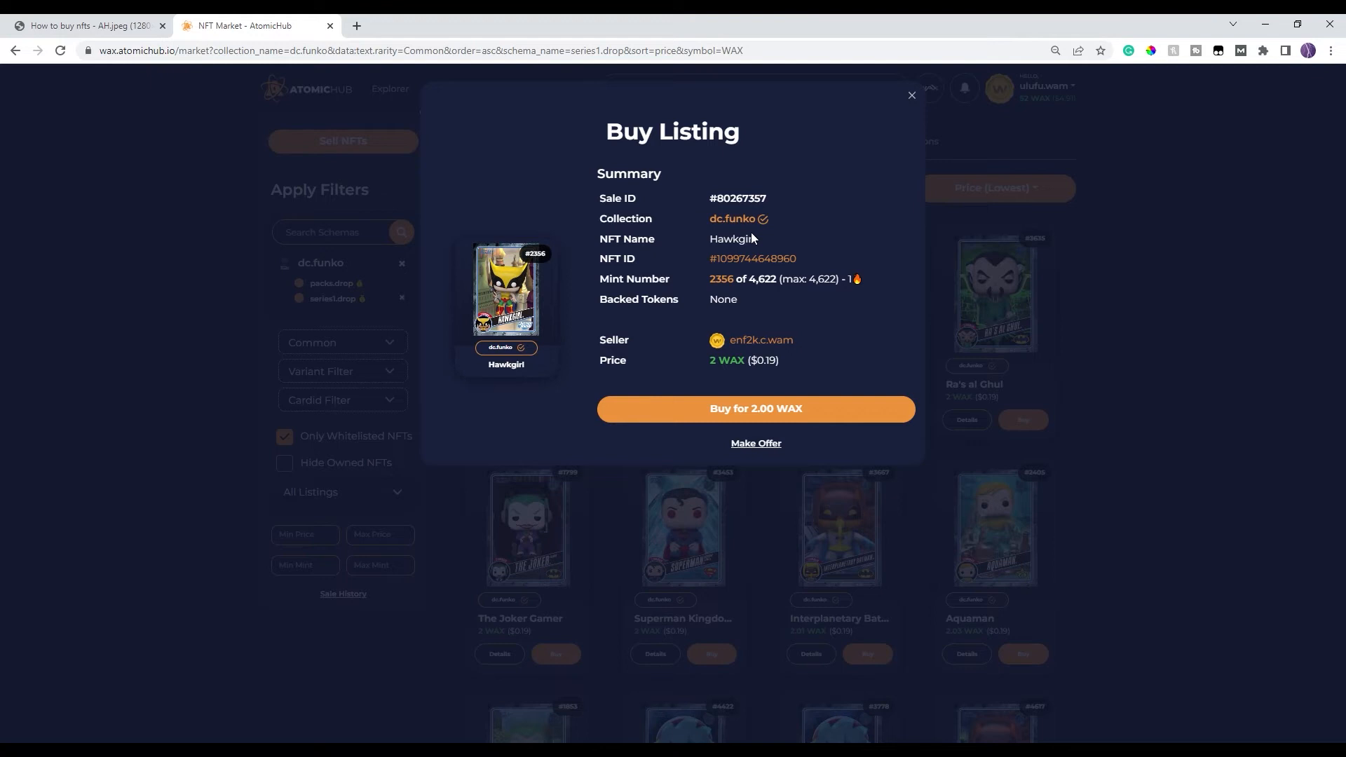
mouse_move(811, 242)
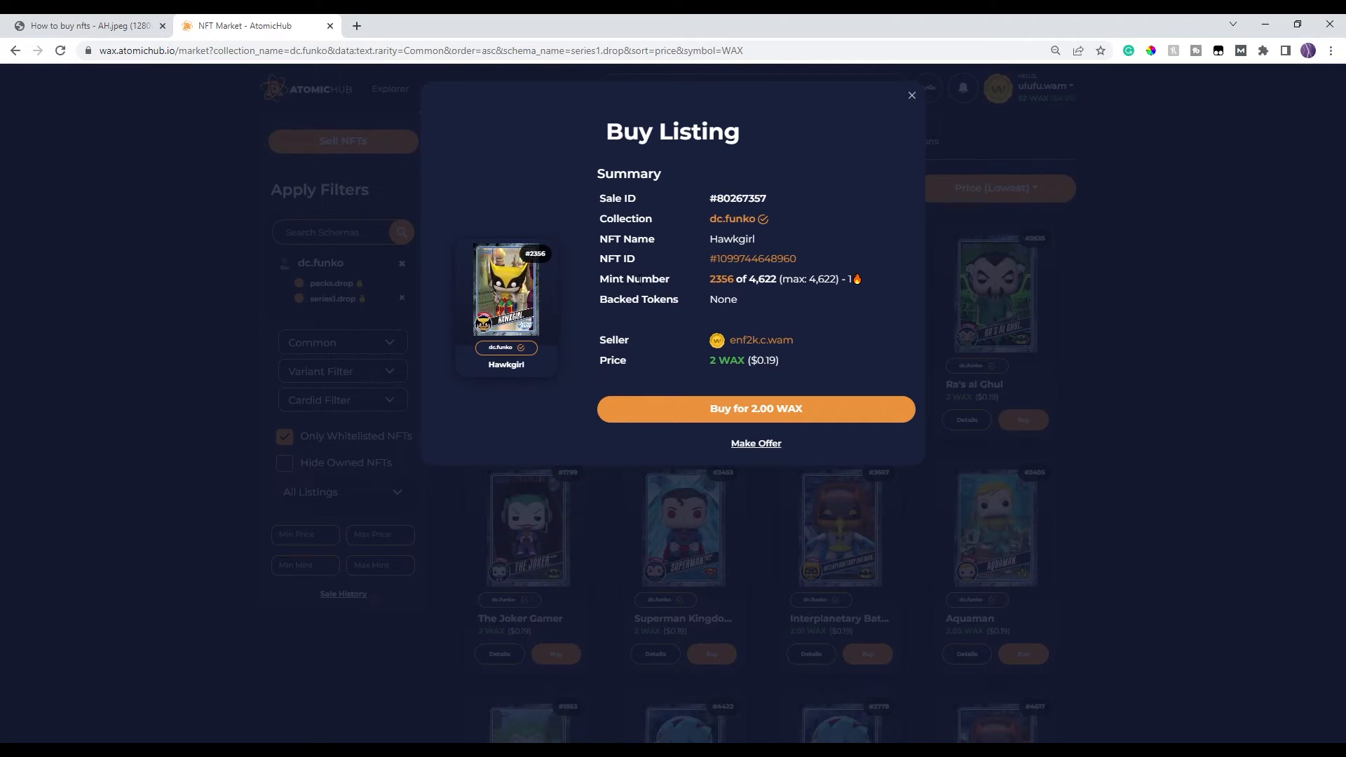
mouse_move(648, 264)
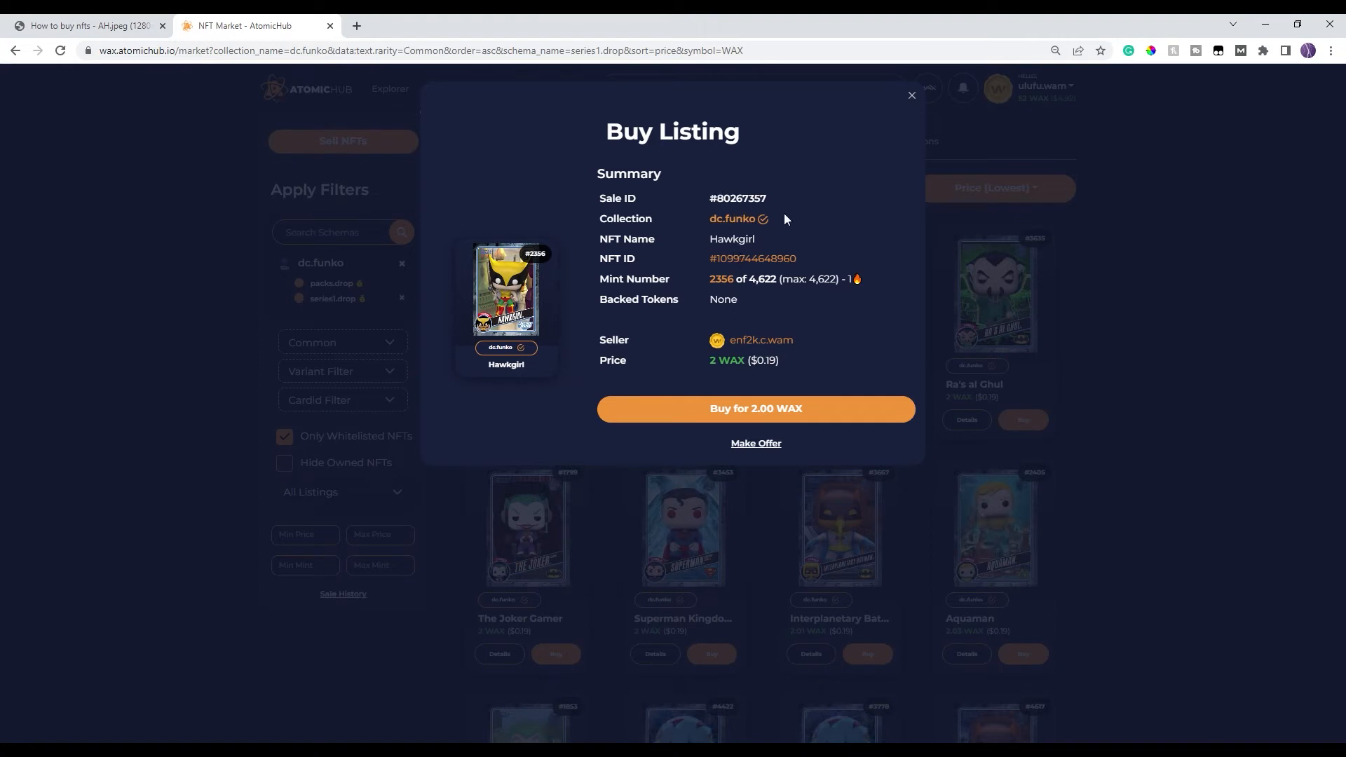
mouse_move(813, 255)
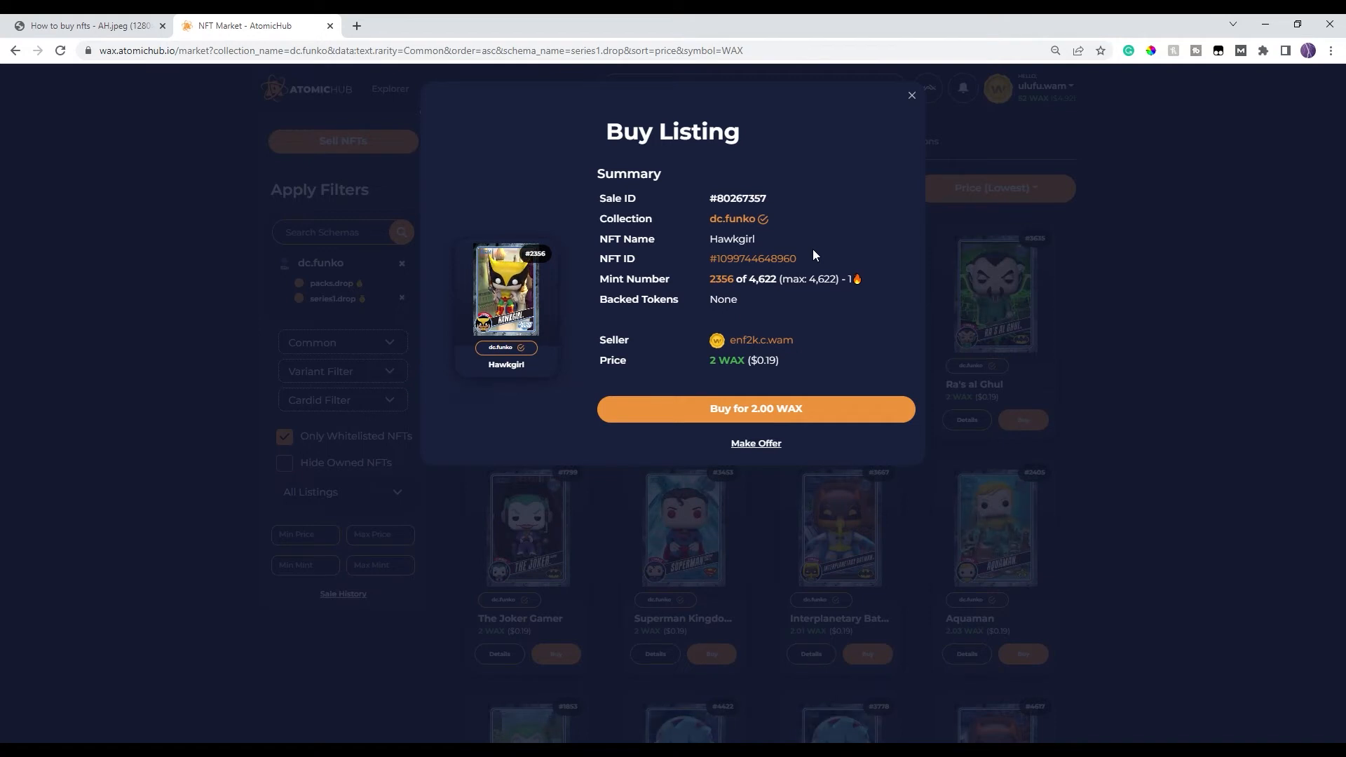
mouse_move(894, 312)
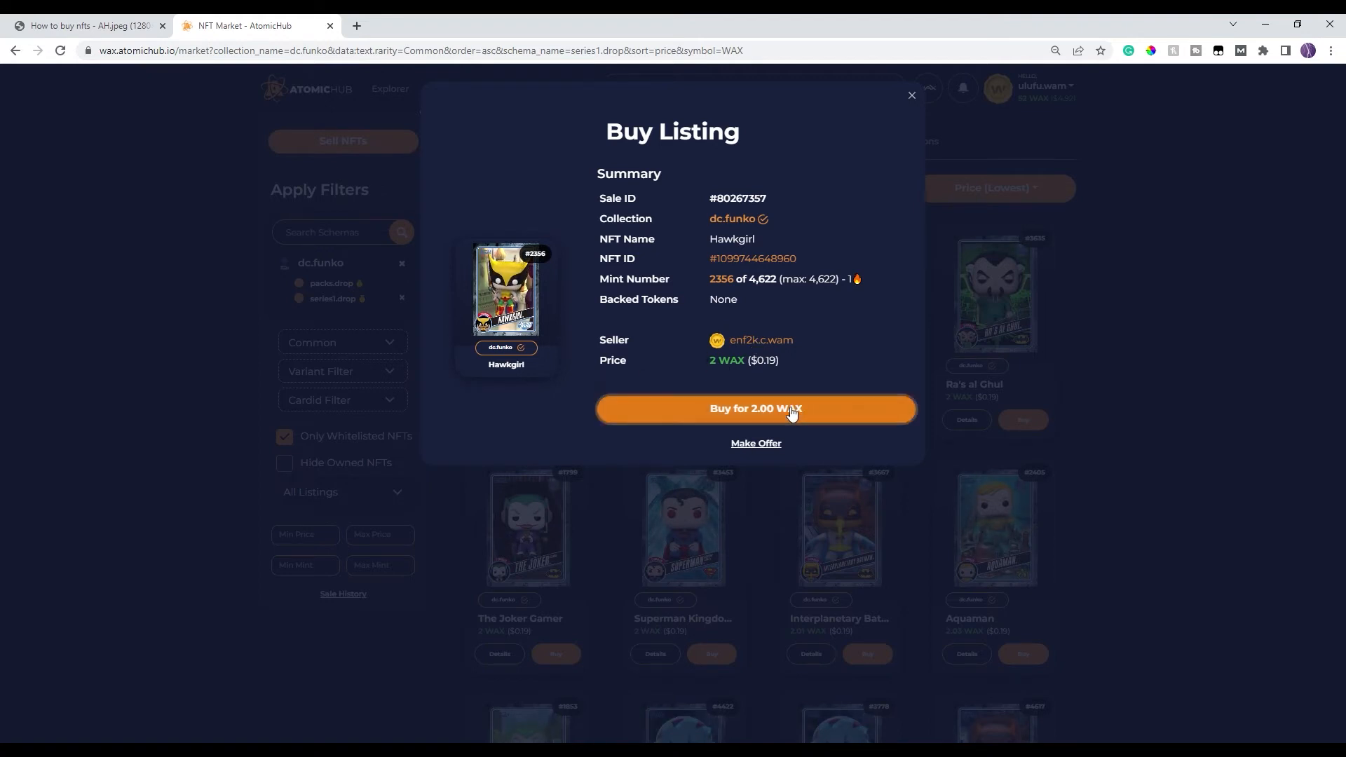
- Confirm buying Hawkgirl for 2.00 WAX and close the success dialog
left_click(755, 408)
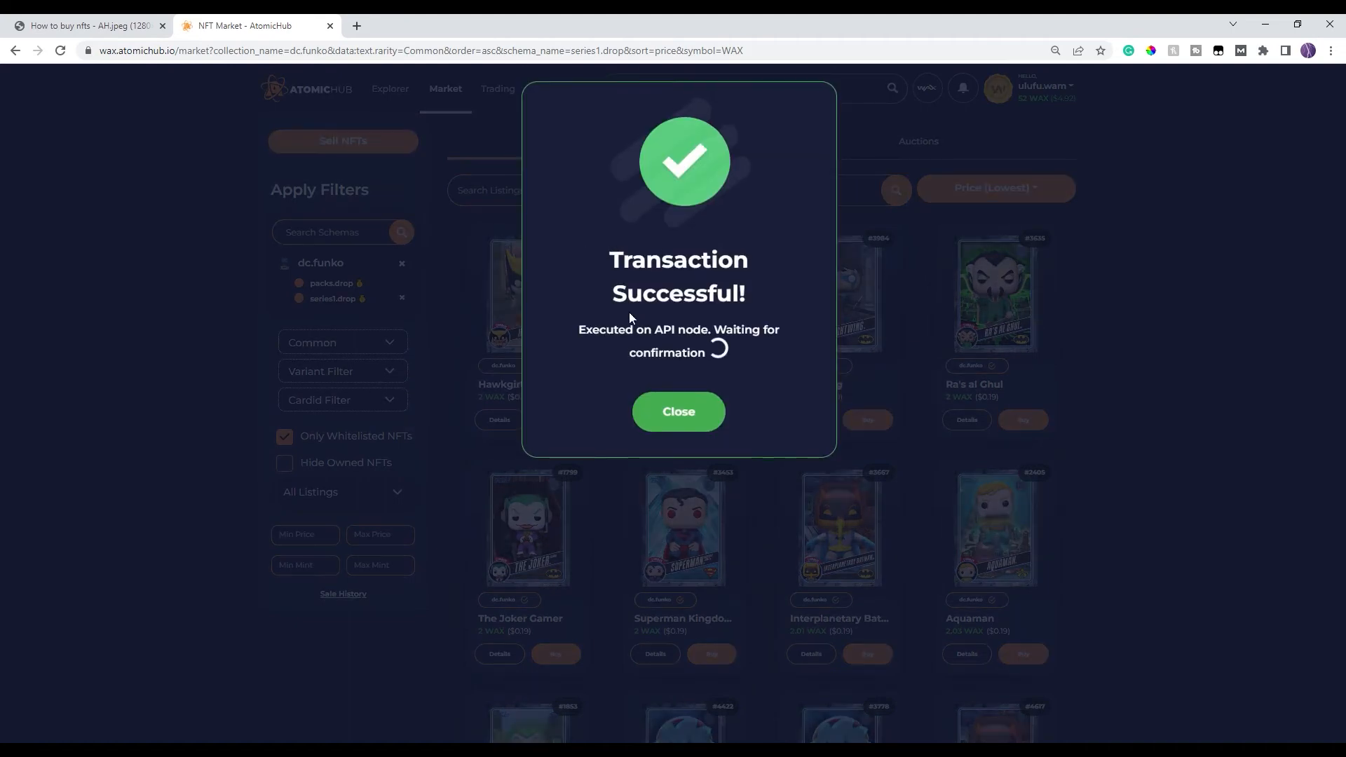
mouse_move(703, 324)
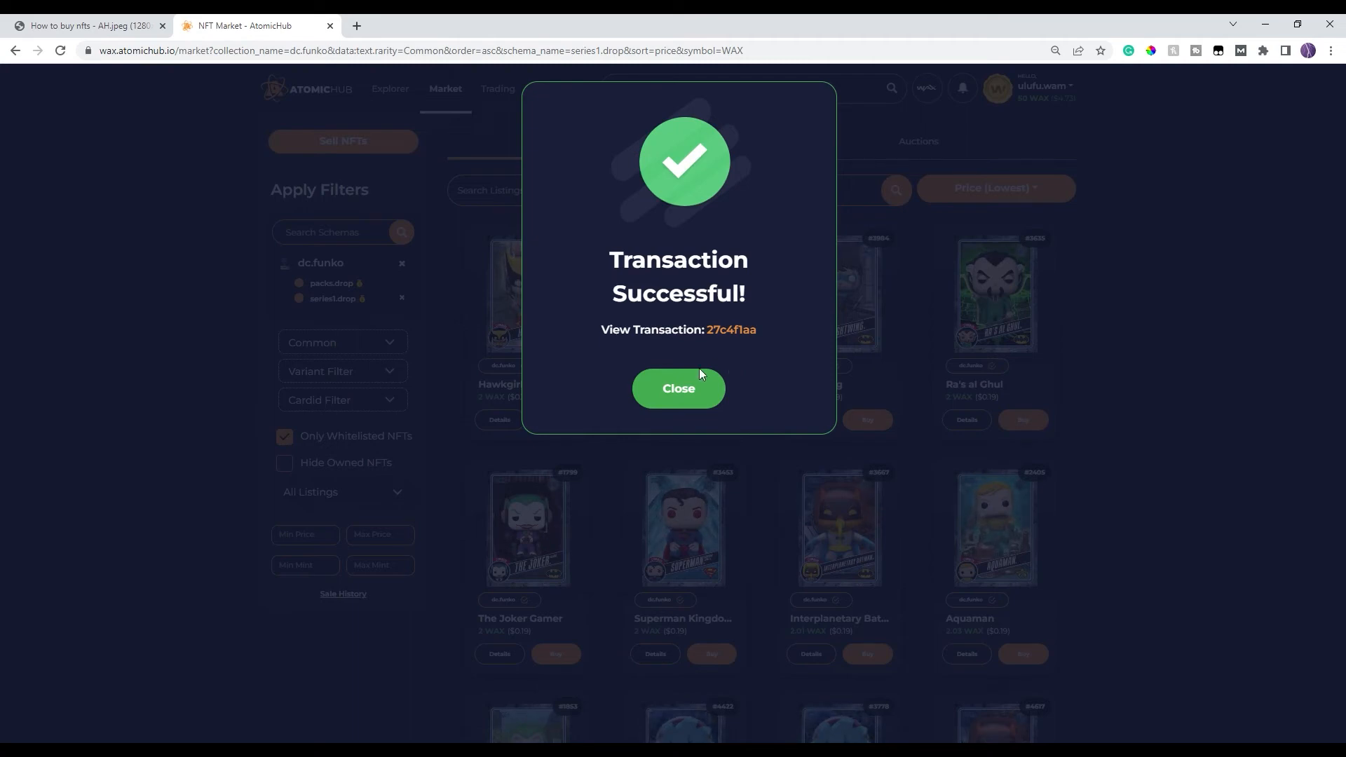
left_click(677, 388)
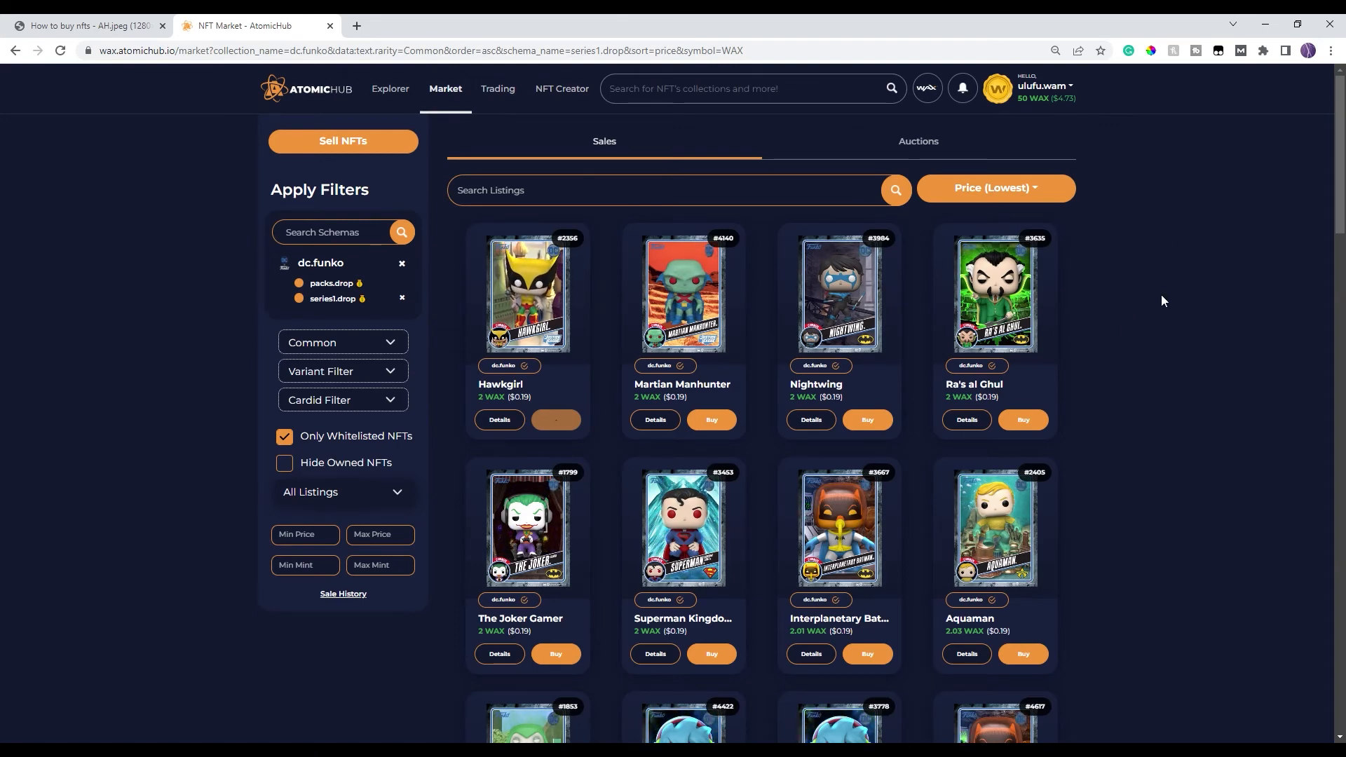
mouse_move(591, 293)
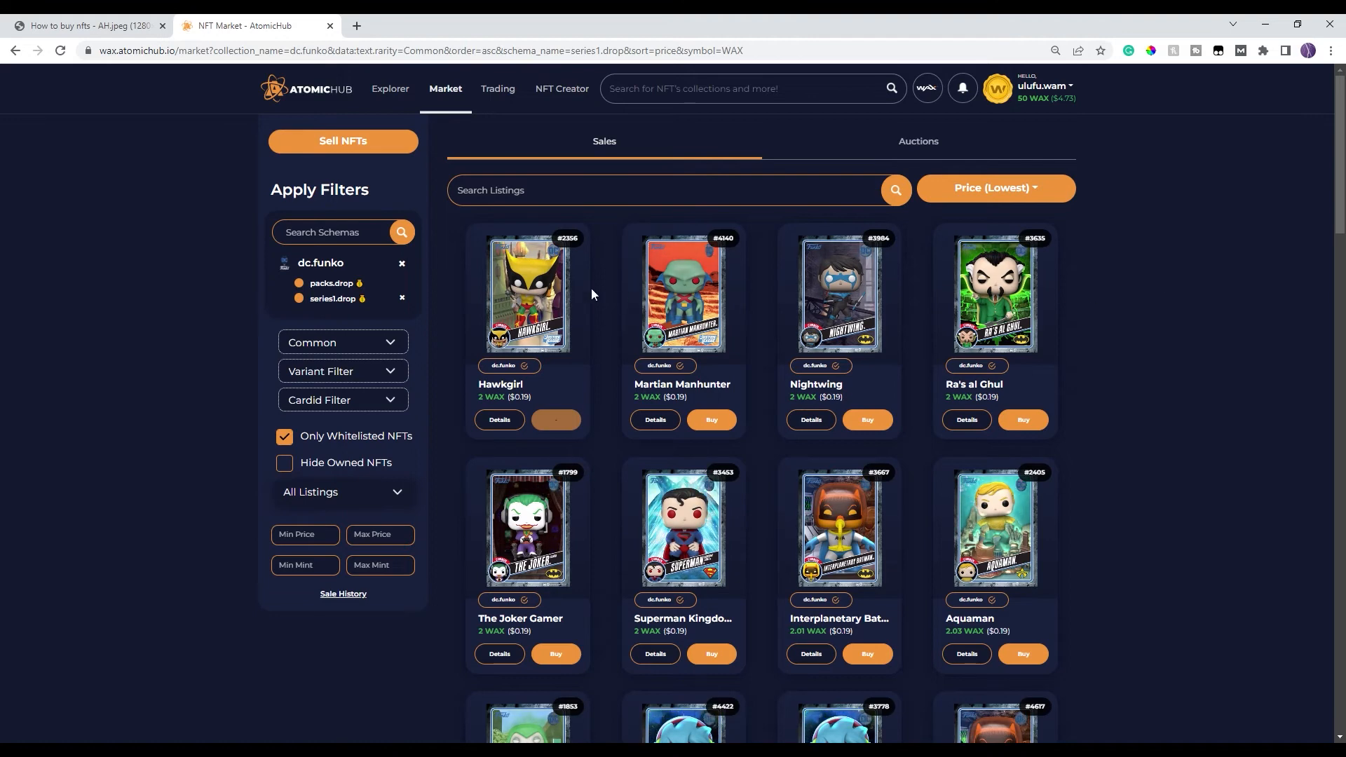
mouse_move(993, 271)
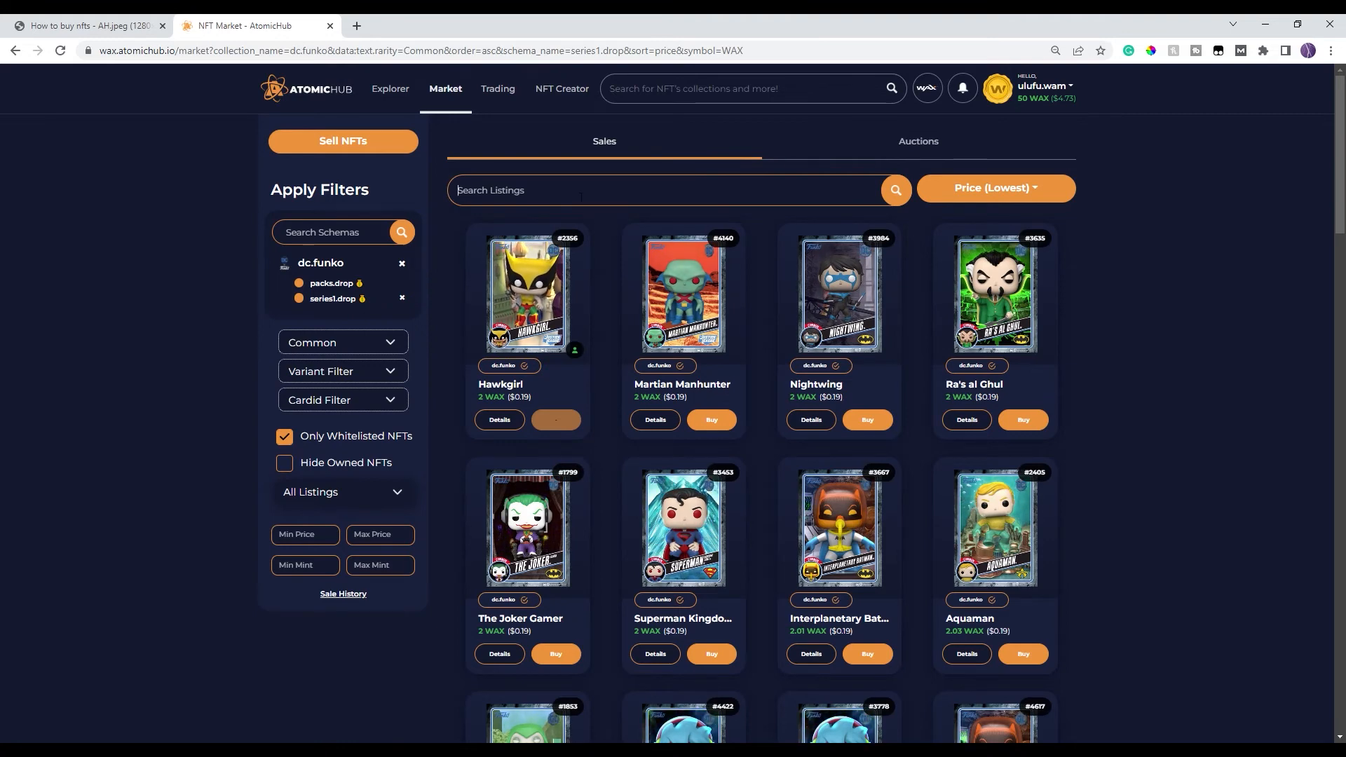
- Search 'night' and add the Nightwing filter, showing 2 WAX copies first
type("nightwing")
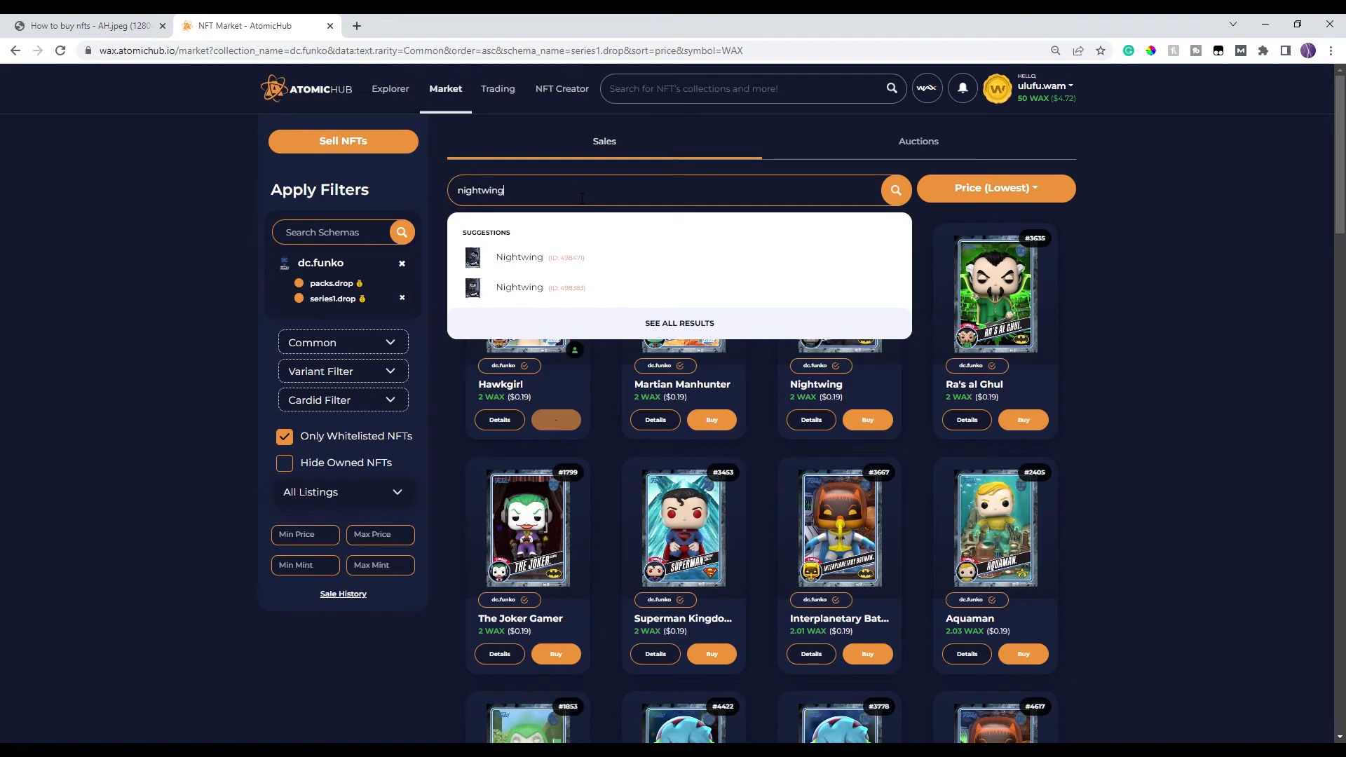
mouse_move(519, 256)
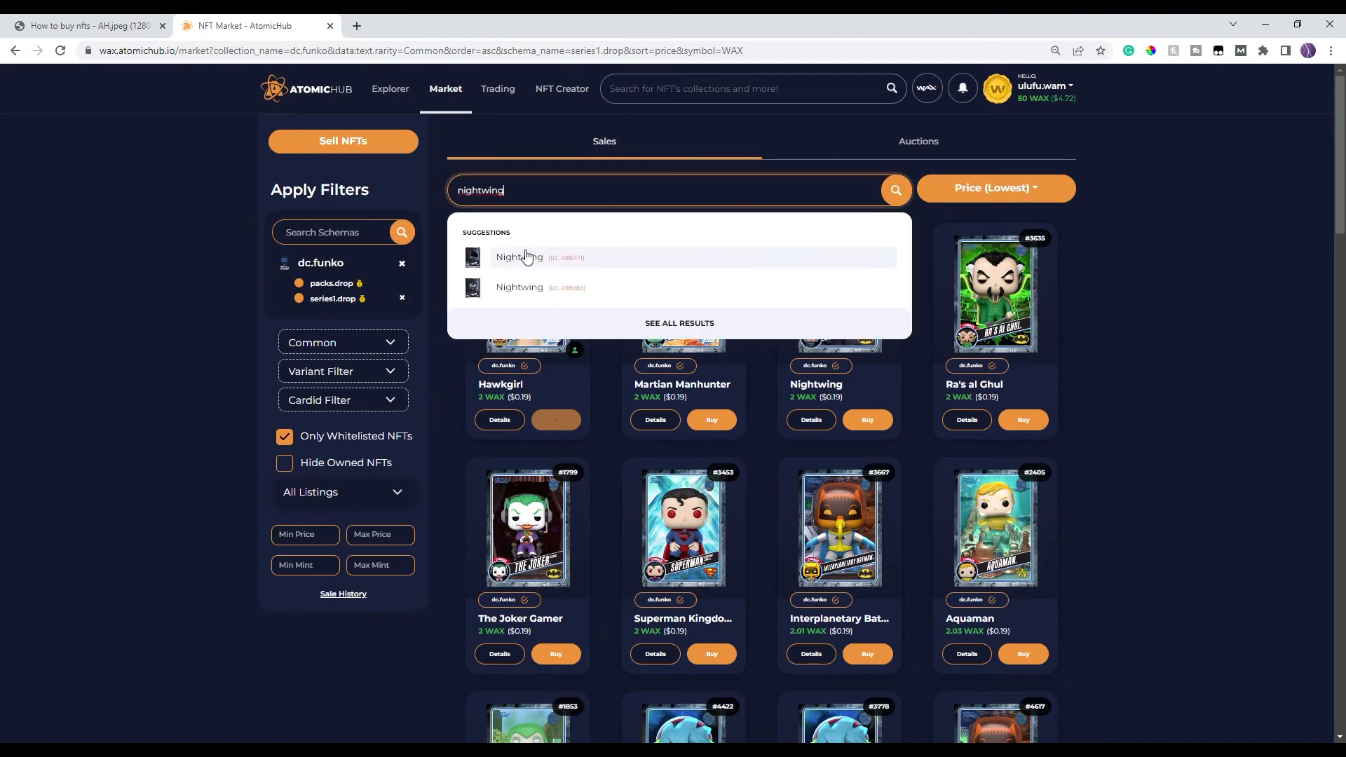
left_click(518, 257)
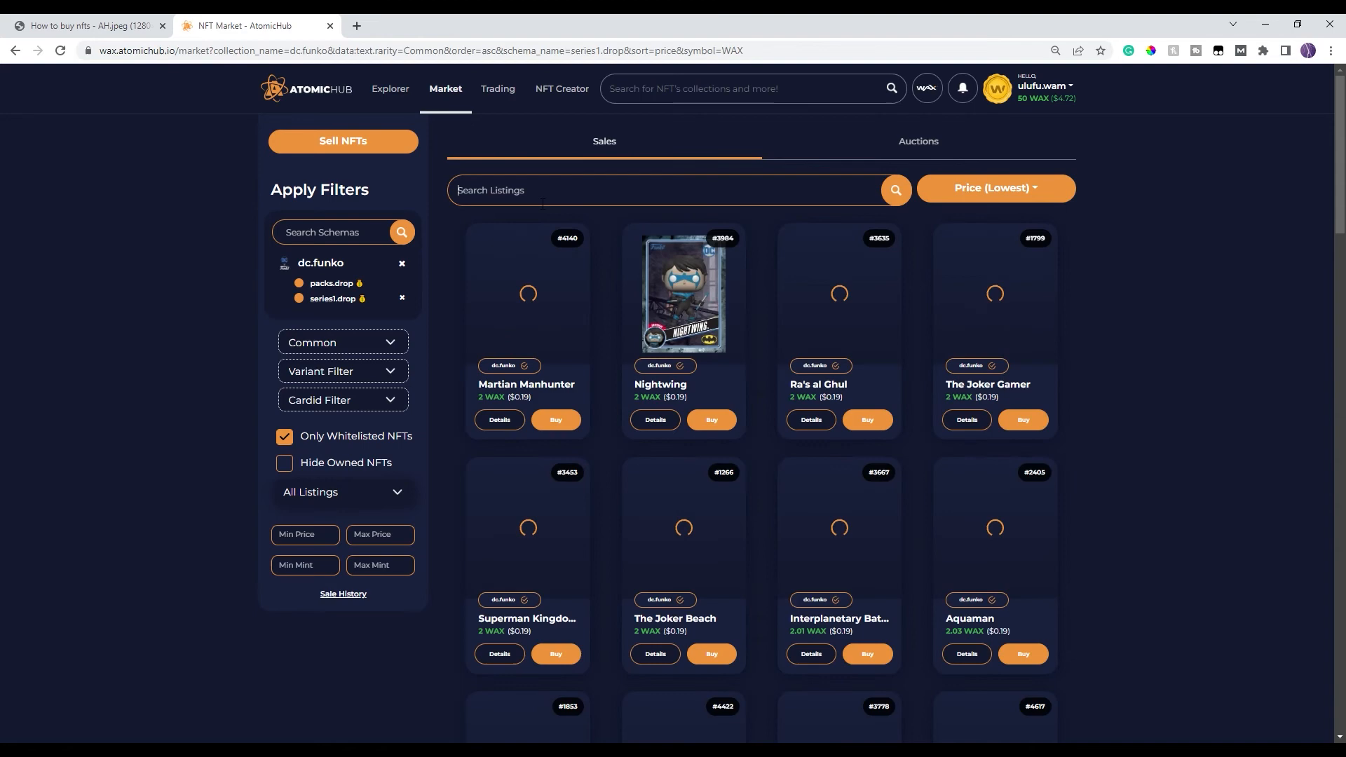
type("night")
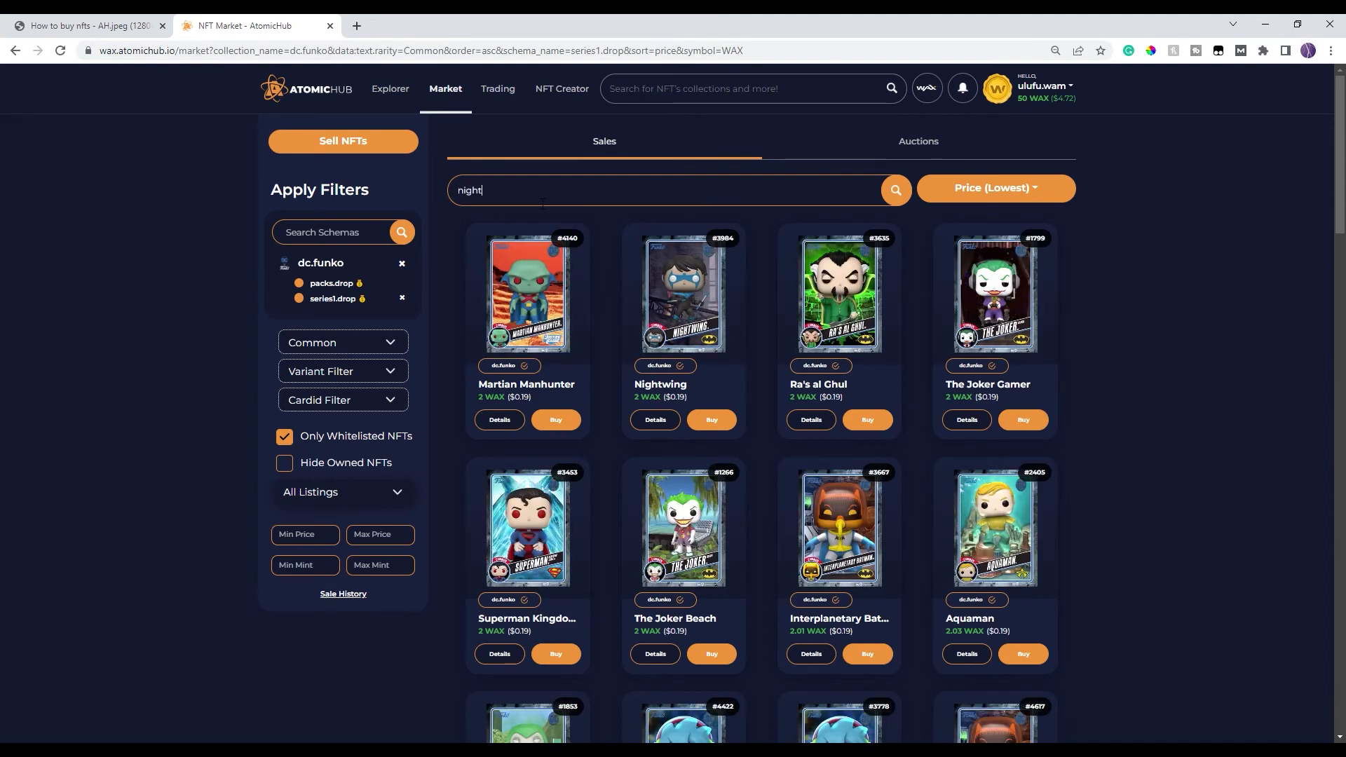
left_click(682, 292)
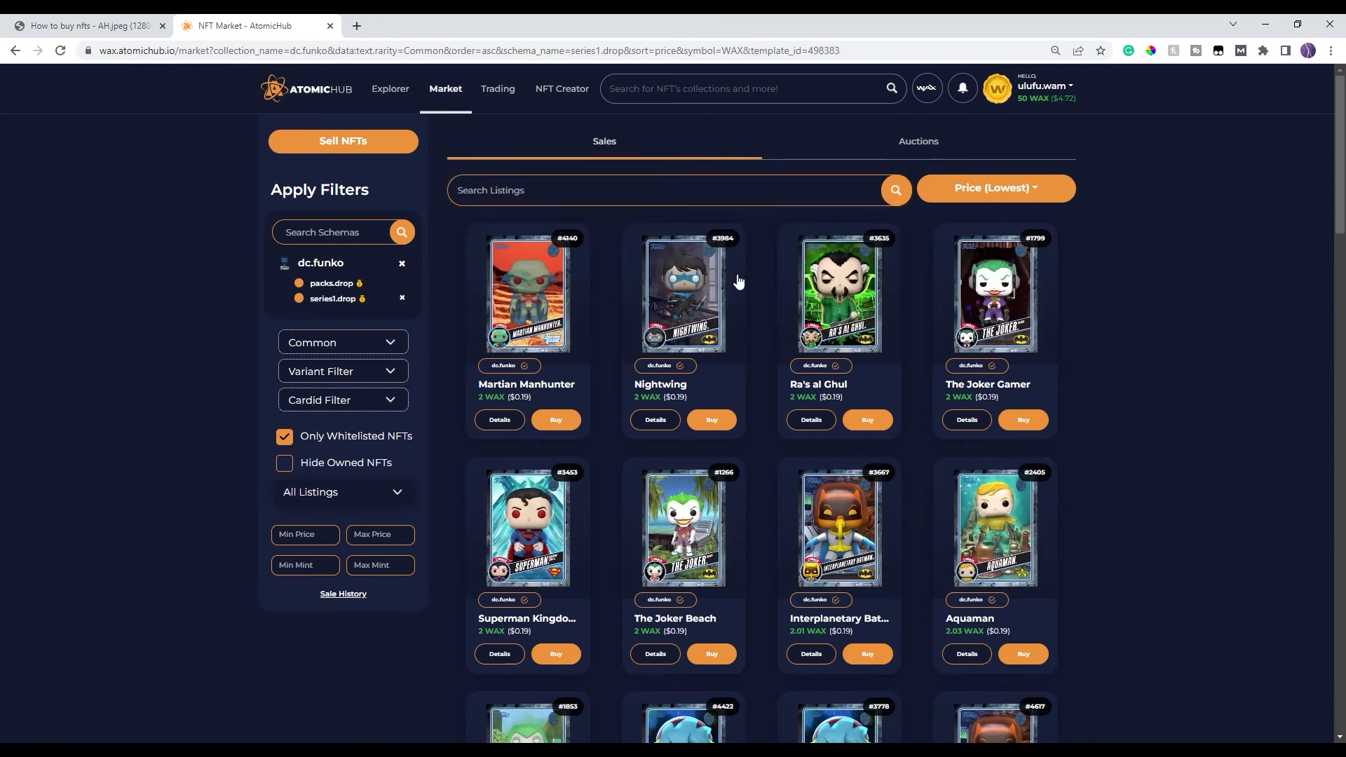
left_click(682, 295)
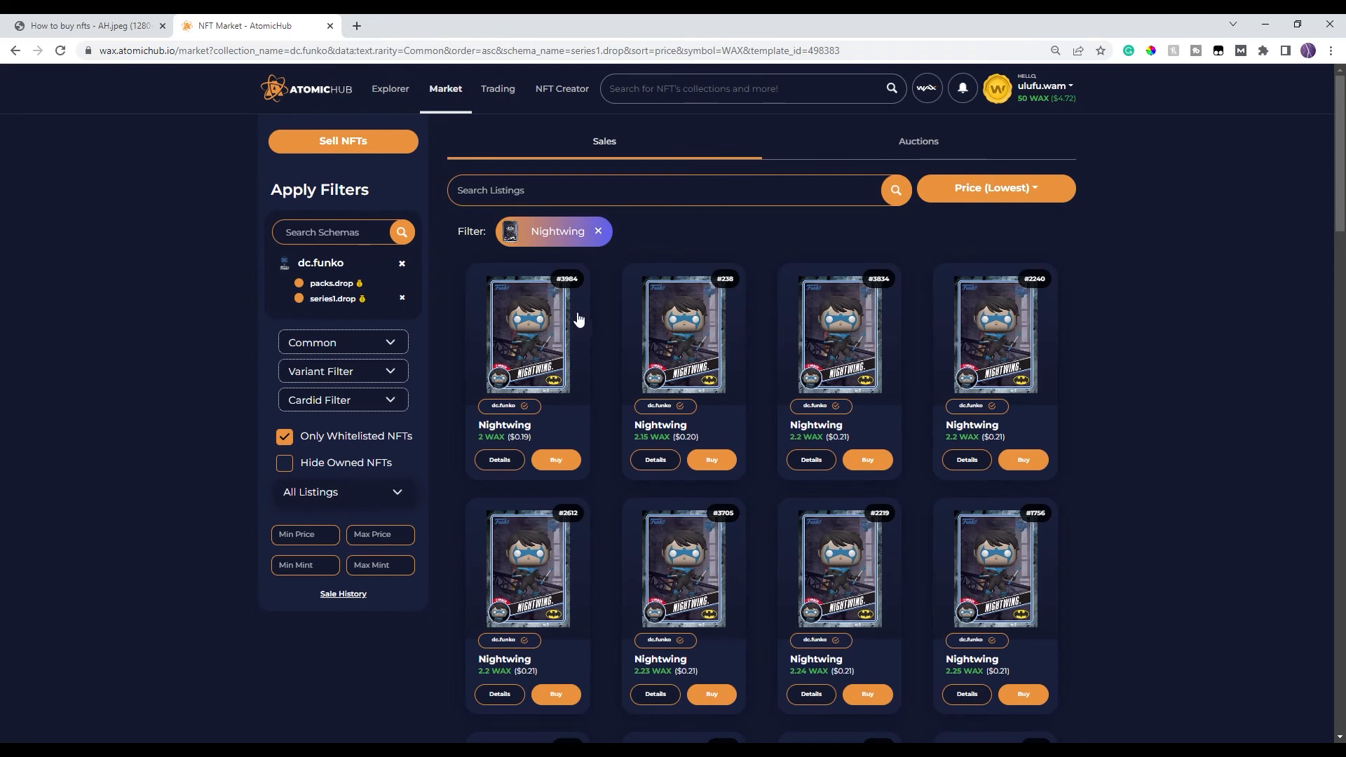
mouse_move(645, 492)
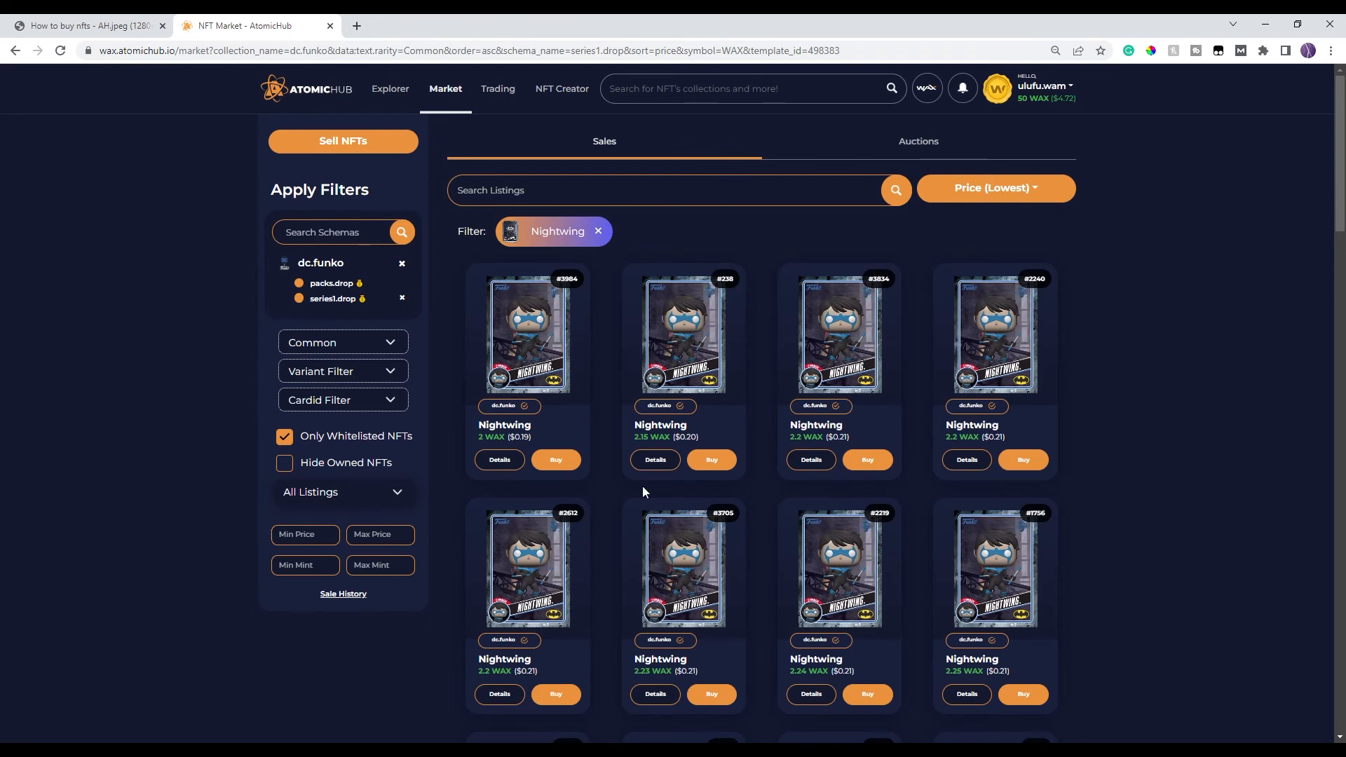
scroll("down", 3)
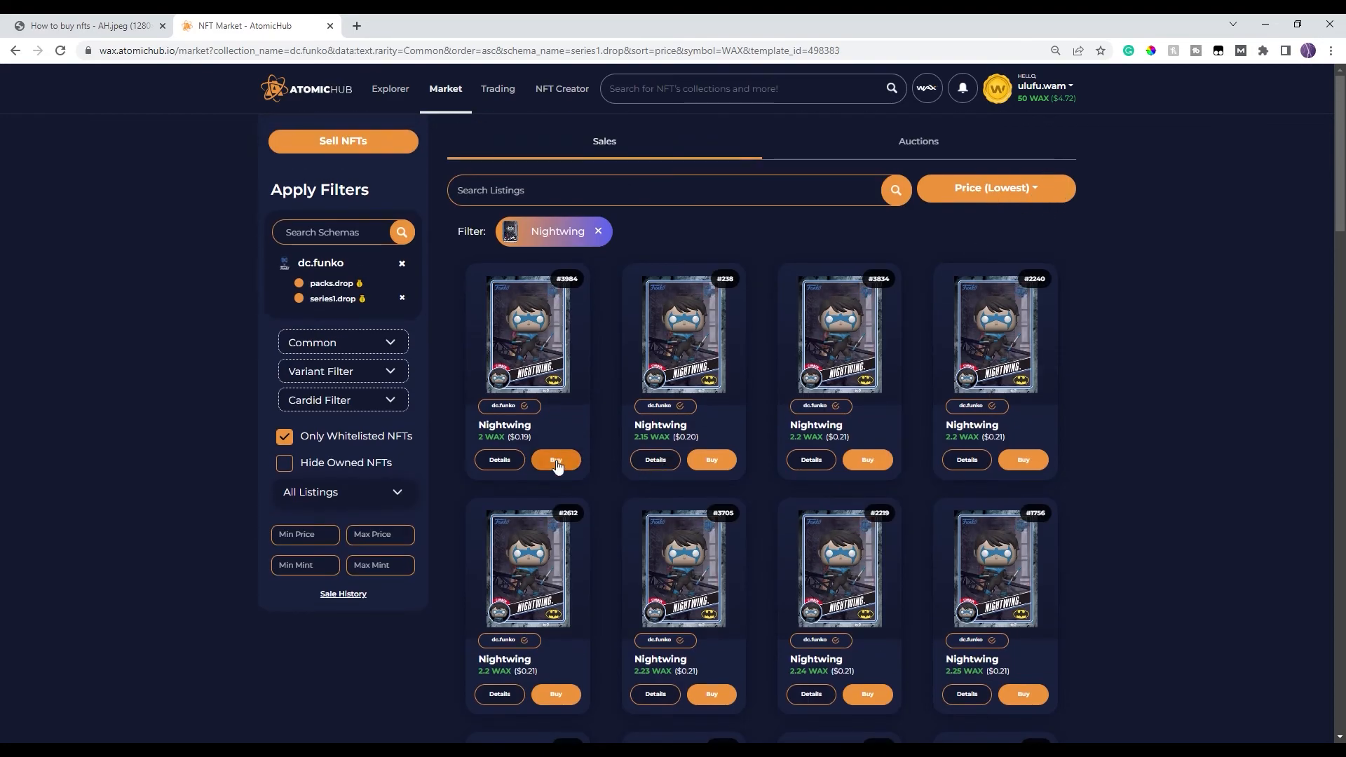
- Buy Nightwing #3984 for 2 WAX and close the success notice
left_click(554, 459)
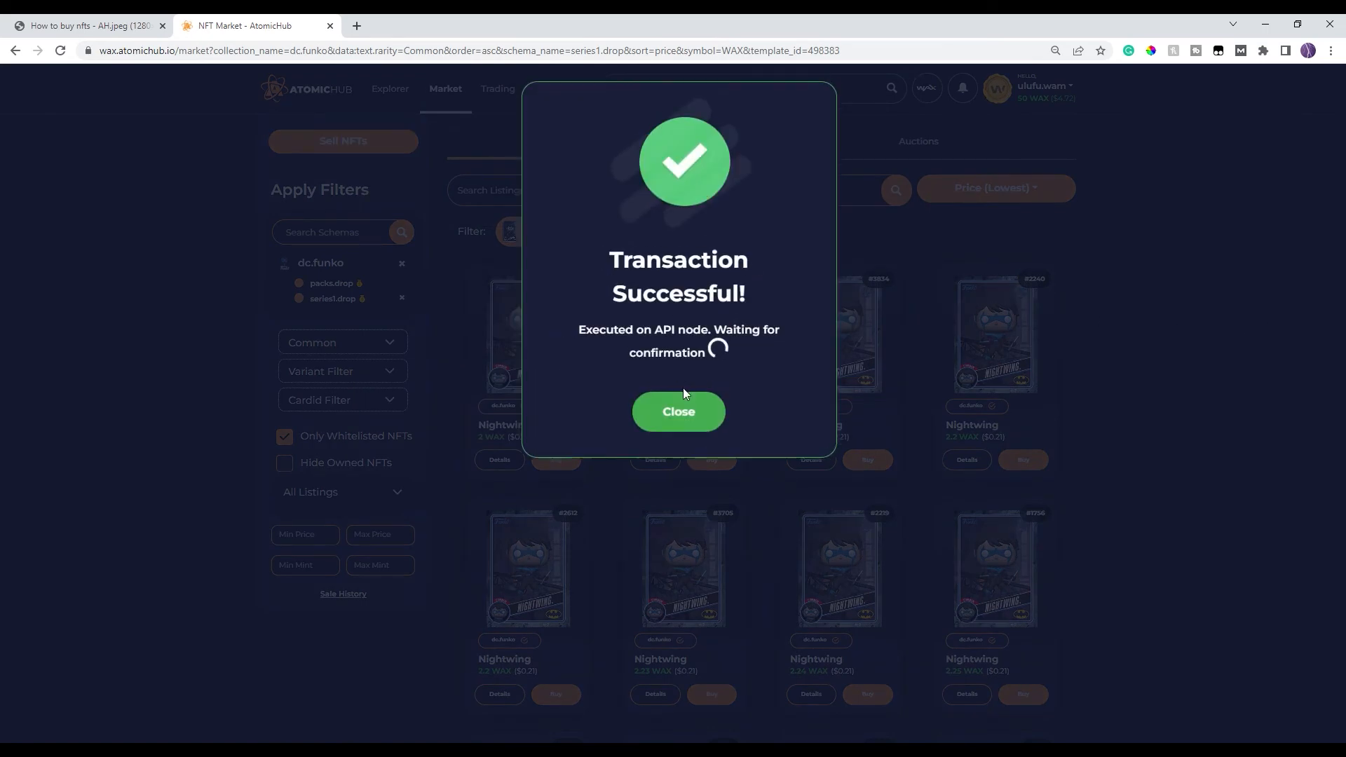
left_click(677, 412)
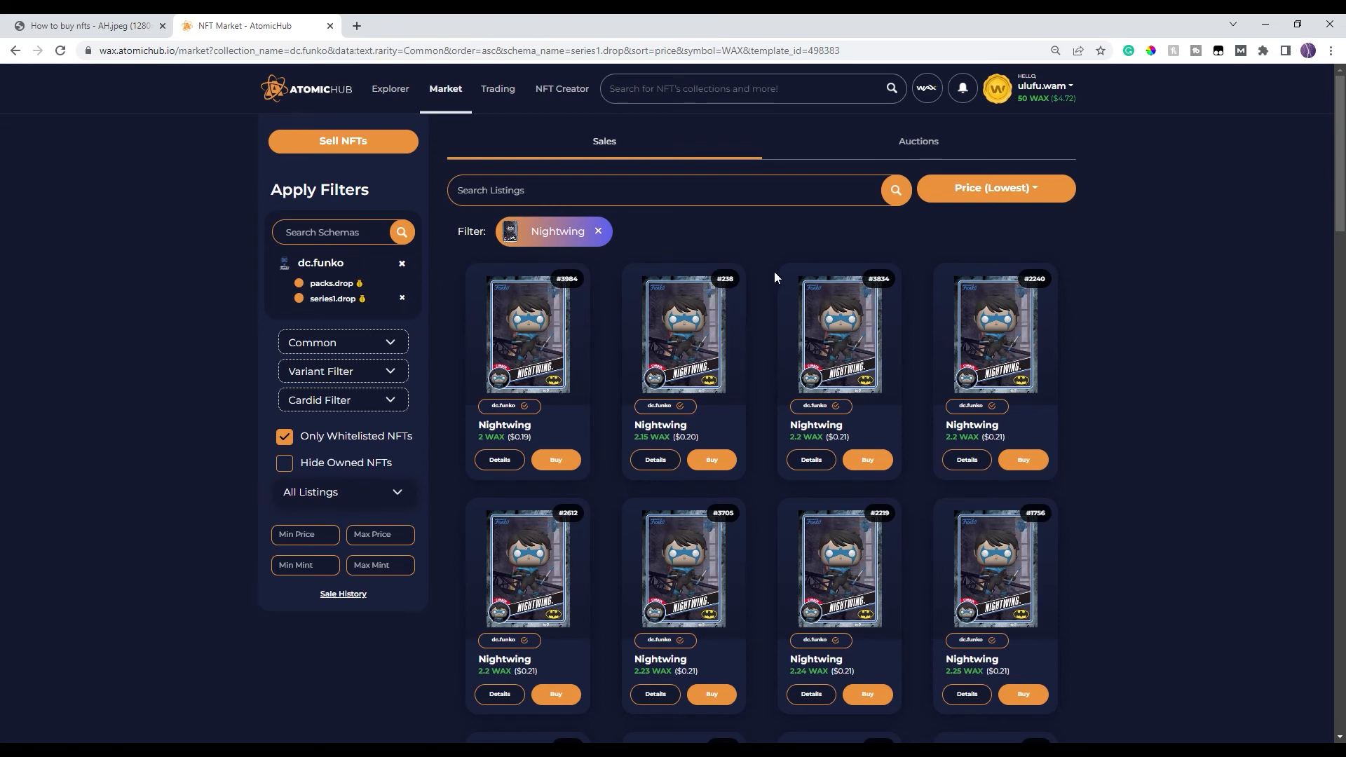
left_click(335, 232)
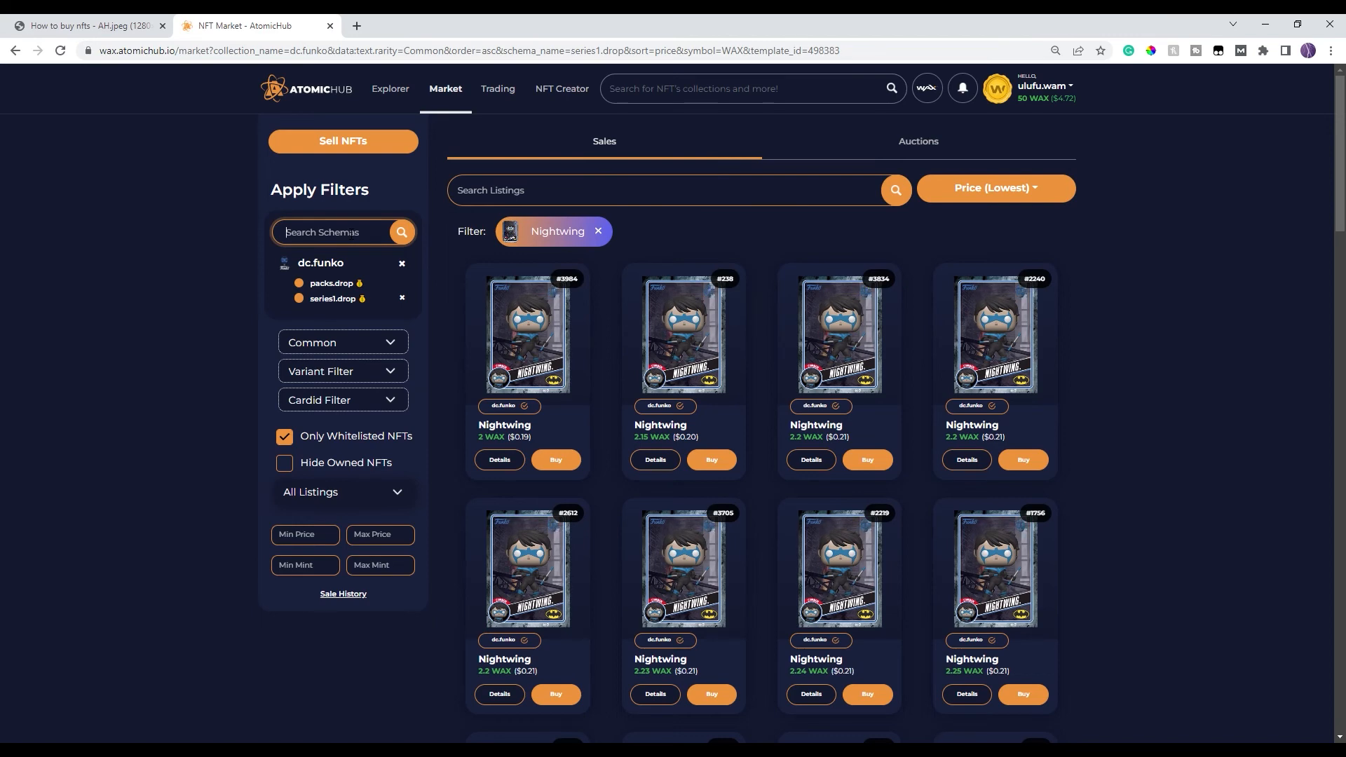
- Search the collections for 'castle' to find the castlesnftgo collection
type("cast")
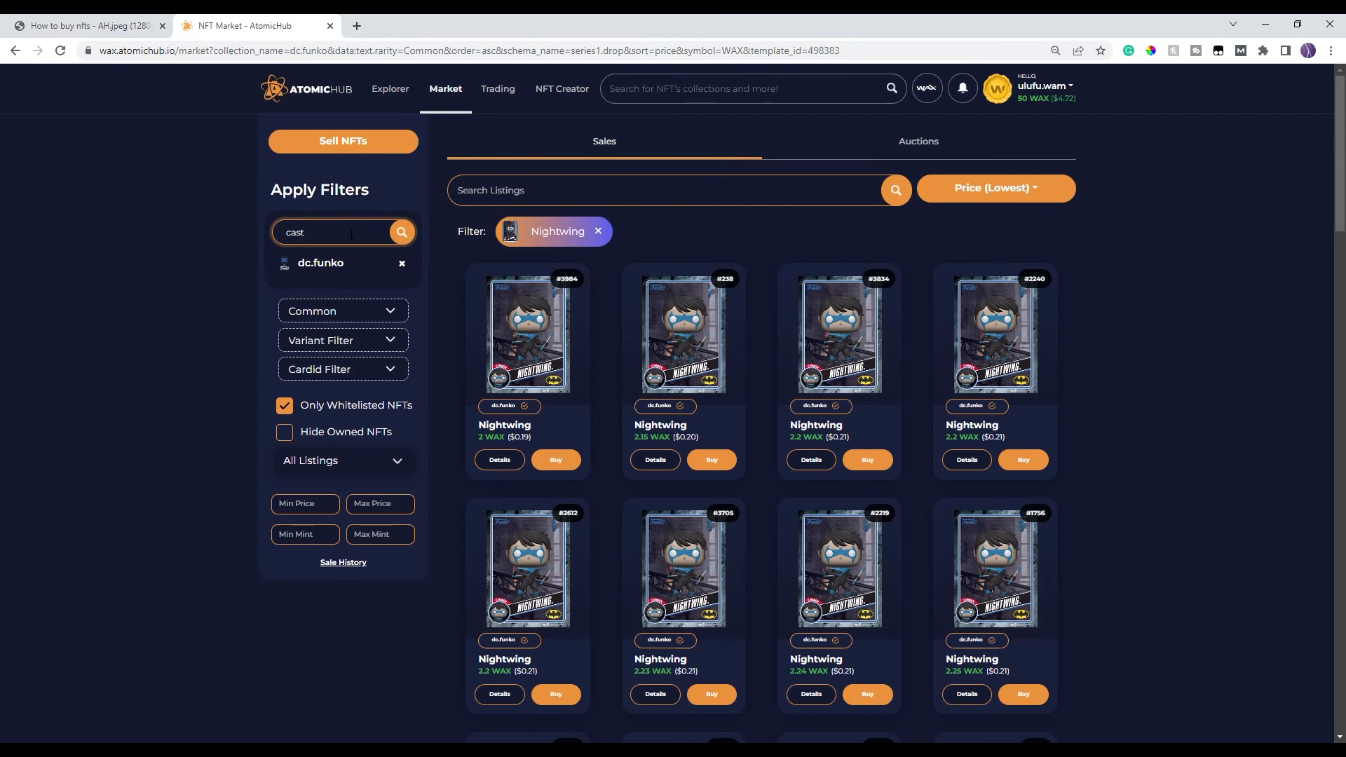
mouse_move(333, 271)
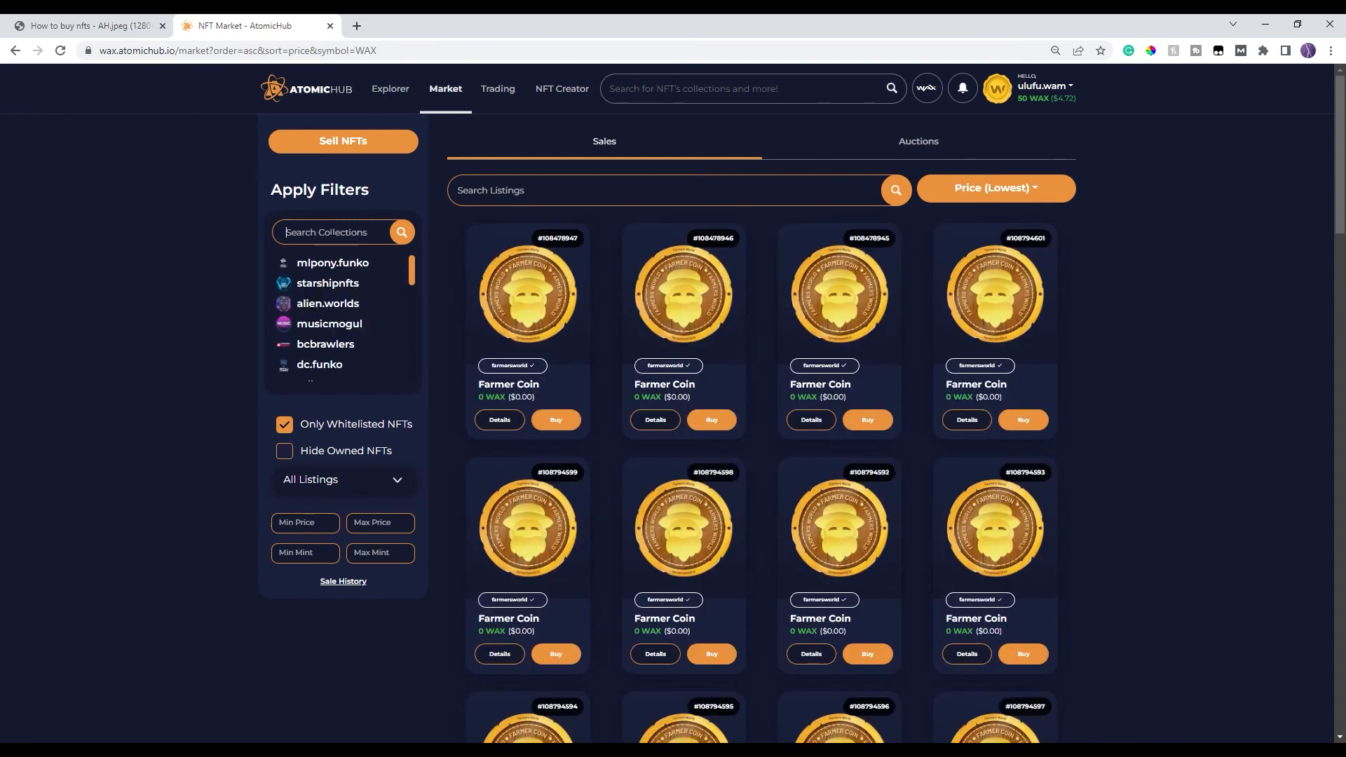
type("castle")
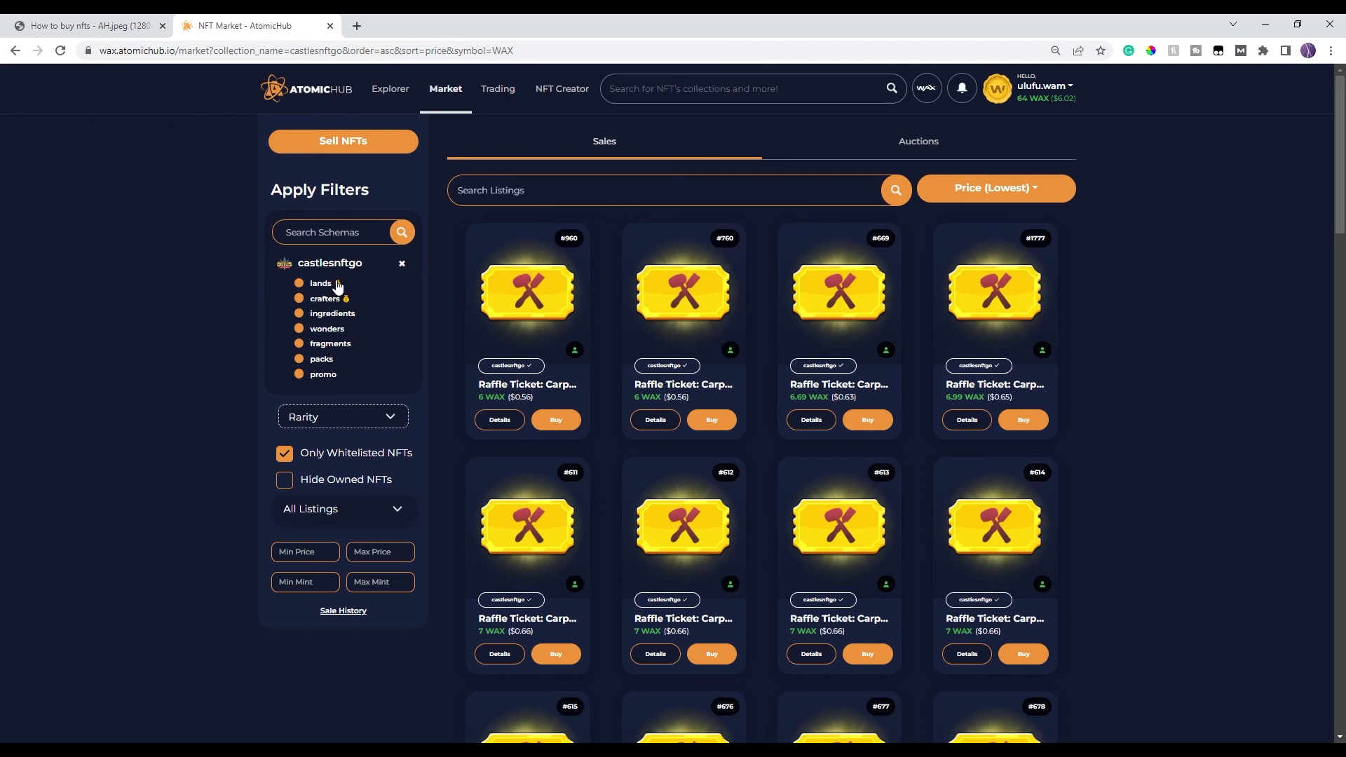
mouse_move(343, 380)
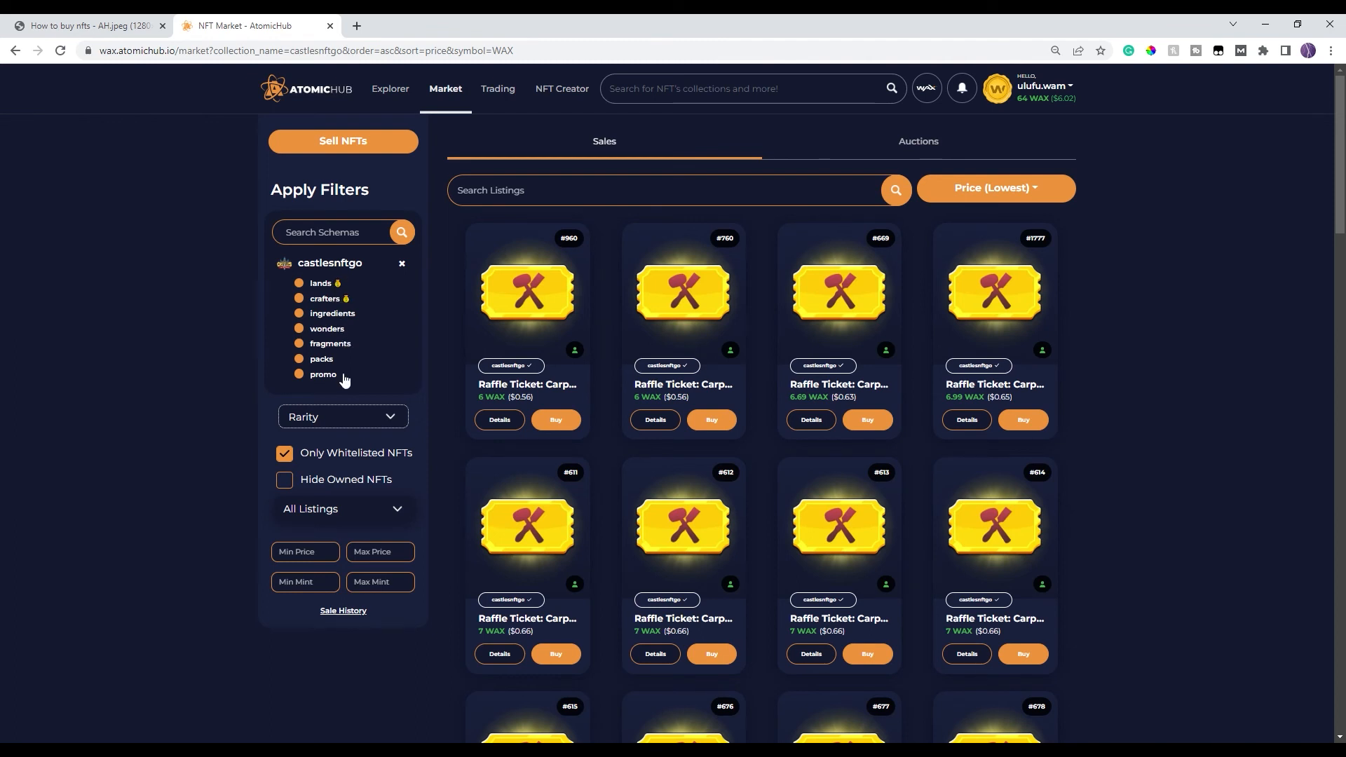
mouse_move(349, 351)
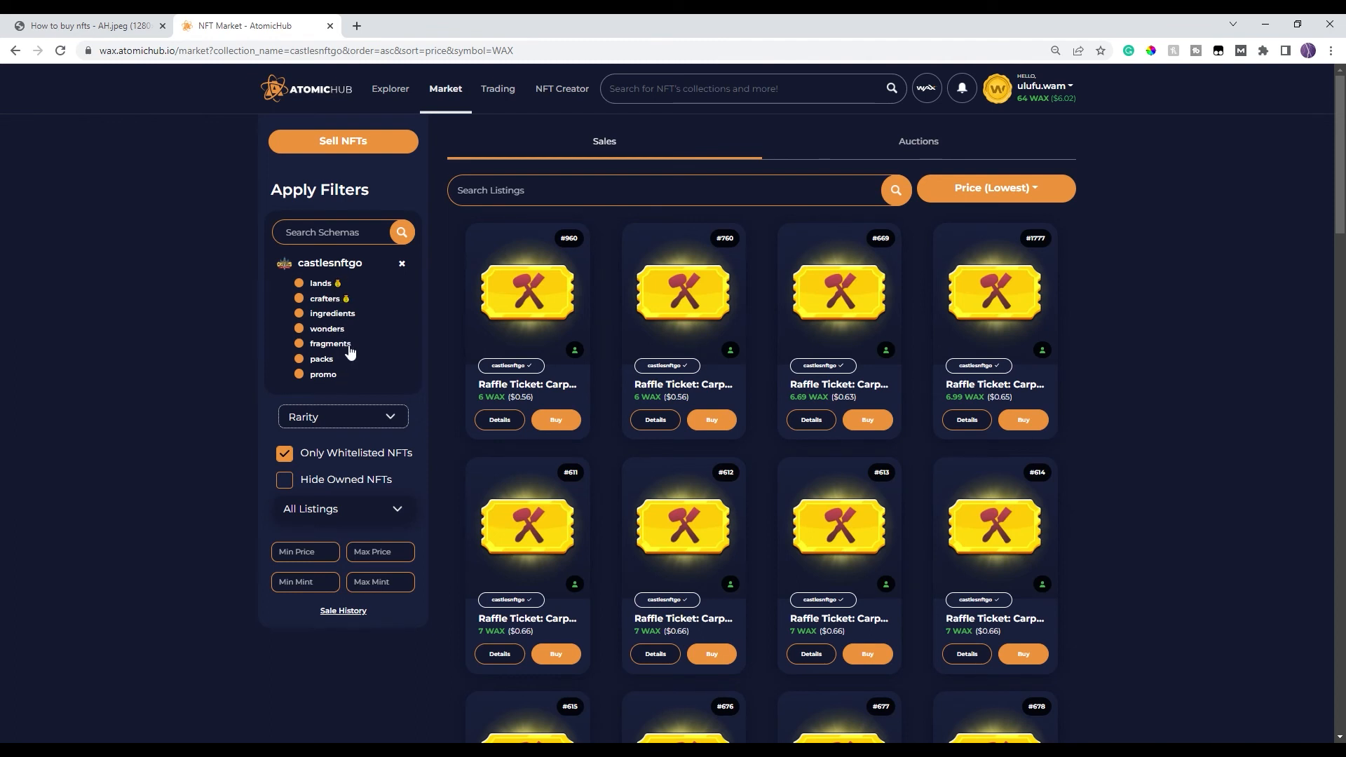
mouse_move(354, 418)
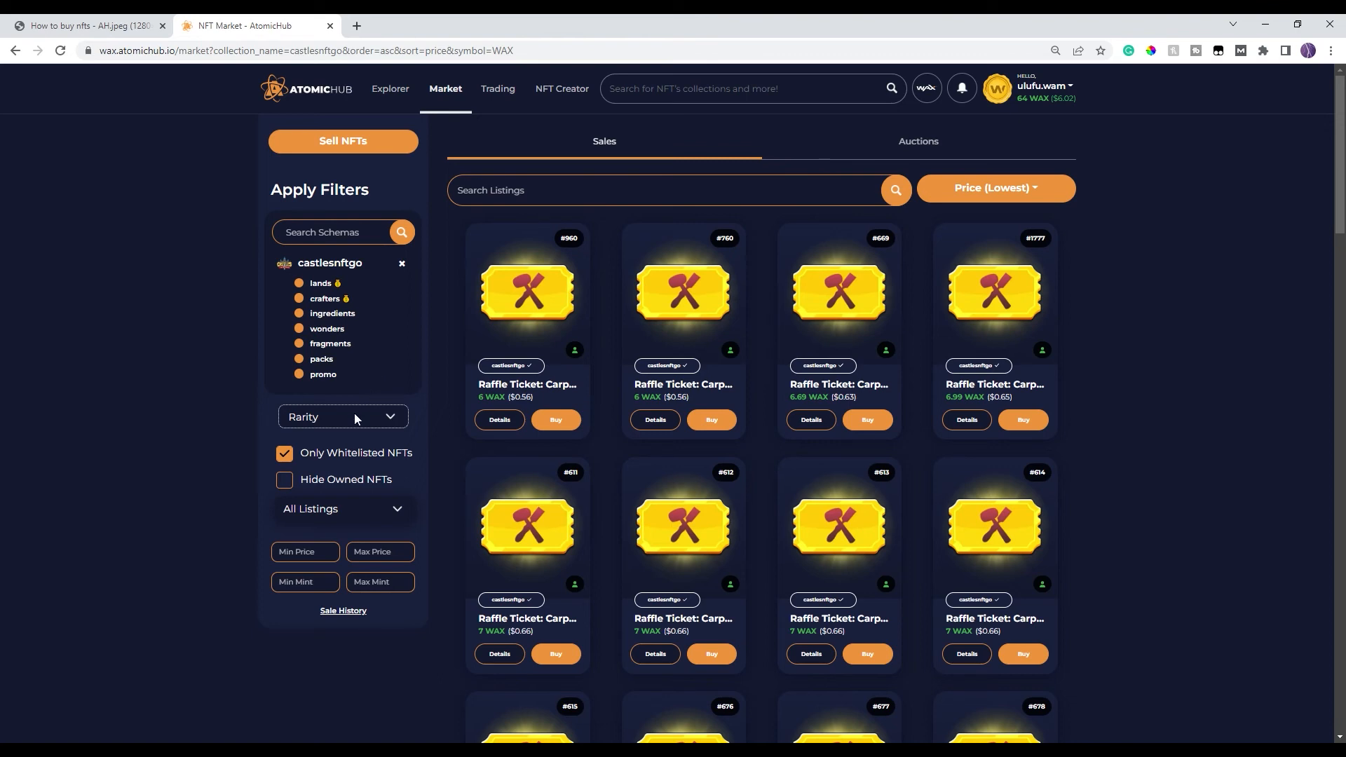
mouse_move(332, 301)
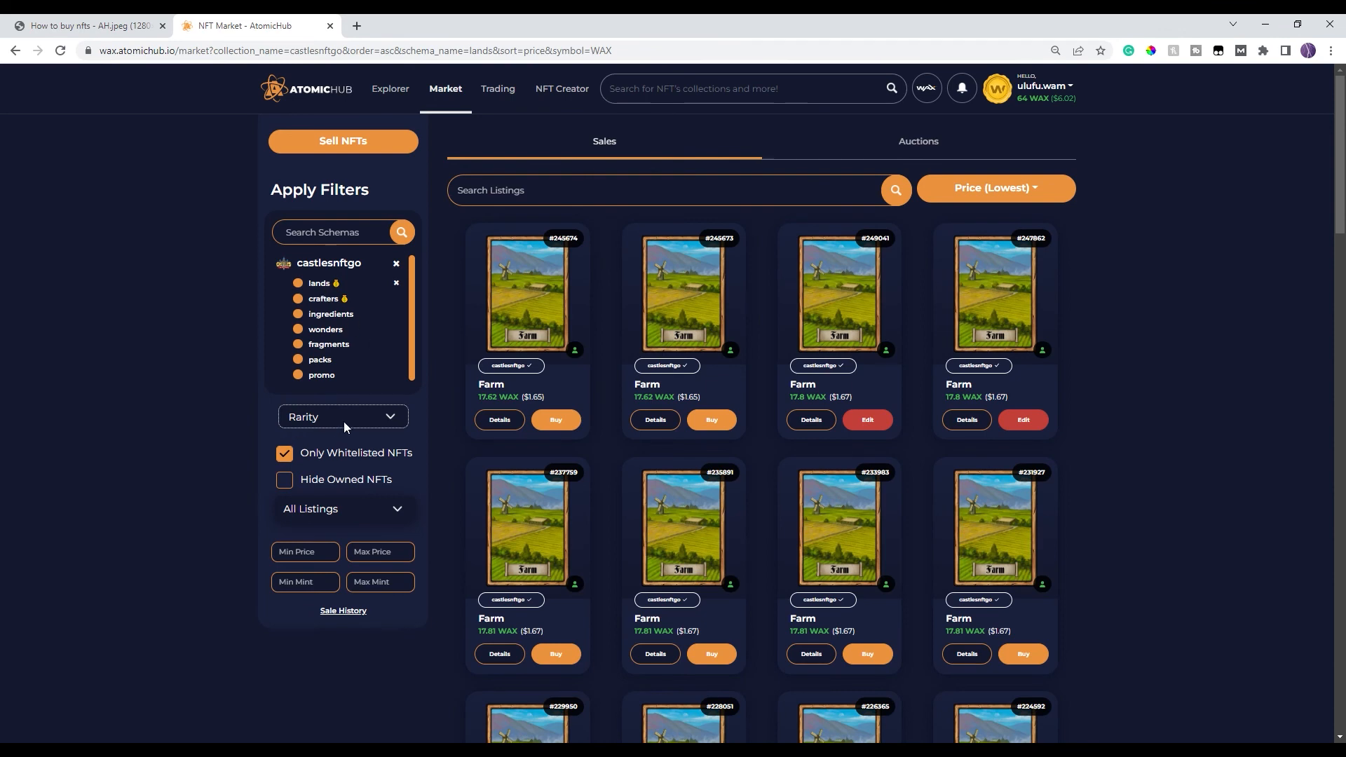
mouse_move(240, 341)
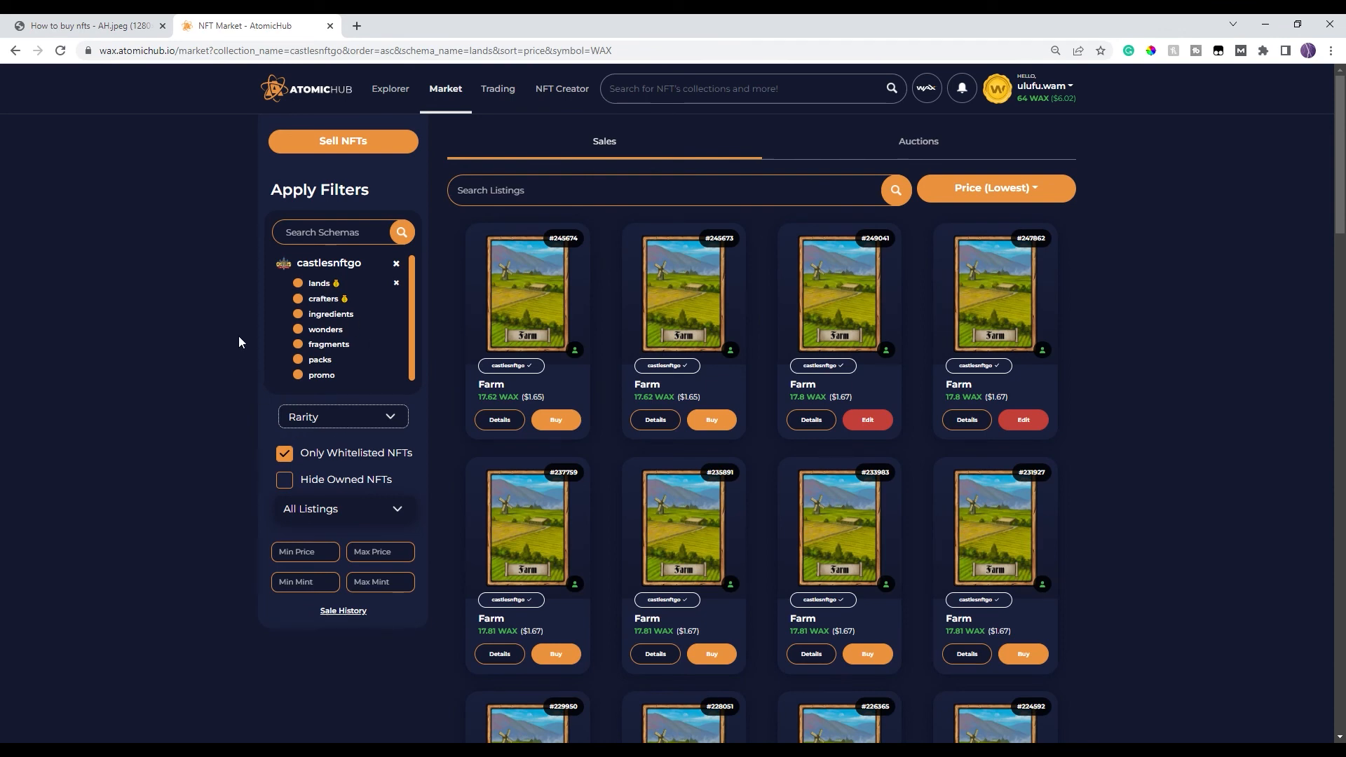
mouse_move(1131, 224)
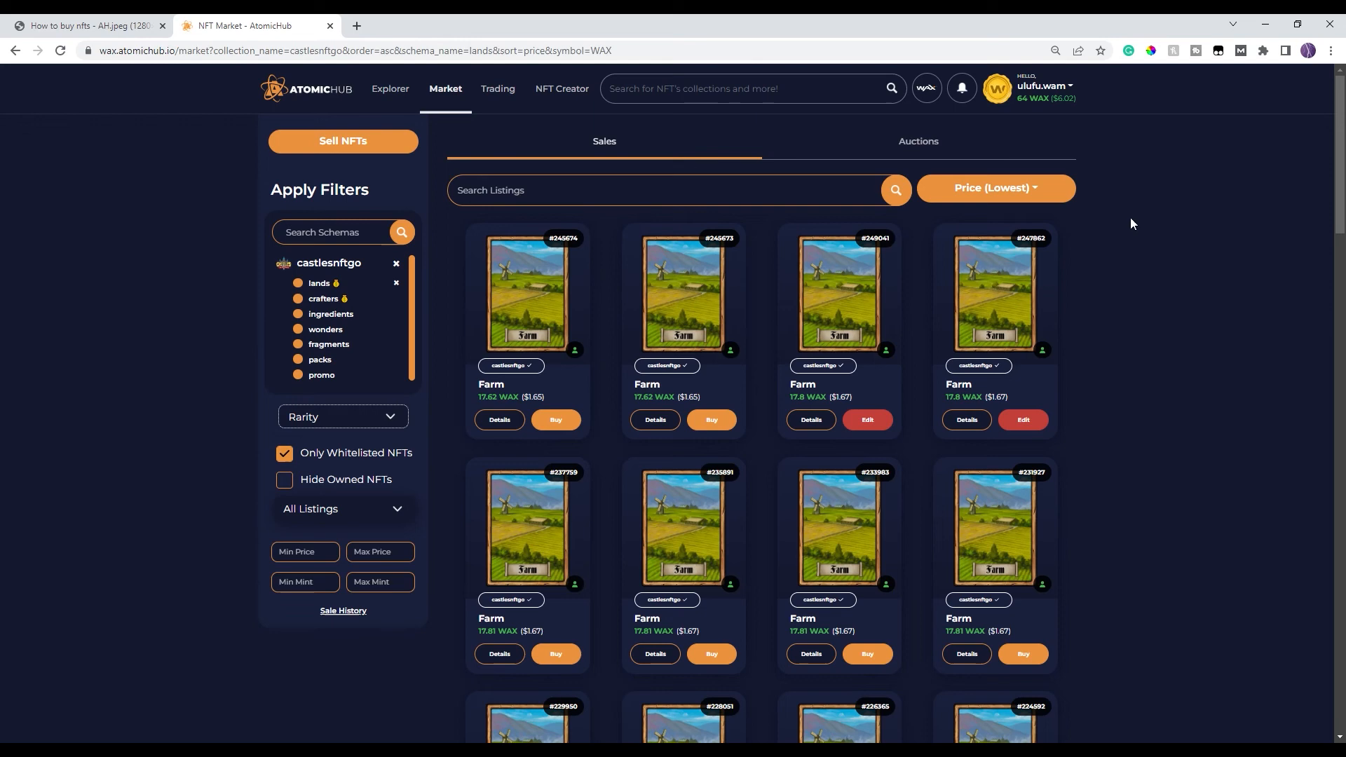
mouse_move(924, 207)
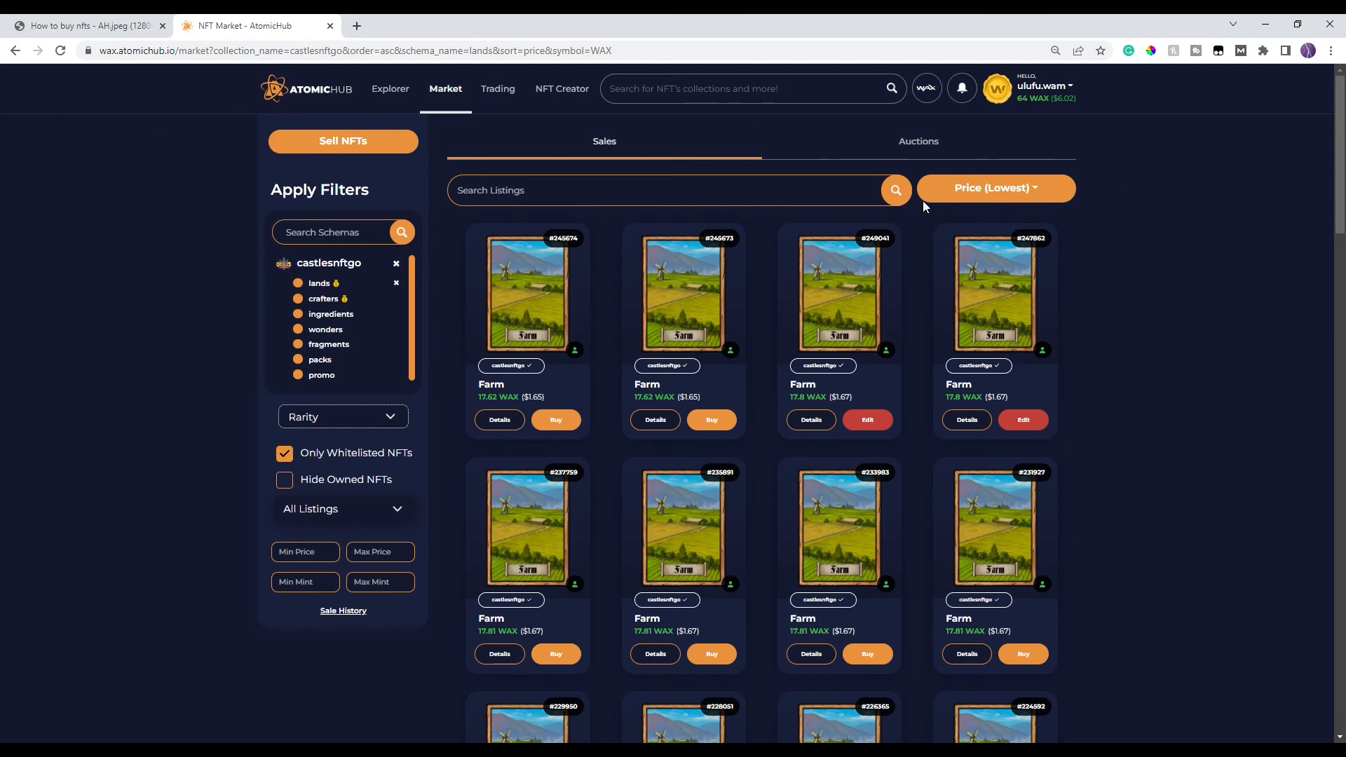
mouse_move(616, 303)
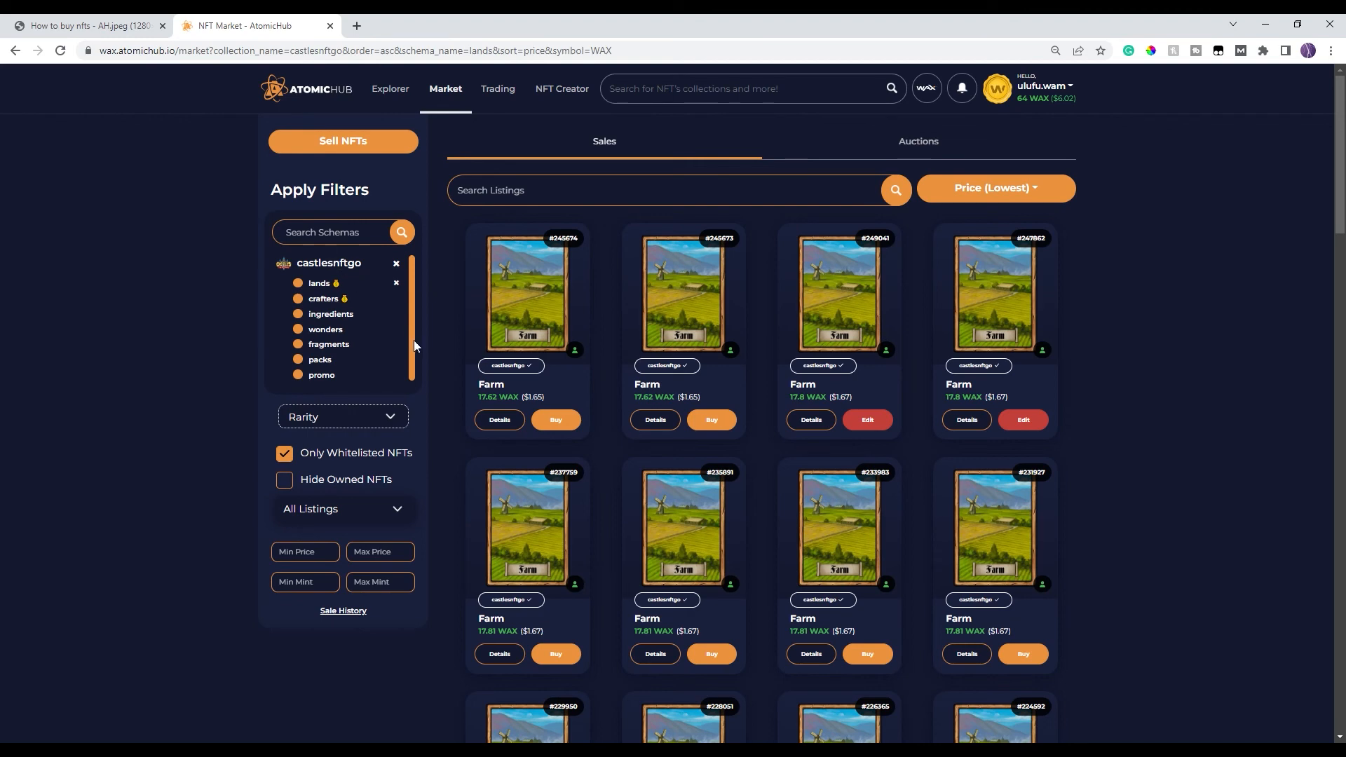
mouse_move(653, 285)
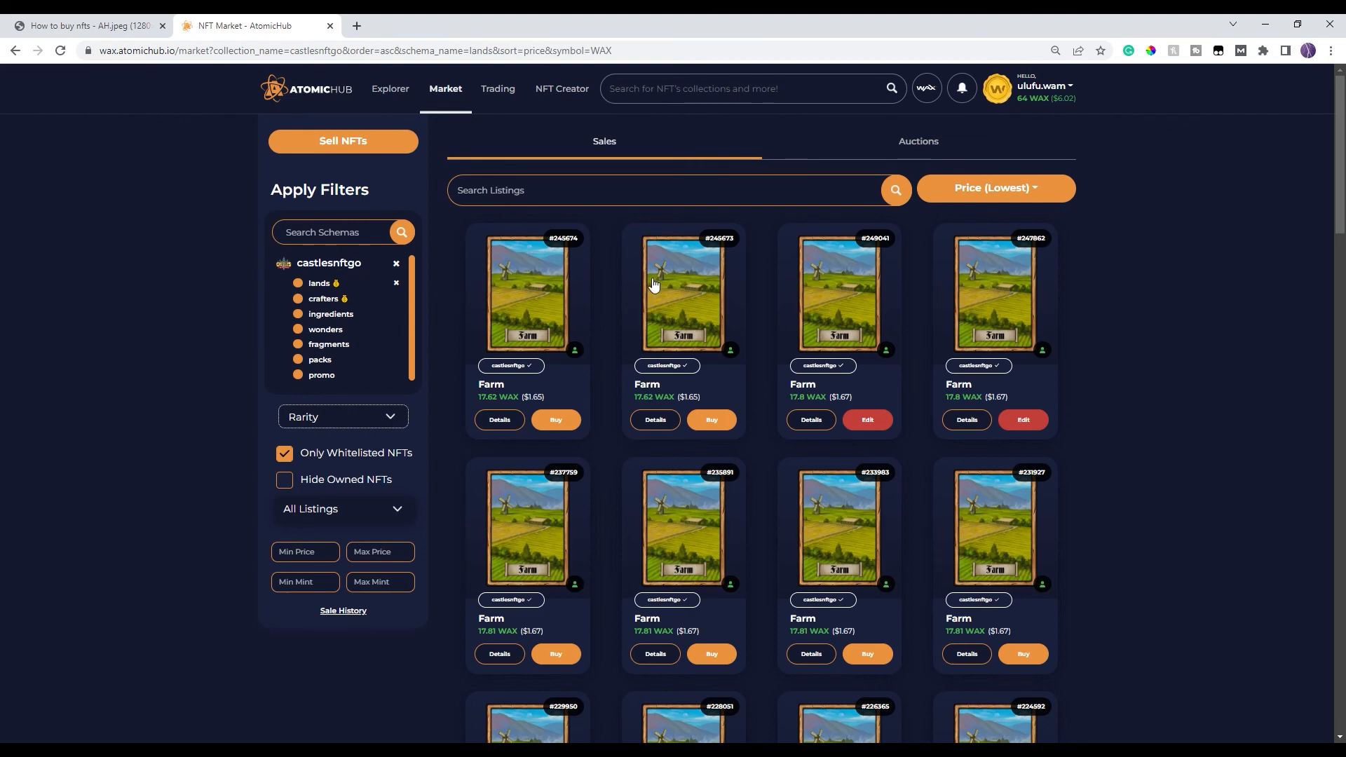
mouse_move(1108, 248)
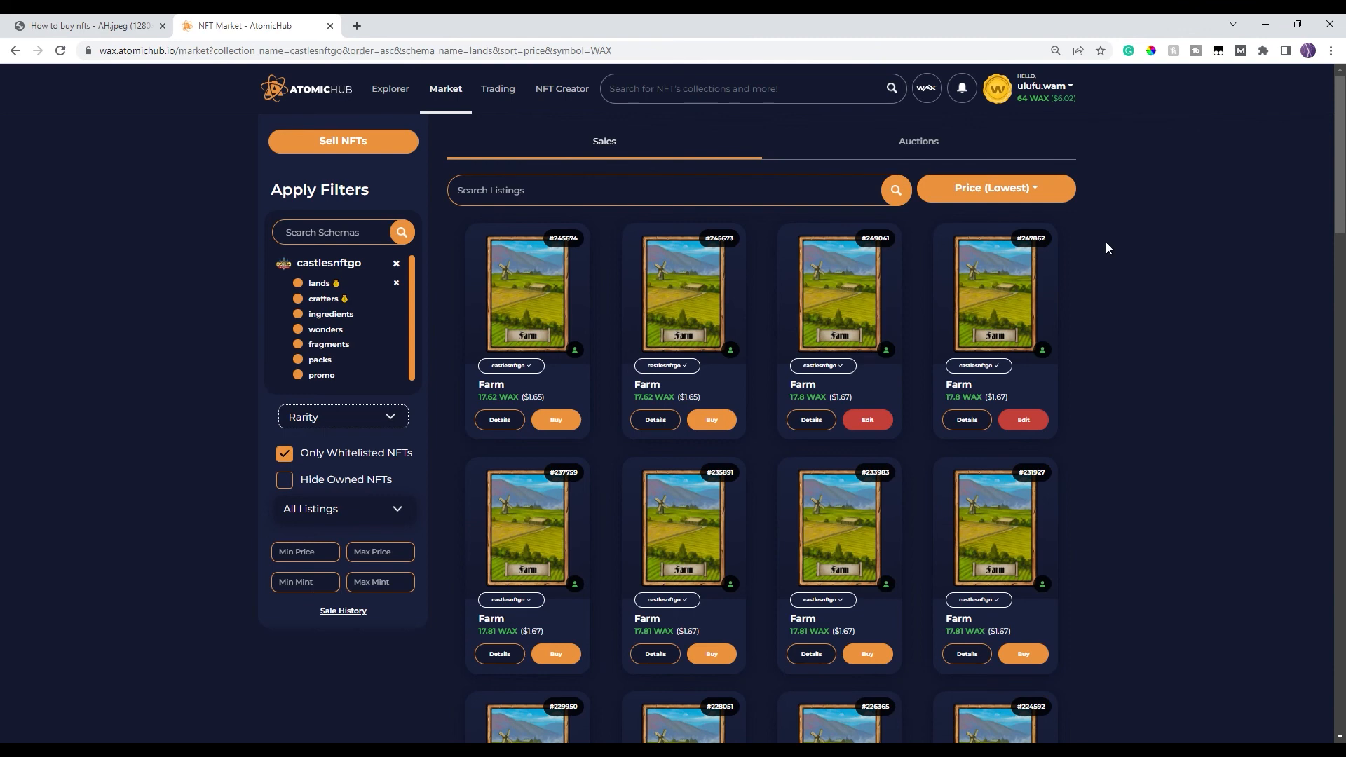
mouse_move(1047, 95)
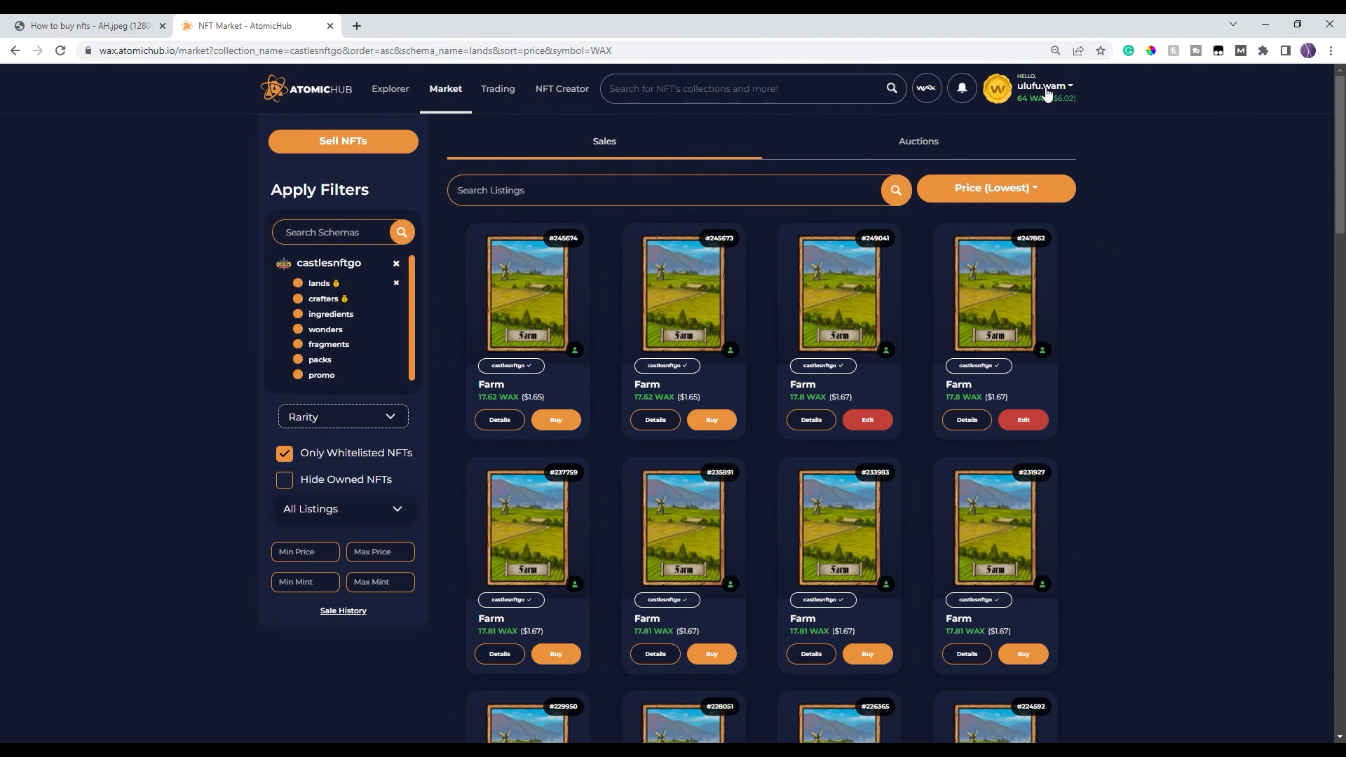
- Go to My Inventory from the account menu and close the Hawkgirl details preview
left_click(1044, 88)
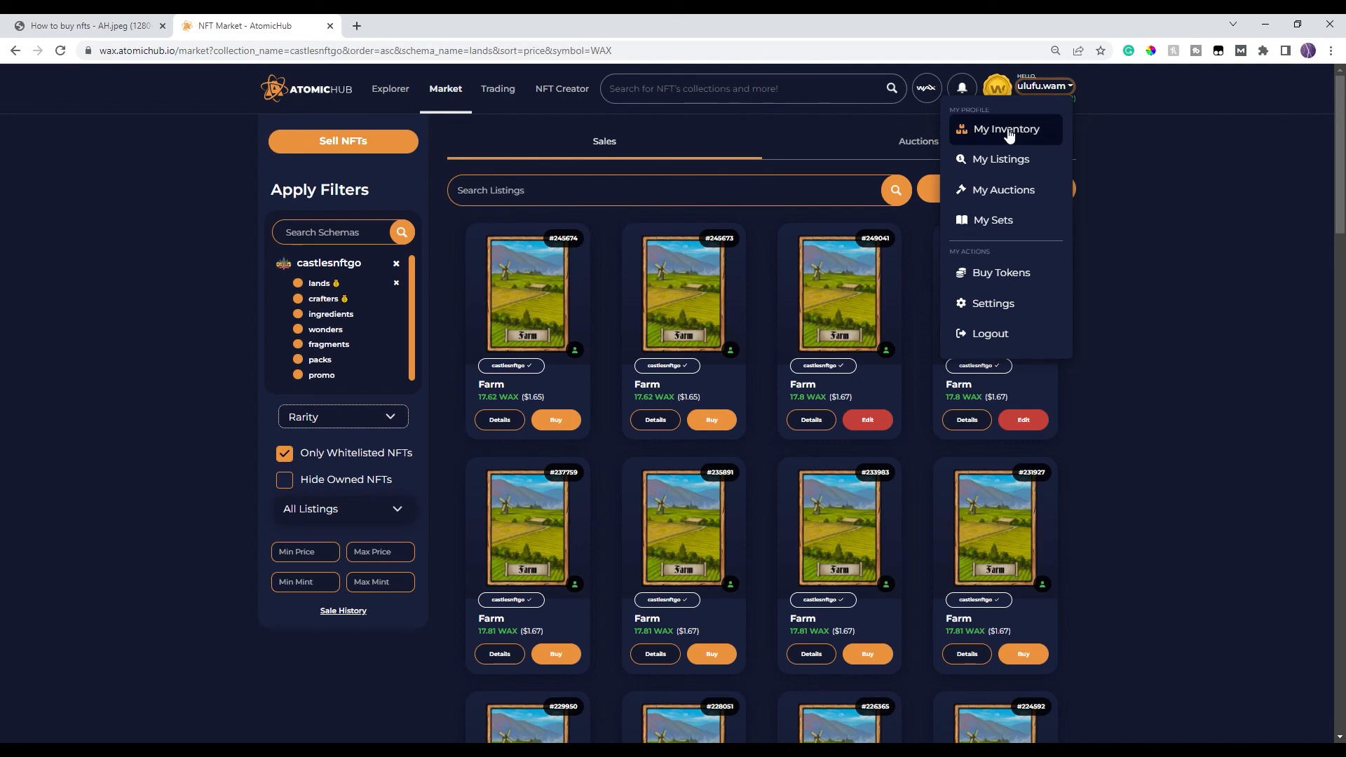
left_click(1005, 129)
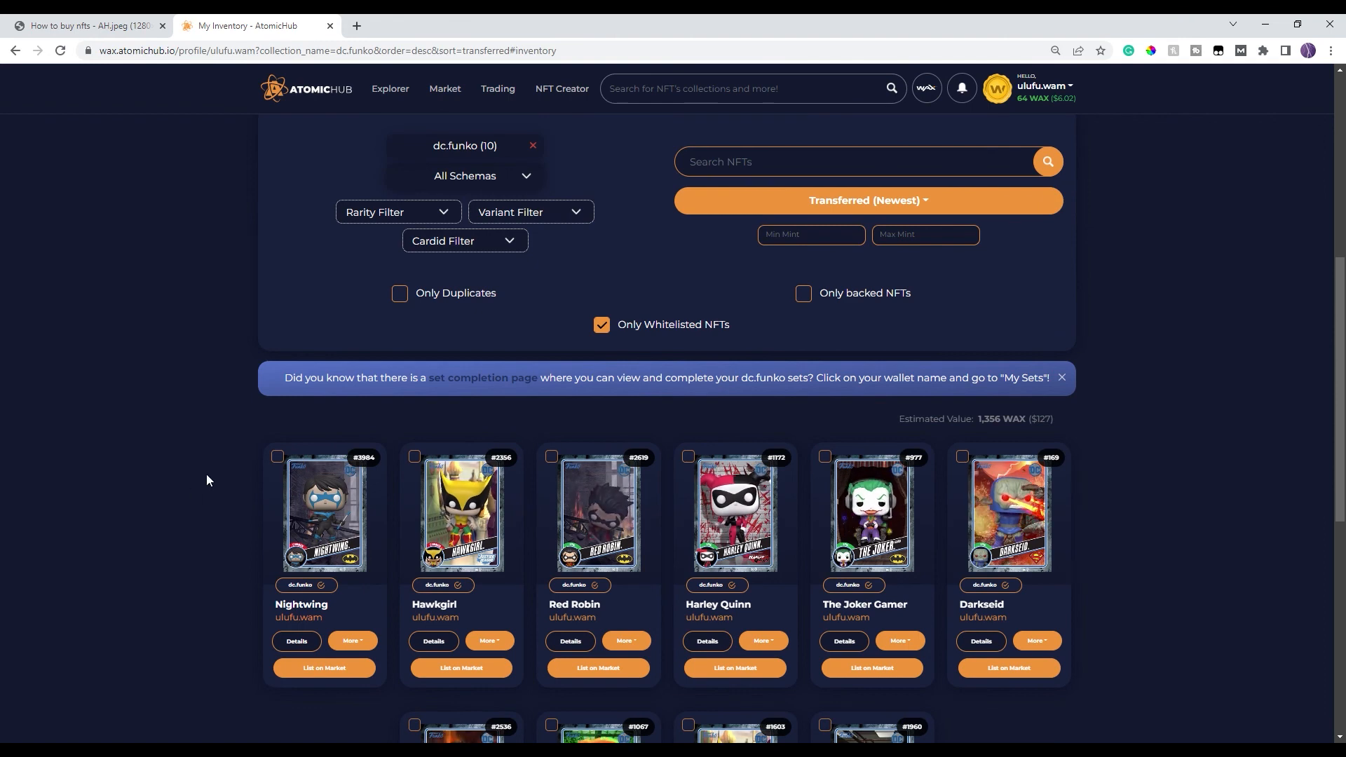
mouse_move(325, 515)
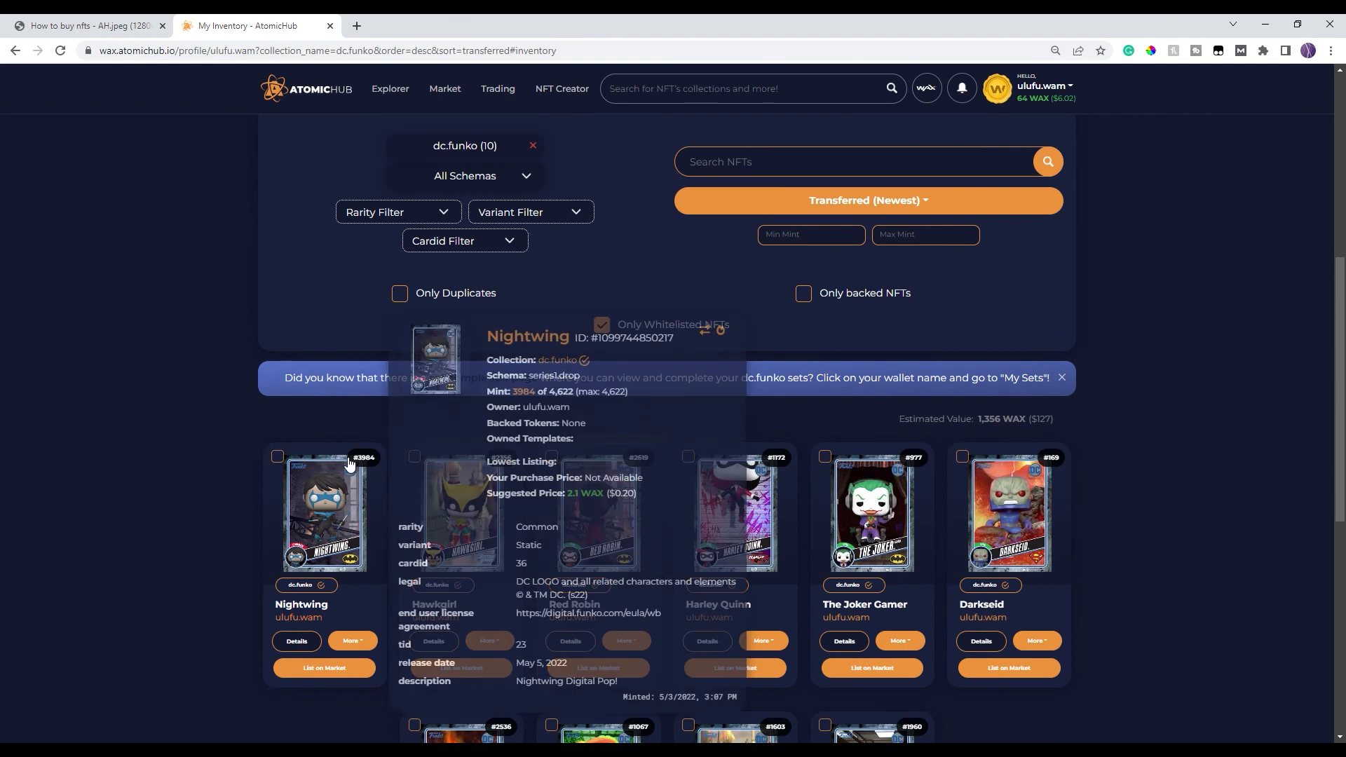
mouse_move(461, 512)
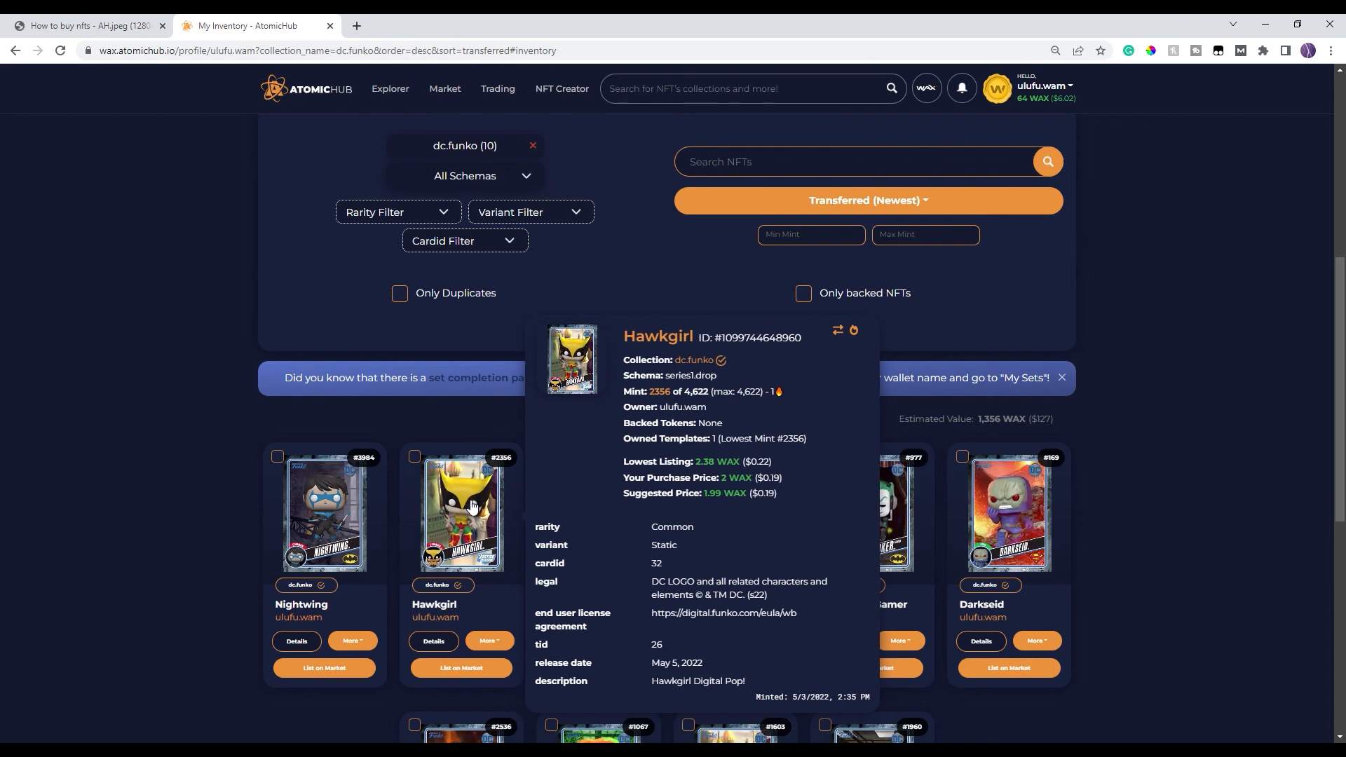
left_click(601, 325)
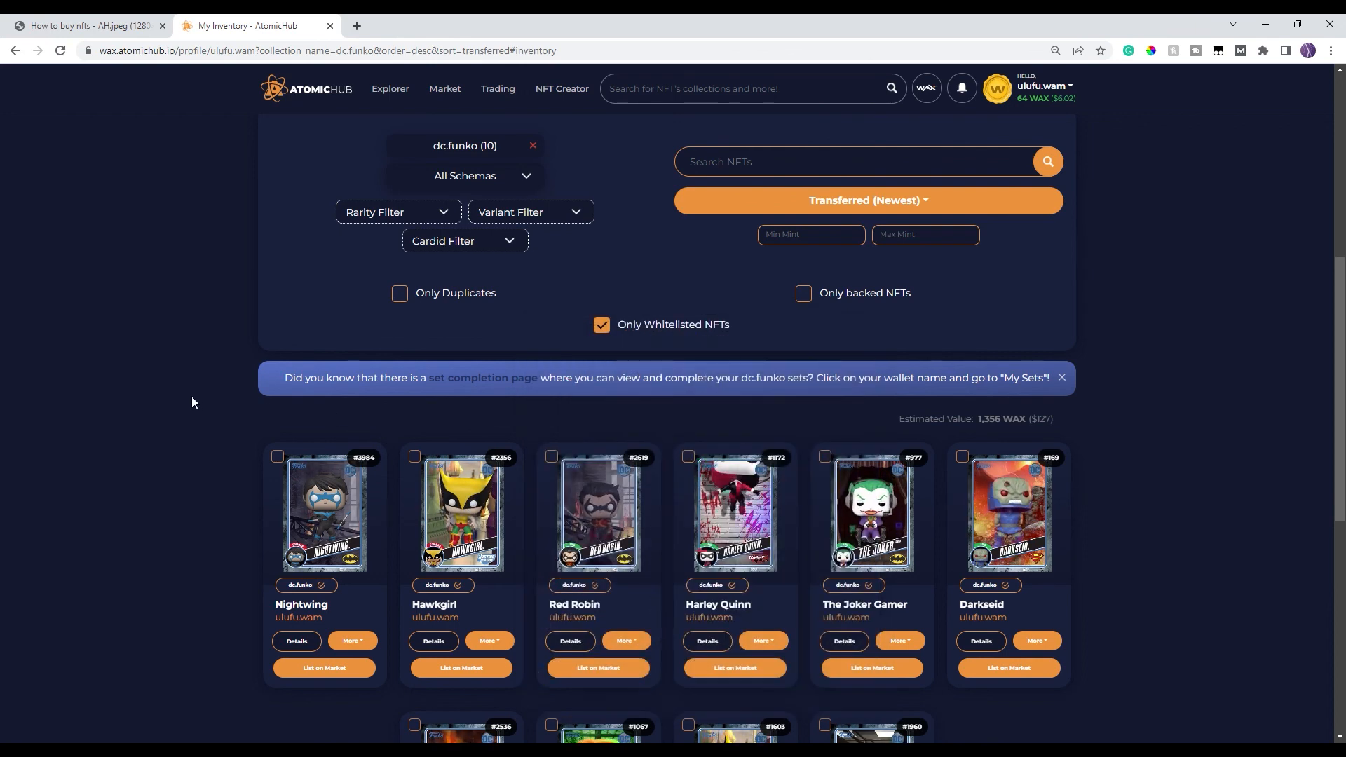